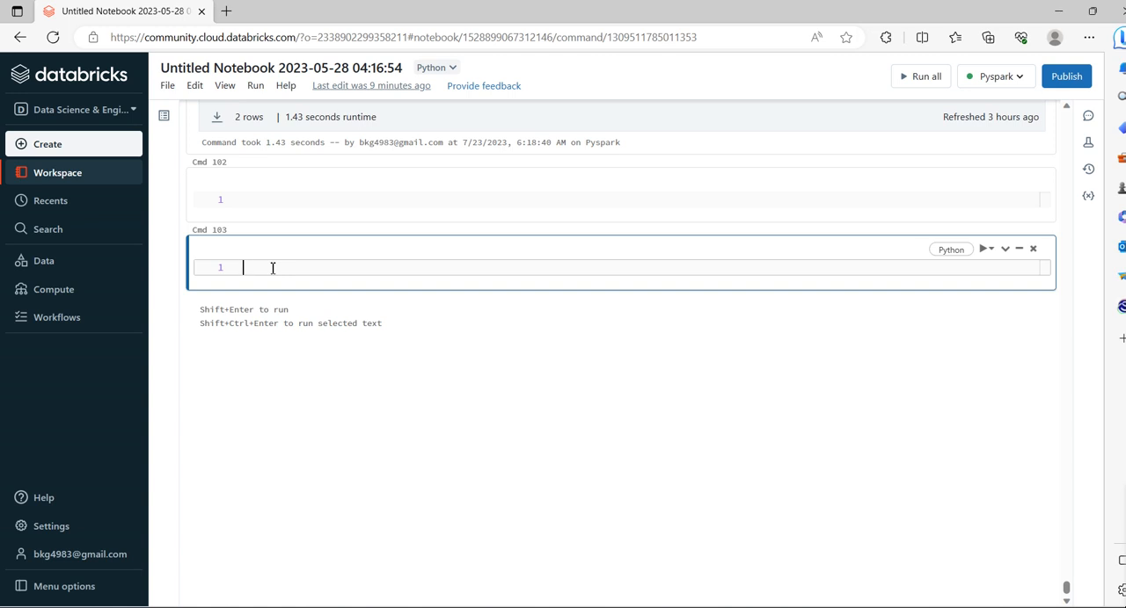
Step: Type the column names empid, empname and ssn into the notebook
type("empid empna")
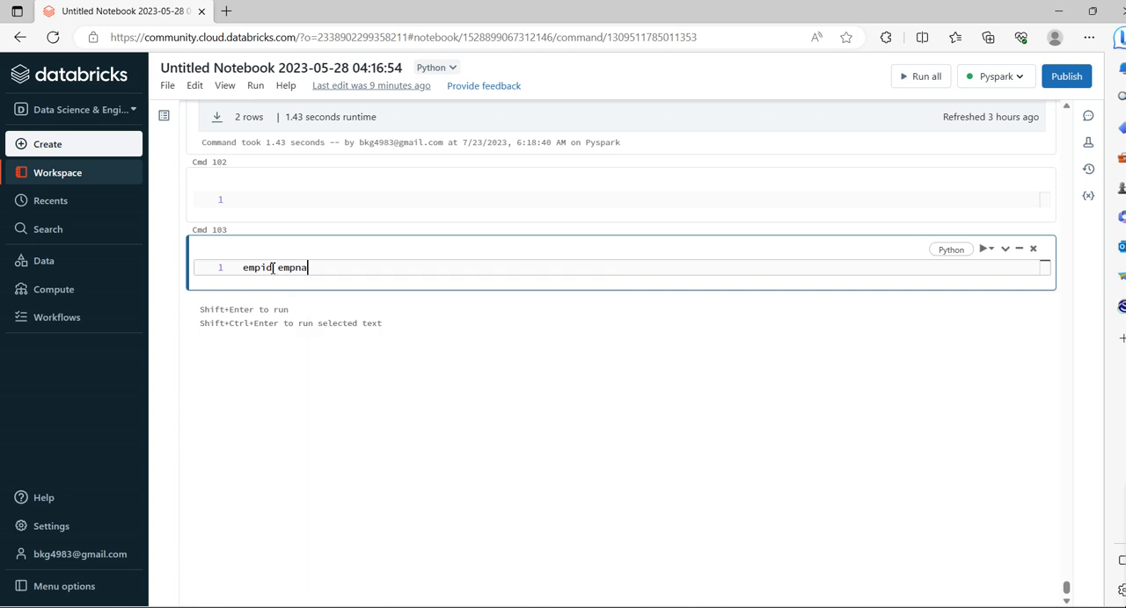
type("me")
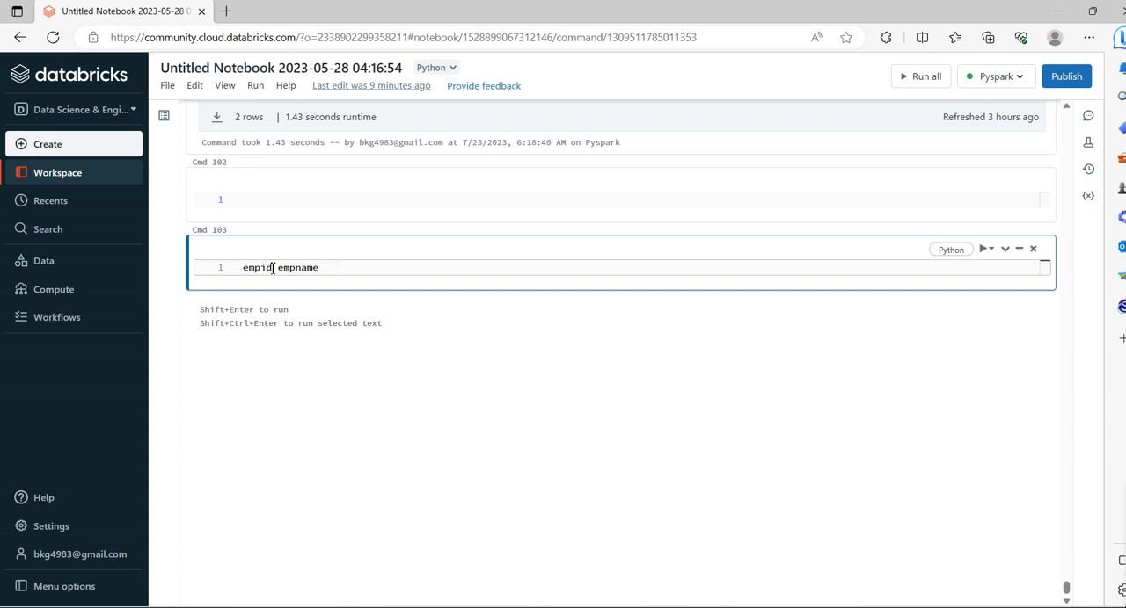
type("emp")
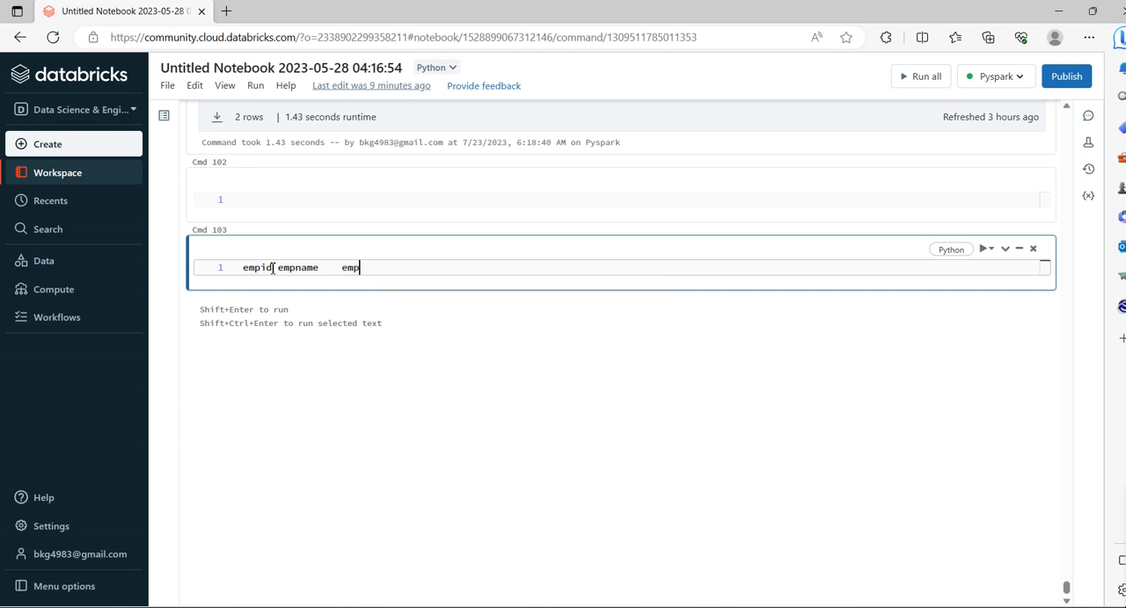
type("id")
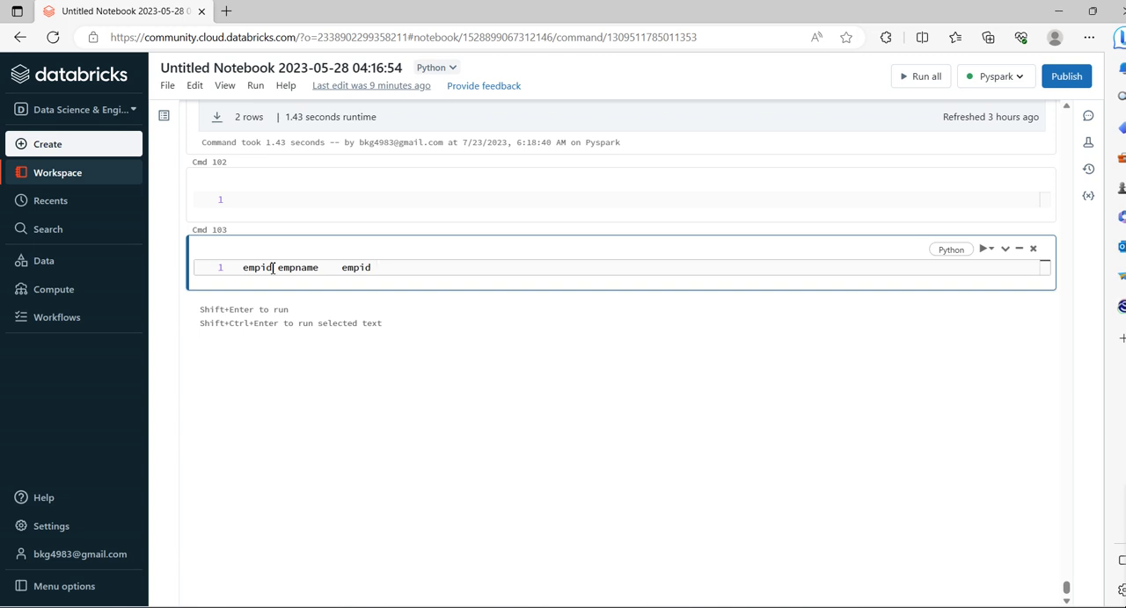
type("empna")
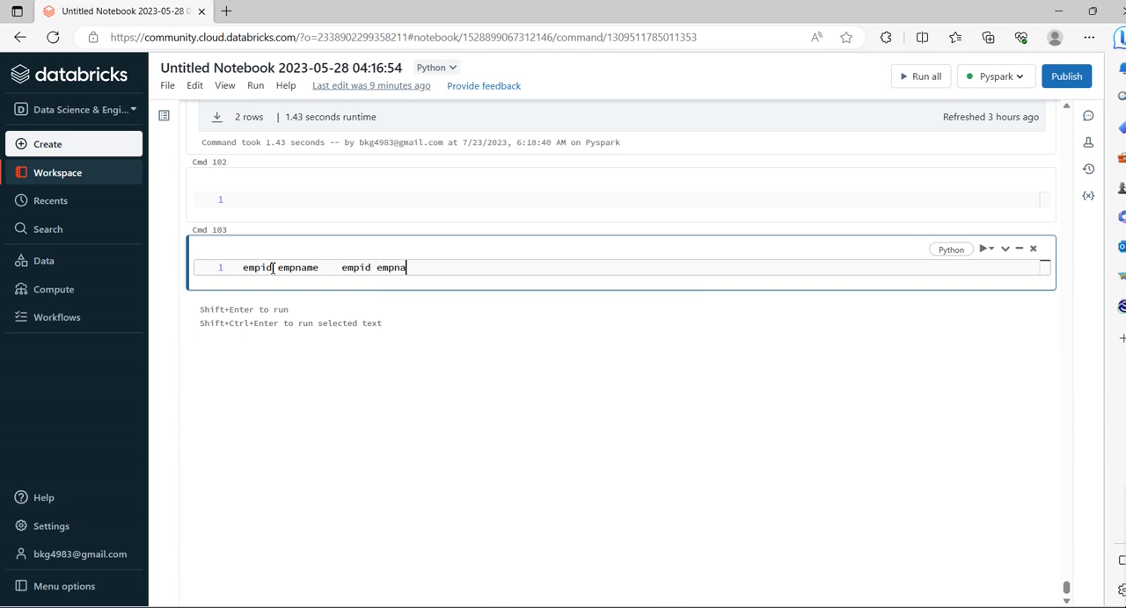
type("me ssn")
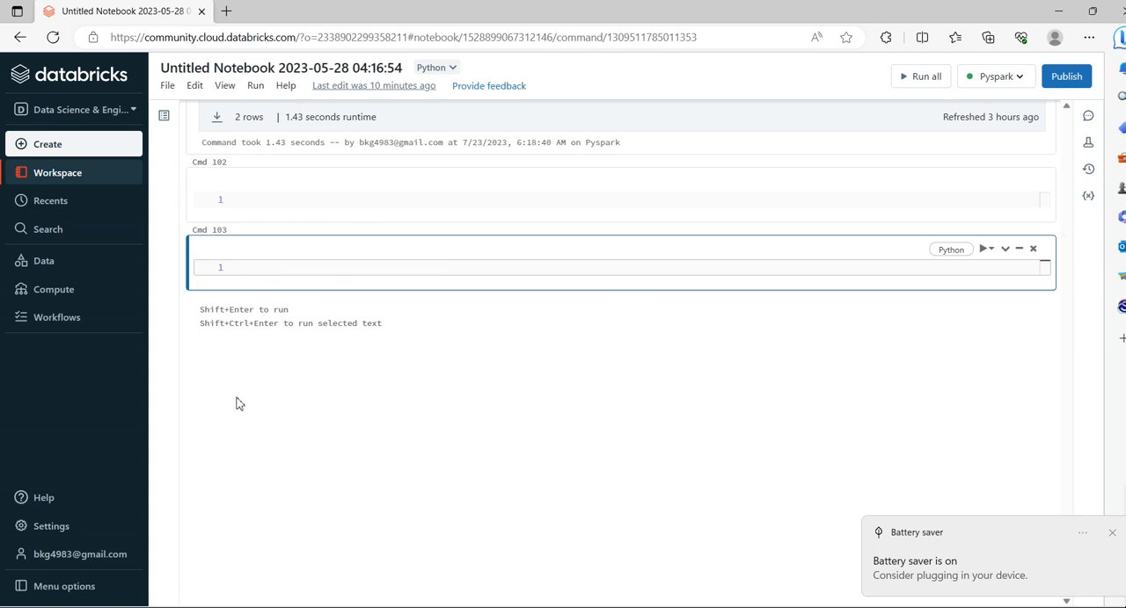
Step: Write %sql CREATE OR REPLACE TABLE samp_demo (empid INT, empname STRING) USING DELTA
type("%")
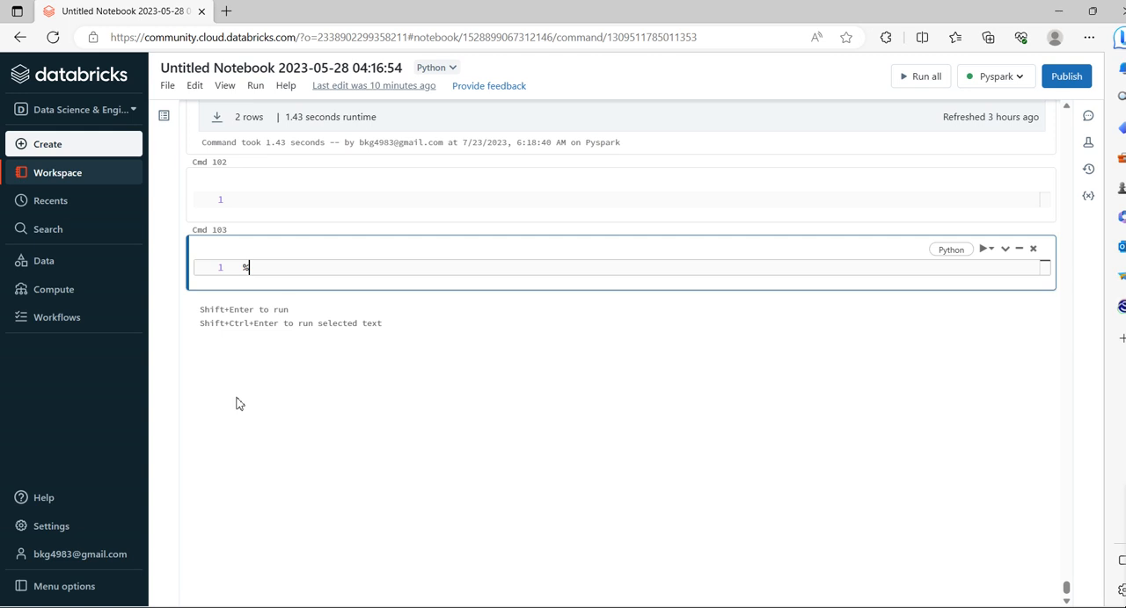
type("%sql")
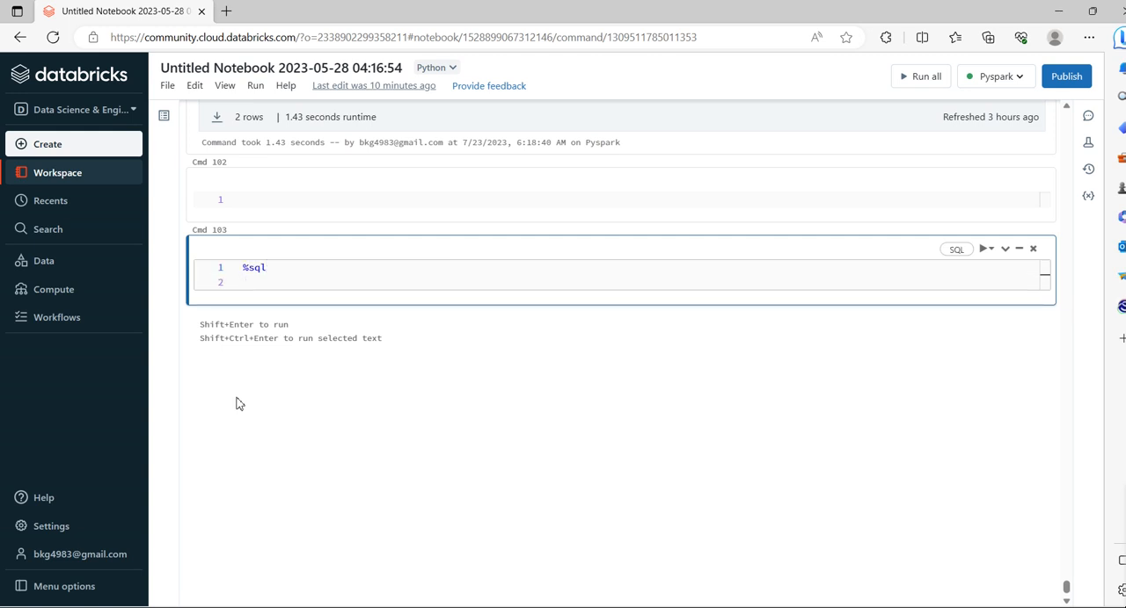
type("CREATE")
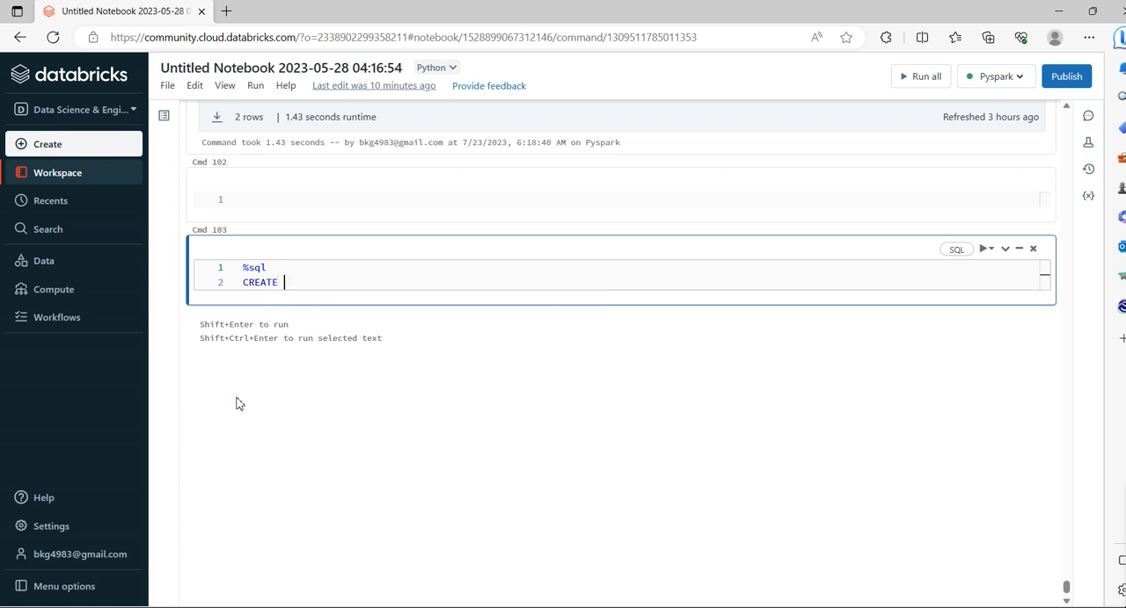
type("OR REPLACE")
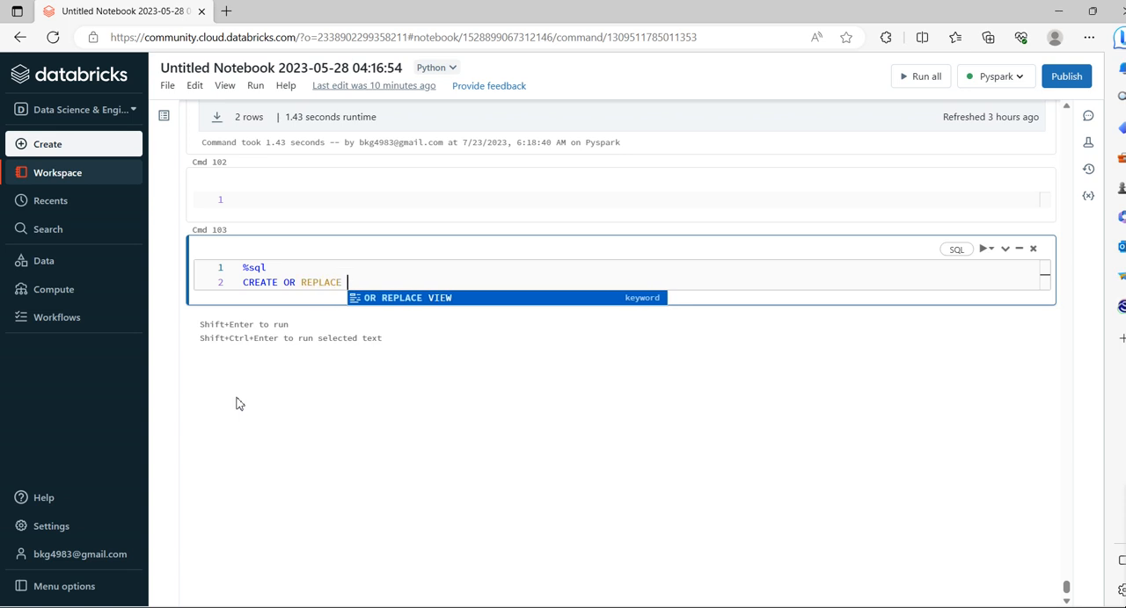
type("TABE")
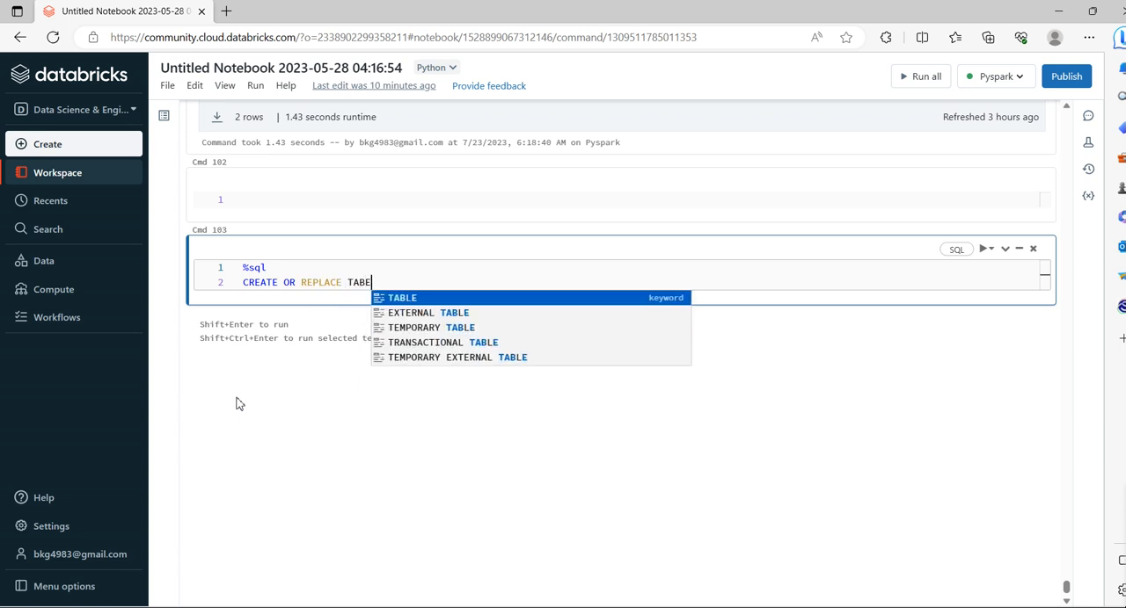
type("s")
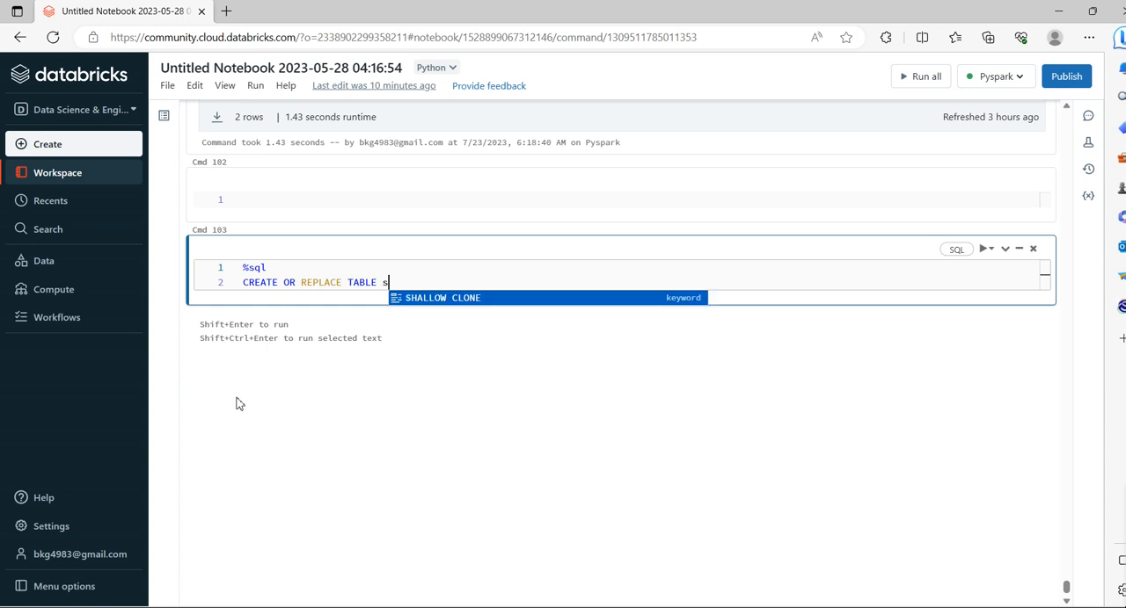
type("am")
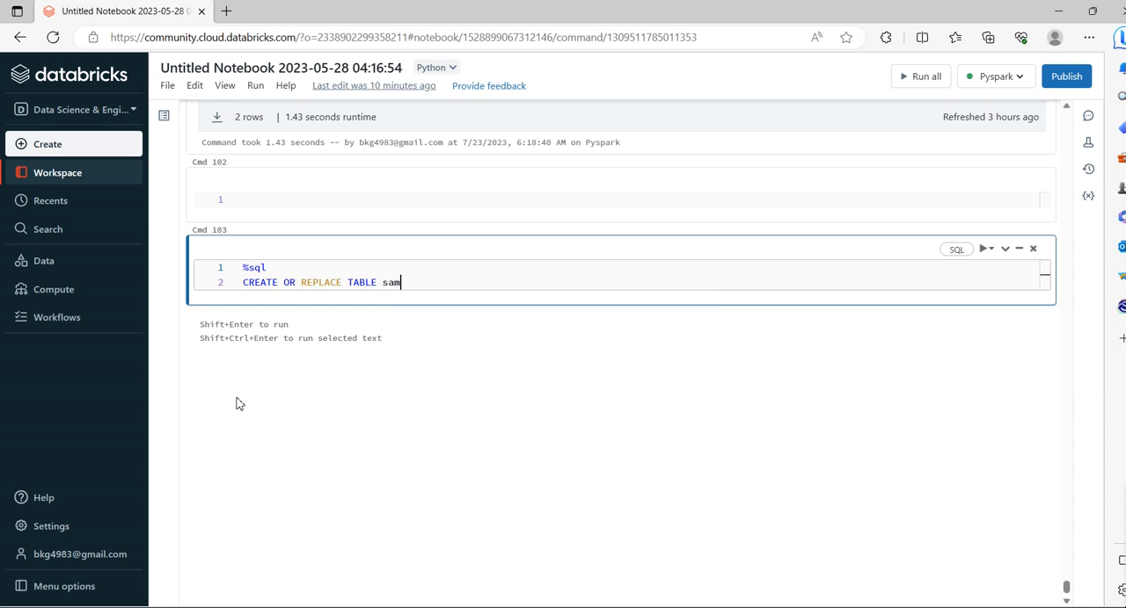
type("p_demo")
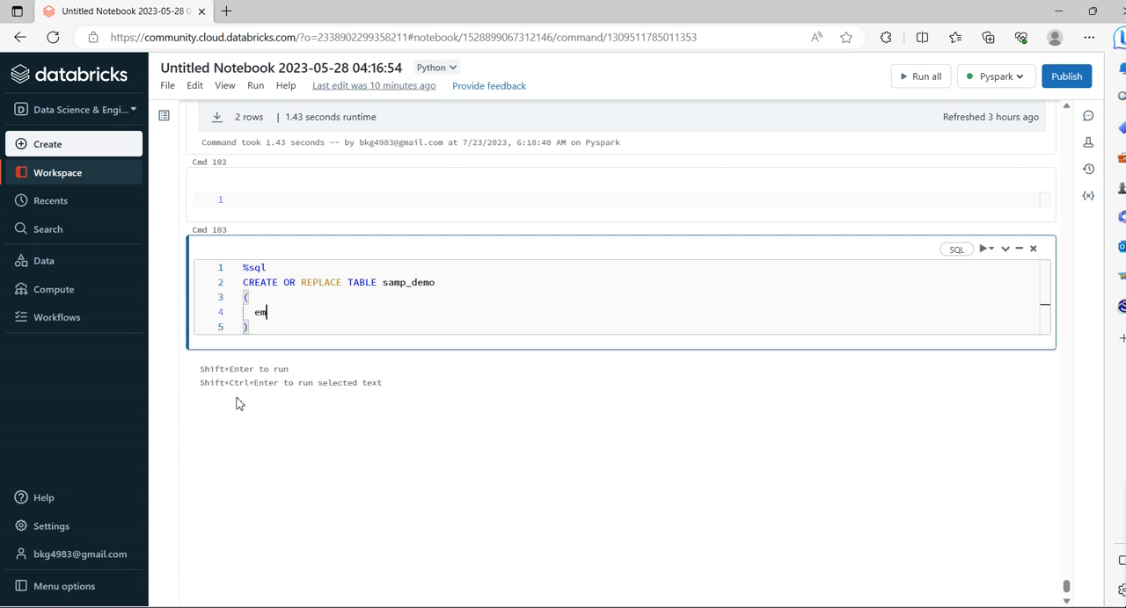
type("pid INT,")
type("empna")
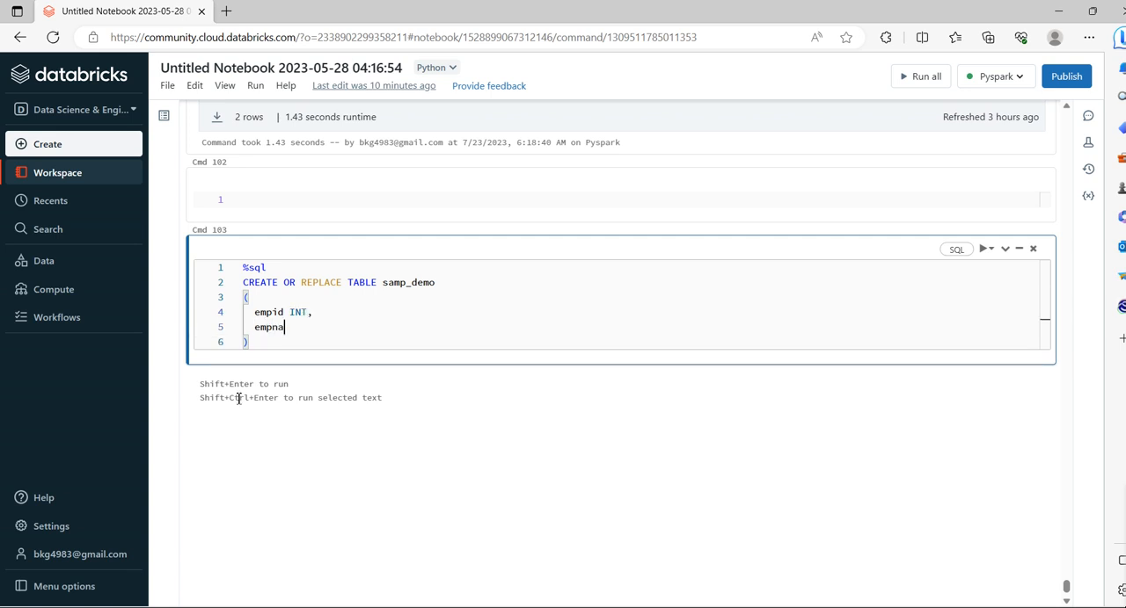
type("me STR")
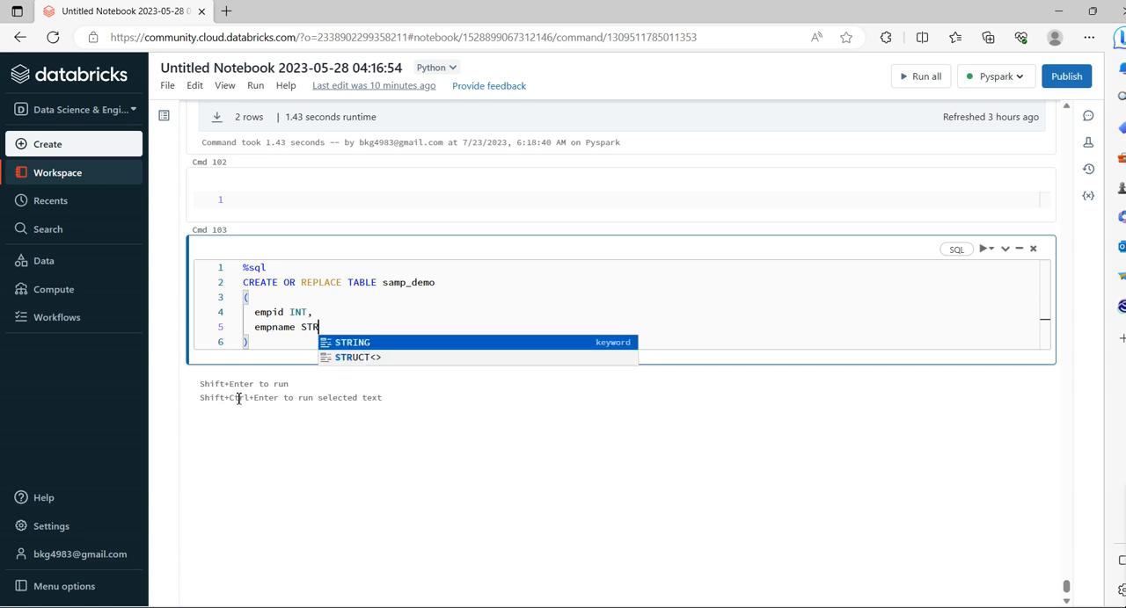
left_click(352, 343)
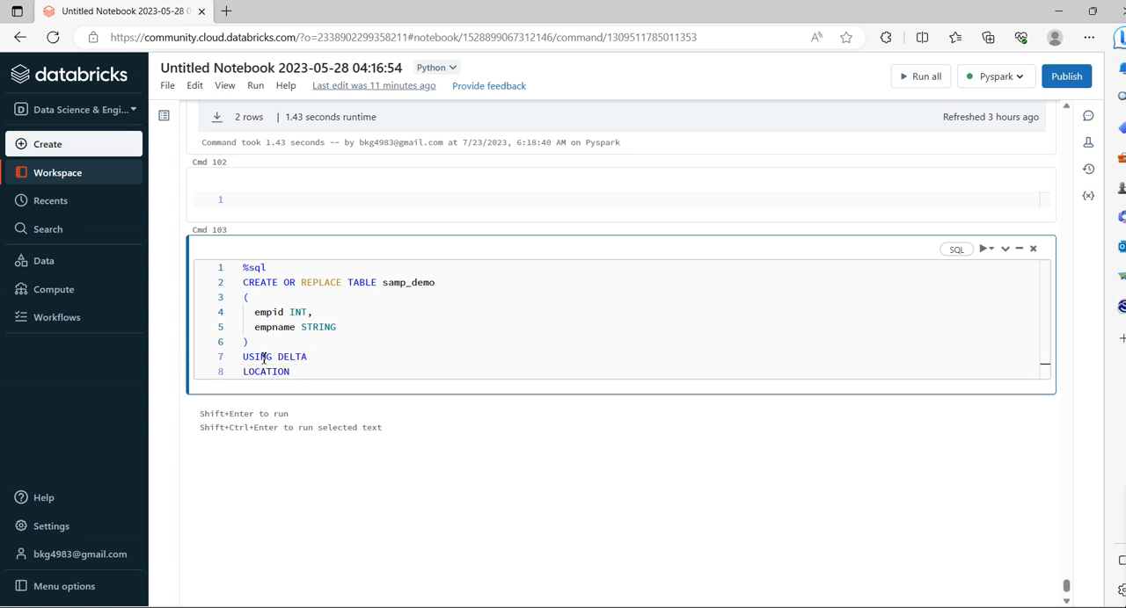
Step: Set the table LOCATION to 'FileStore/tablles/samp_demo'
type("'Fil")
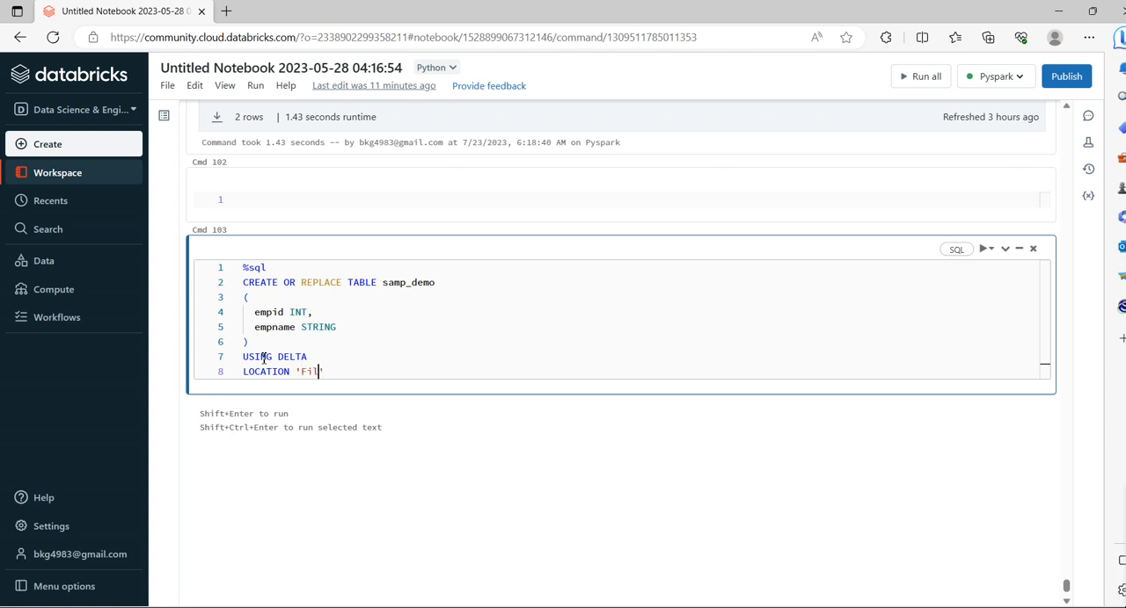
type("eStore/")
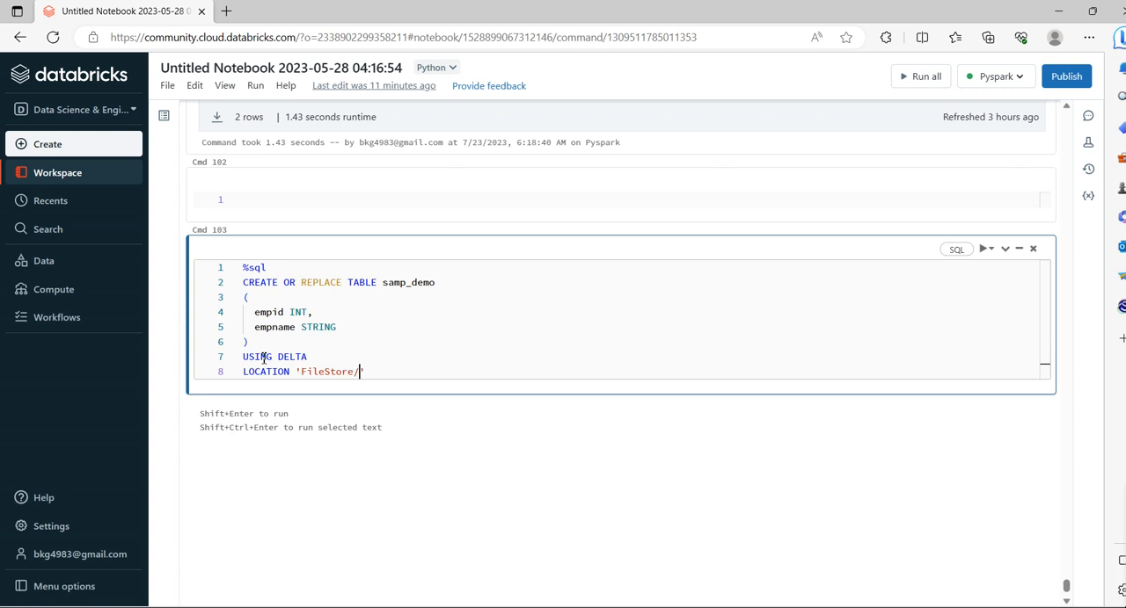
type("tabl")
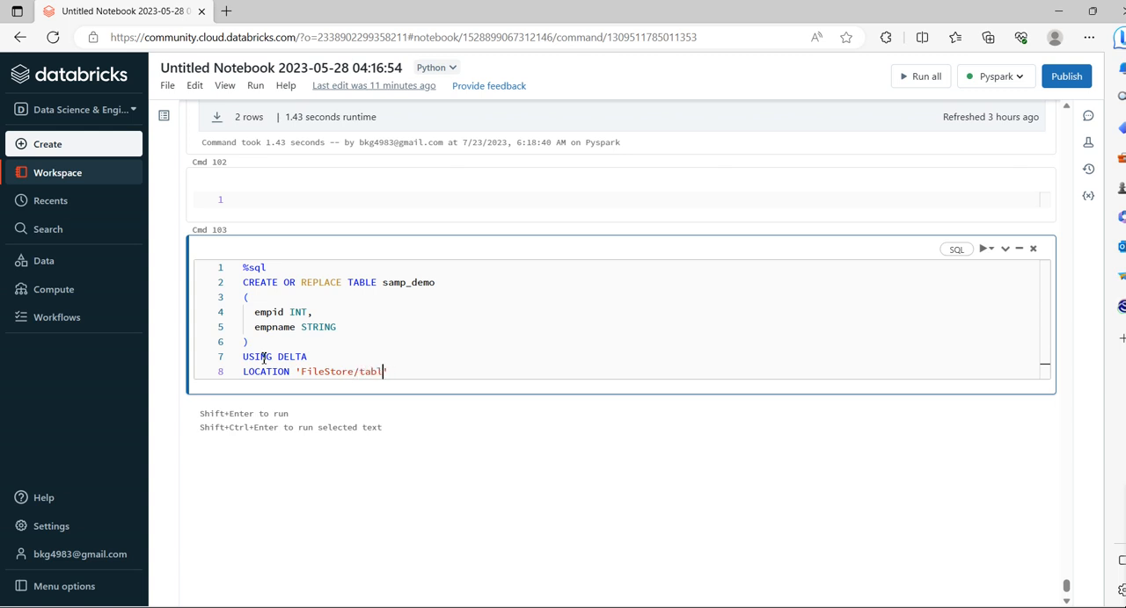
type("bles/'")
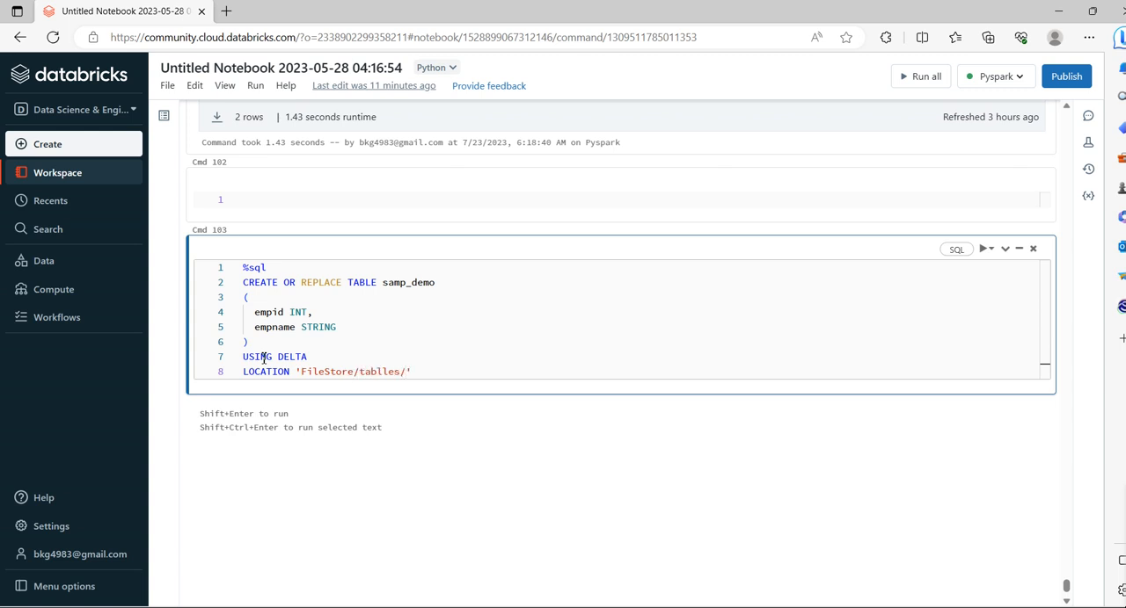
type("samp")
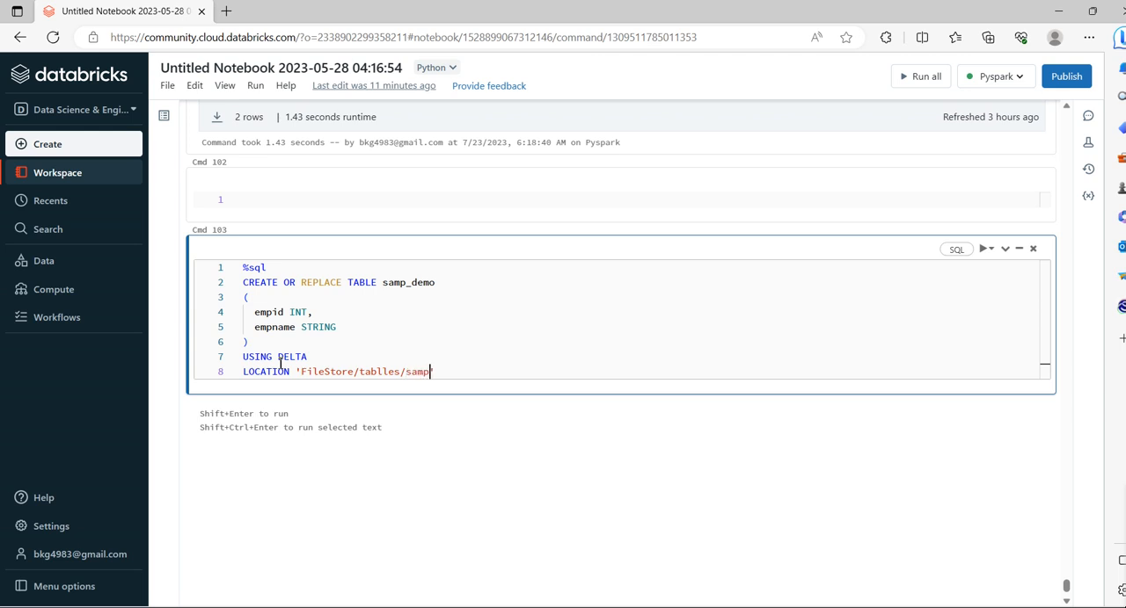
type("_demo")
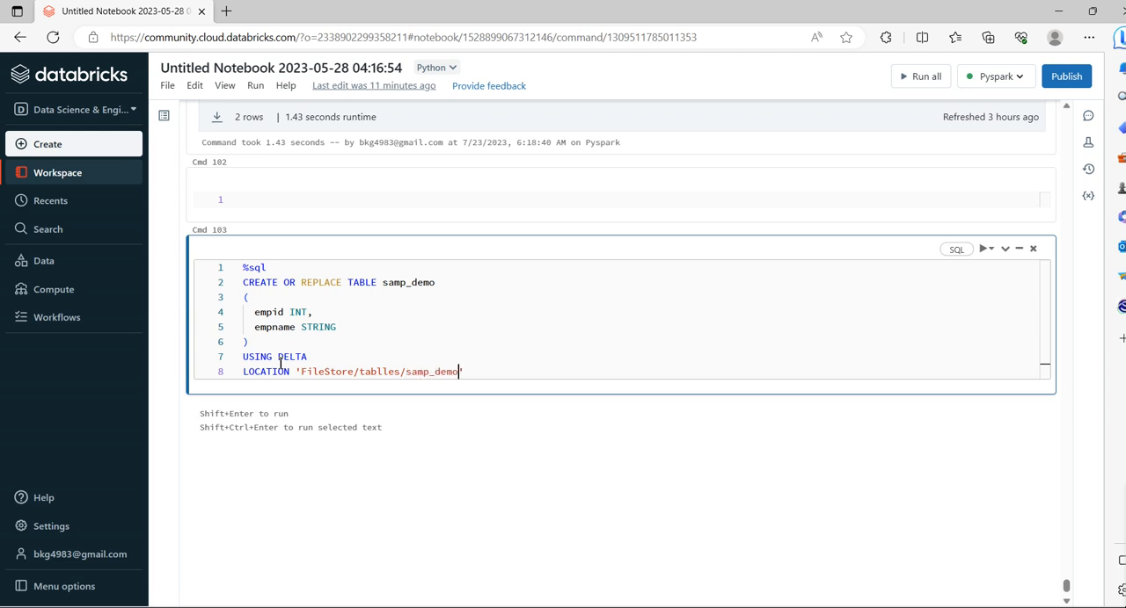
type("'")
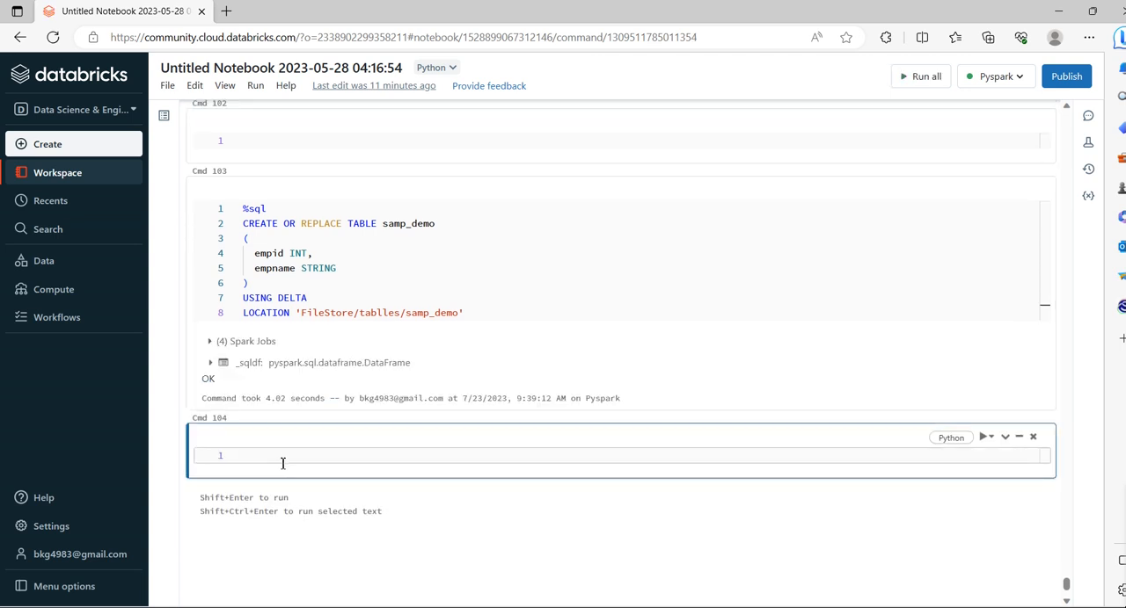
Step: Write %sql INSERT INTO samp_demo(empid,empname) VALUES(1,'mahesh')
type("%sql")
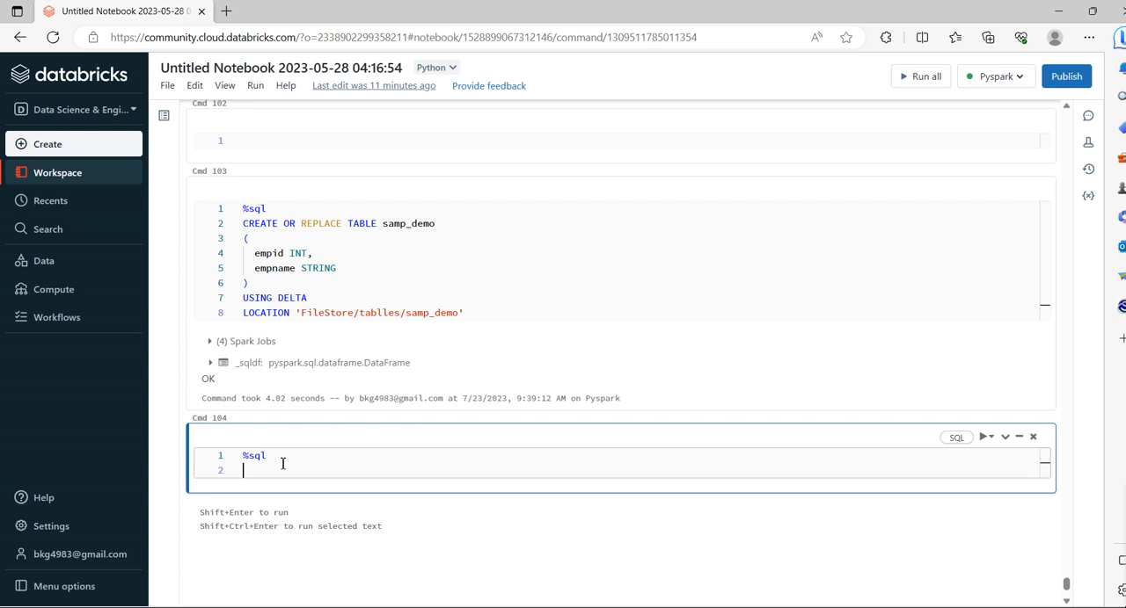
type("insert")
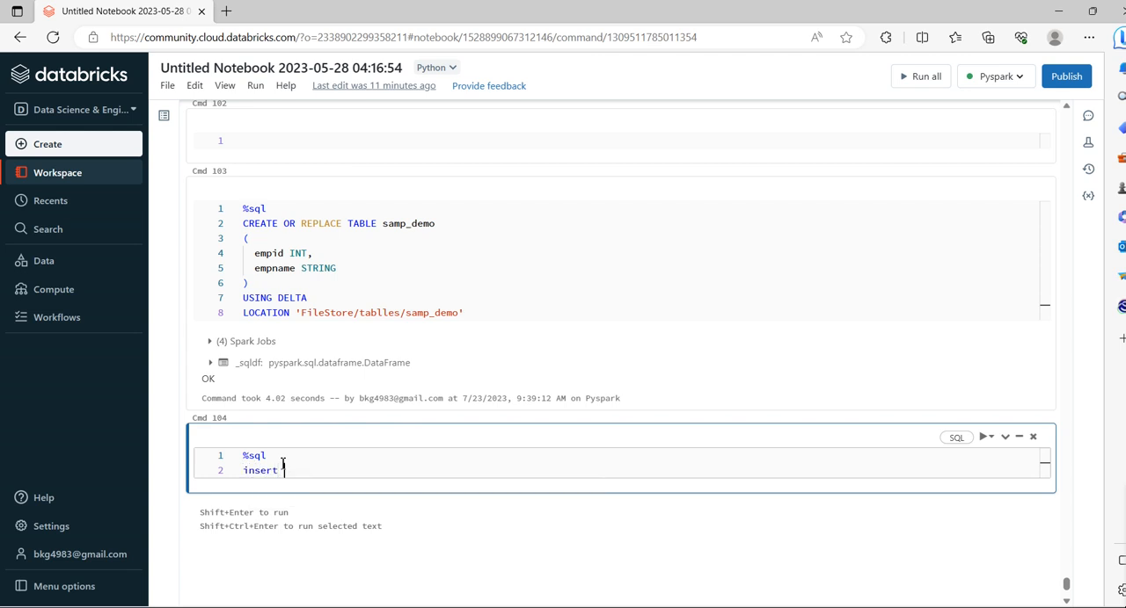
type("into")
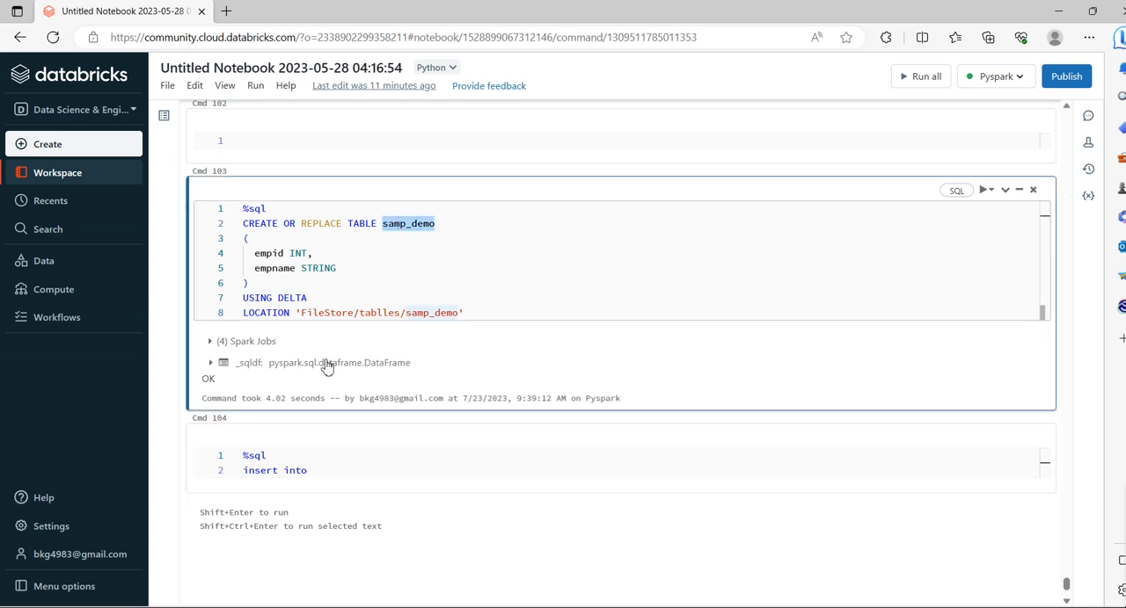
type("samp_demo")
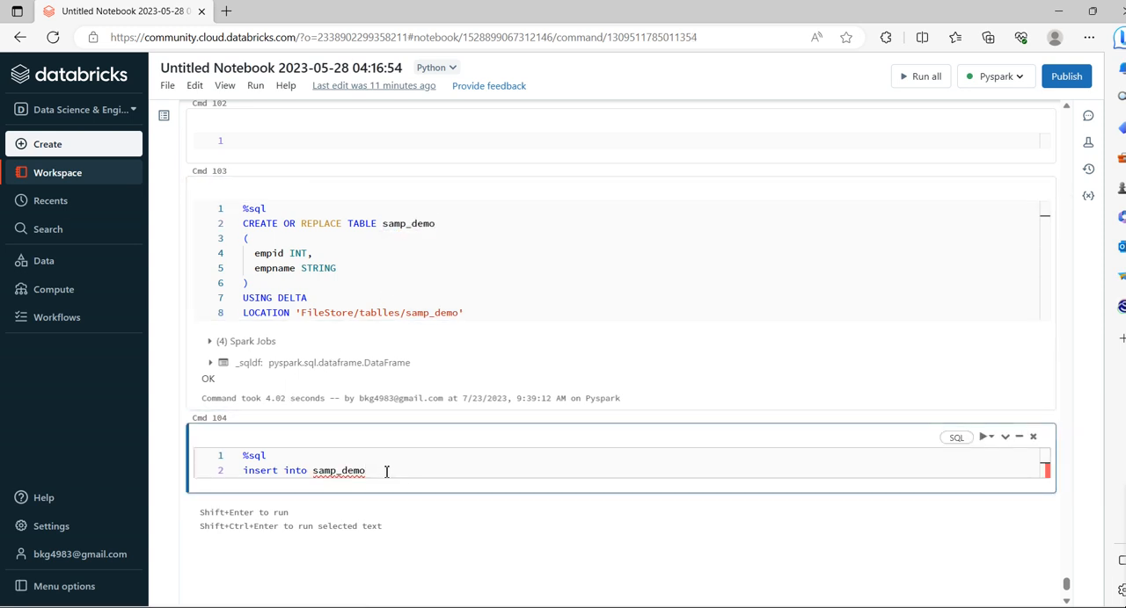
type("()")
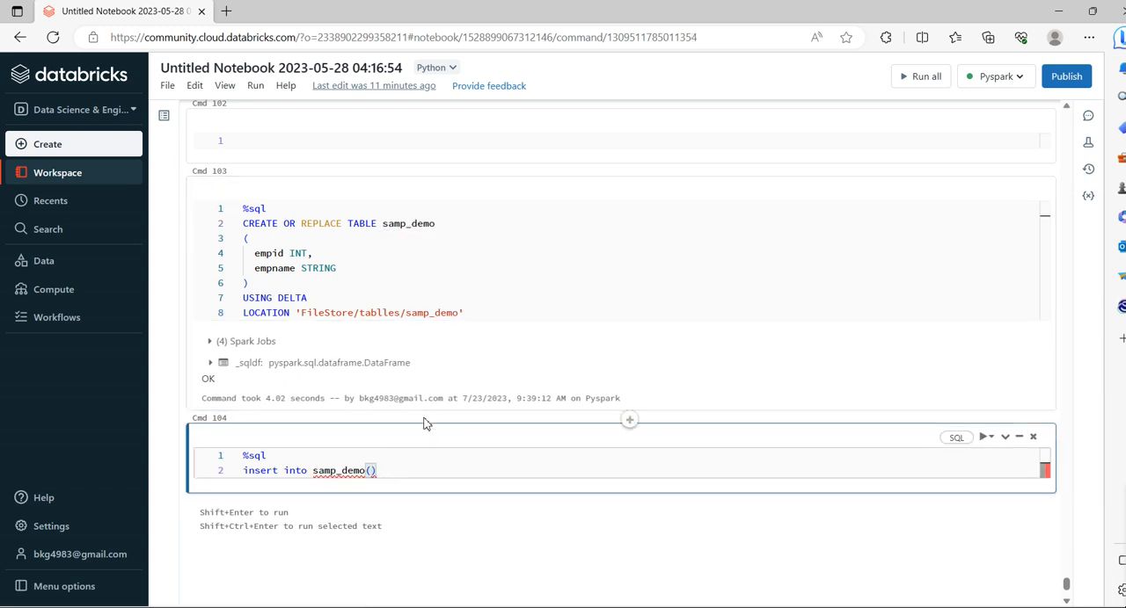
type("empid,empname")
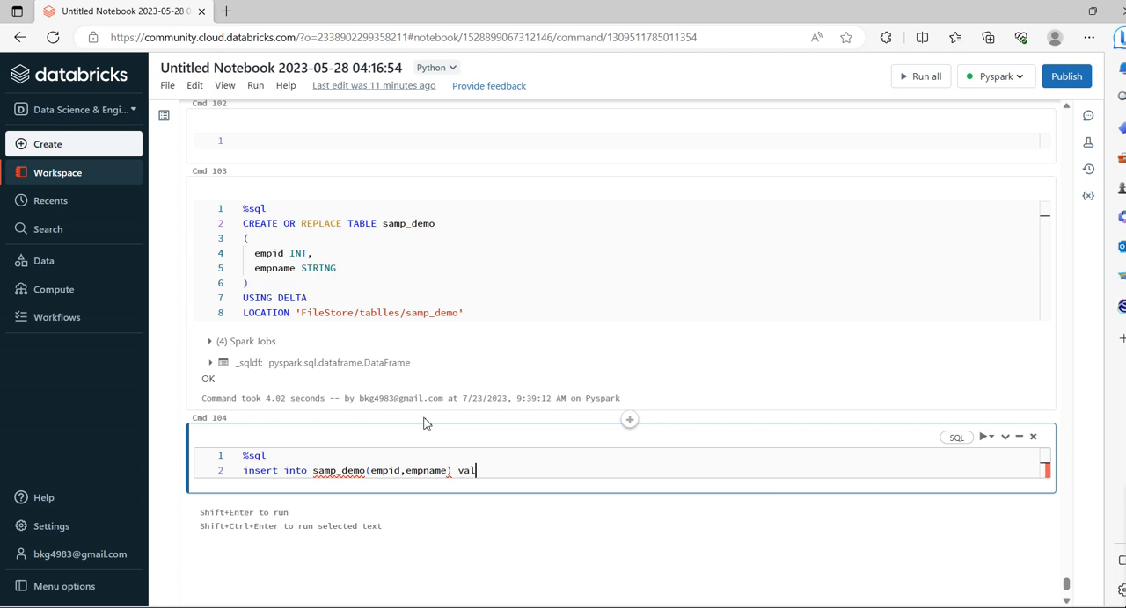
mouse_move(458, 421)
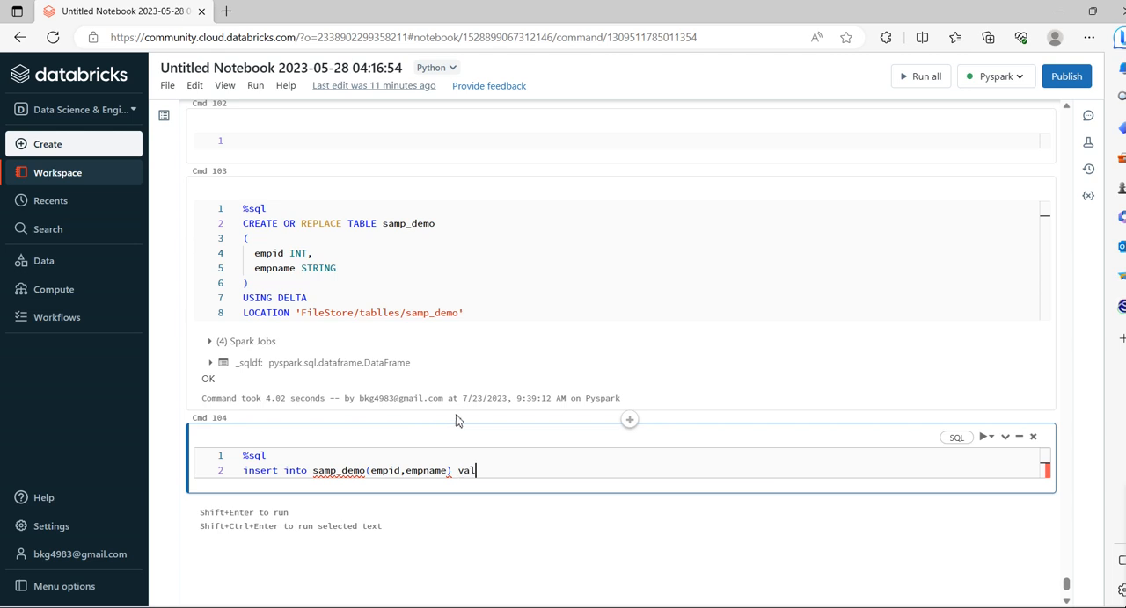
type("ues()")
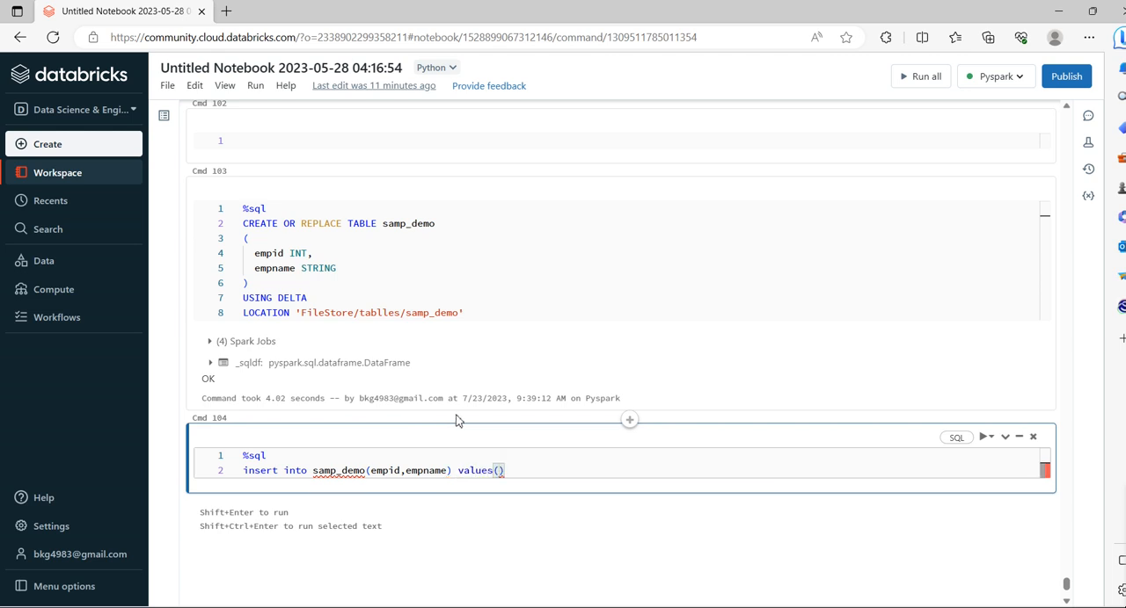
type("1,'")
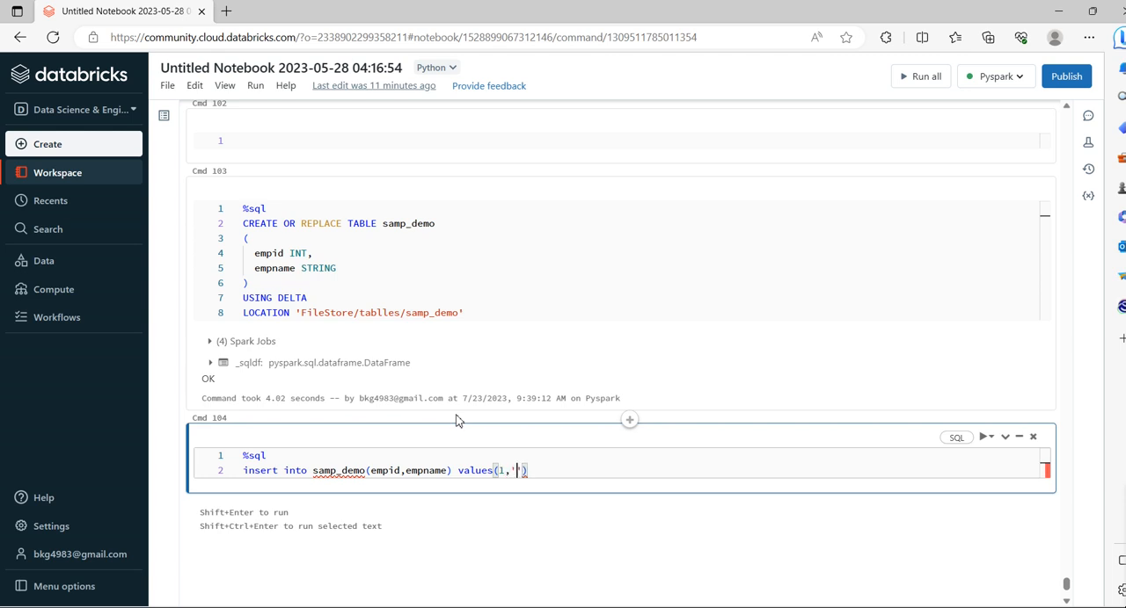
type("m")
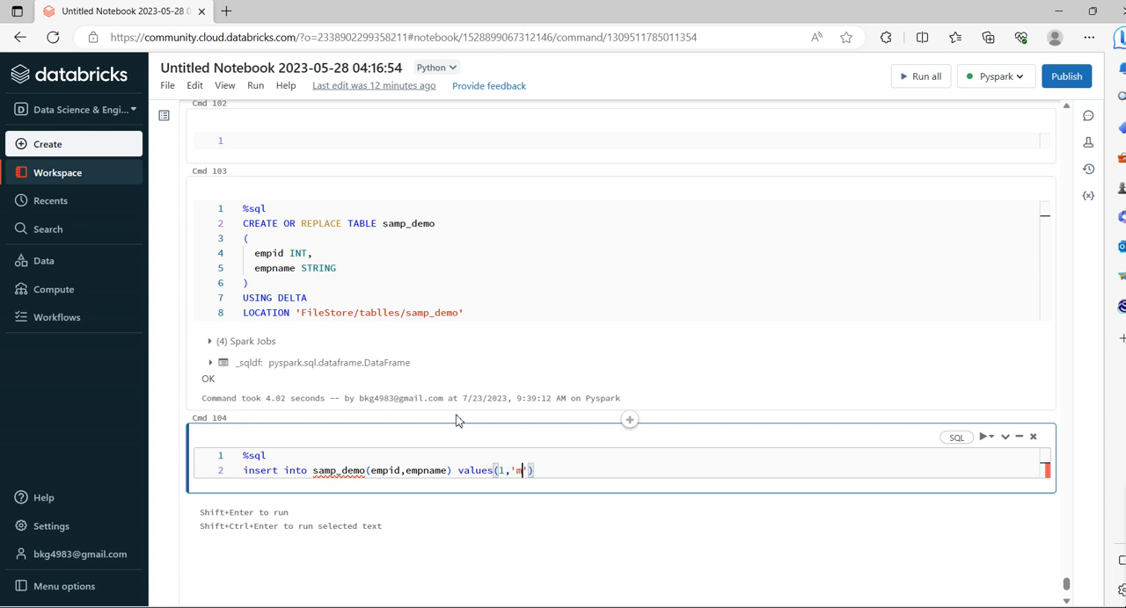
type("ahesh")
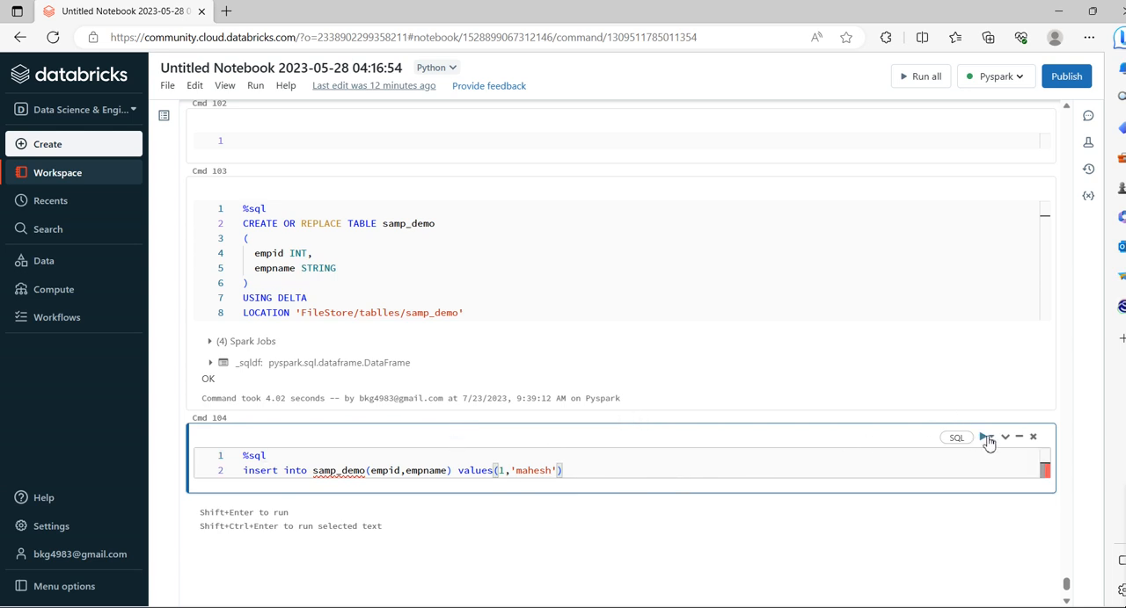
mouse_move(1003, 438)
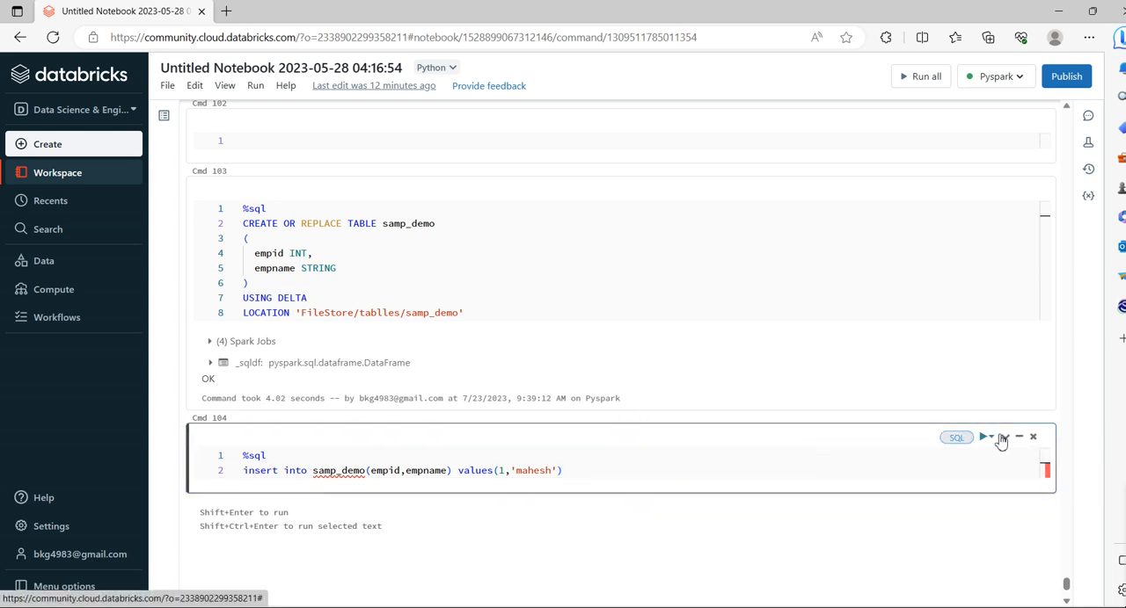
Step: Run the insert and start a new %sql cell below its result
left_click(983, 437)
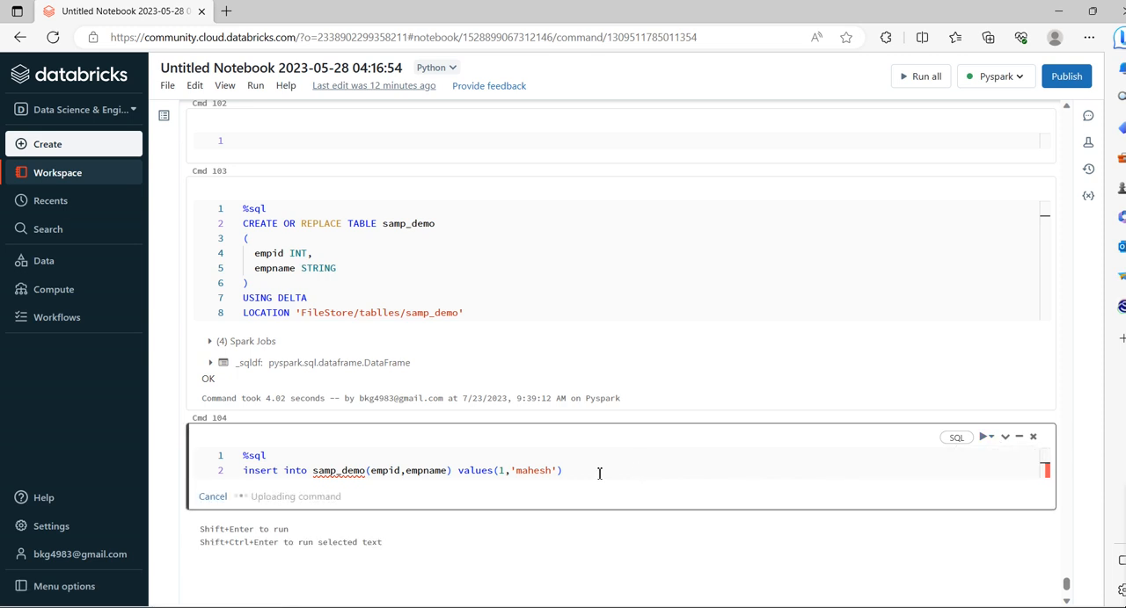
scroll("down", 3)
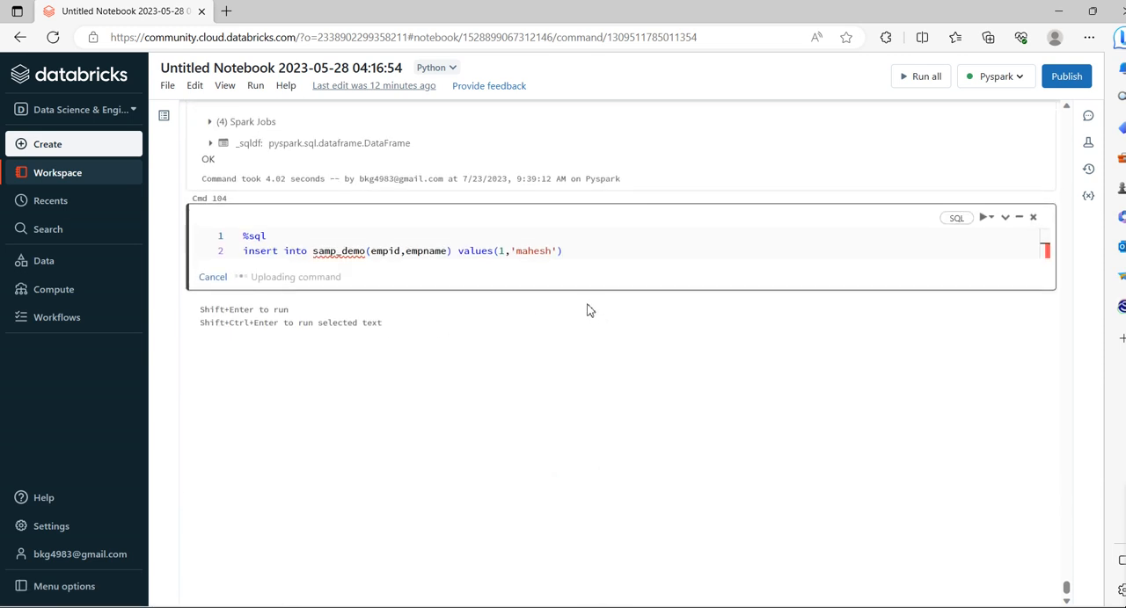
left_click(985, 217)
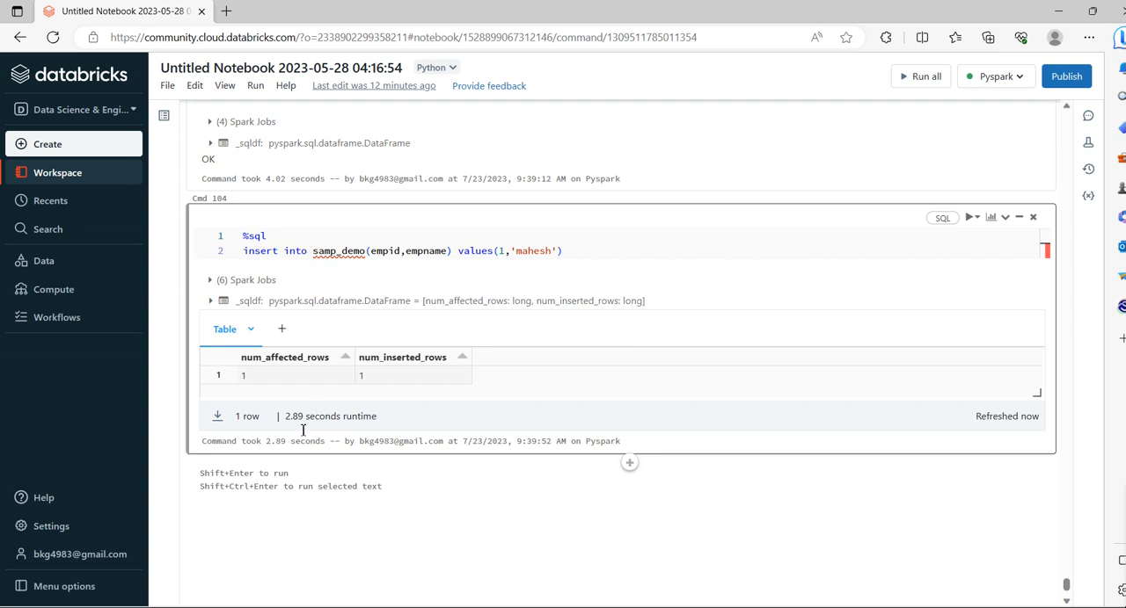
mouse_move(628, 464)
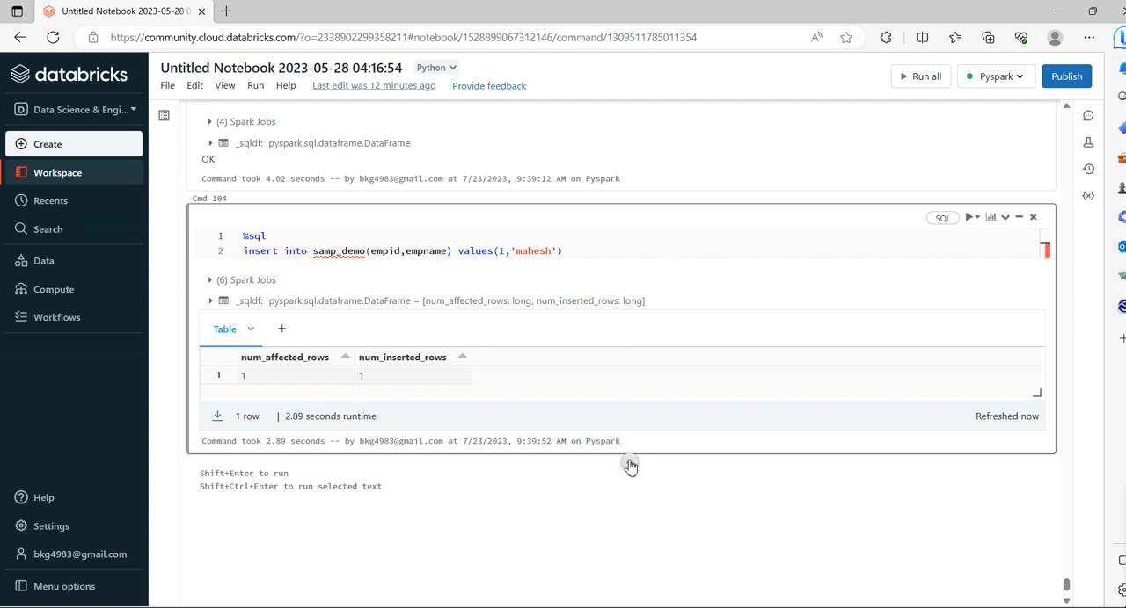
left_click(629, 463)
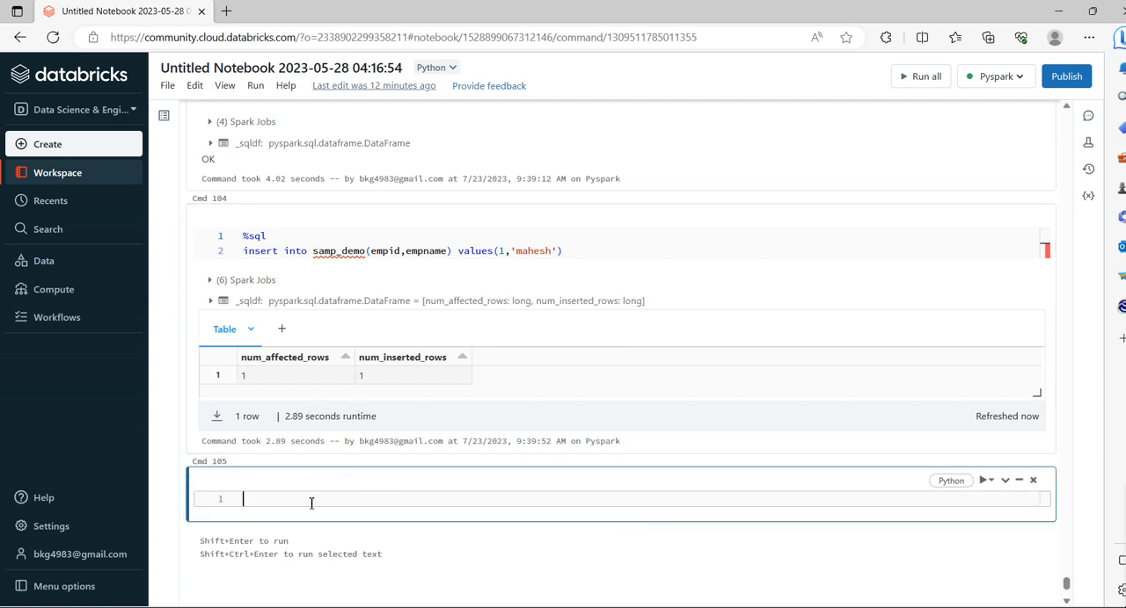
type("%sql")
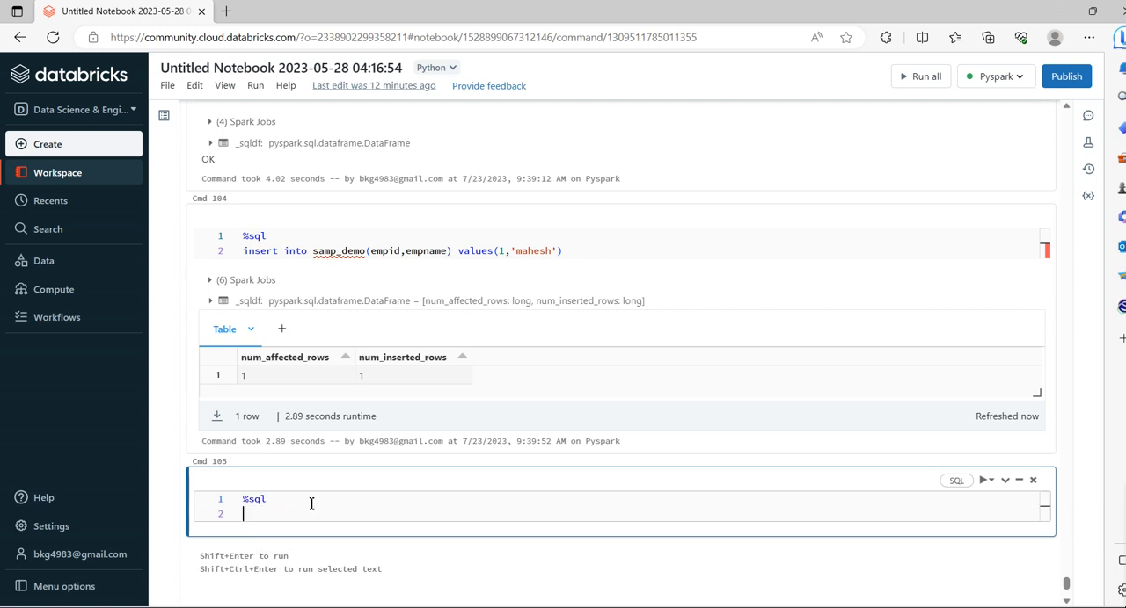
Step: Run SELECT * FROM samp_demo showing row (1, mahesh), and add a cell below
type("select")
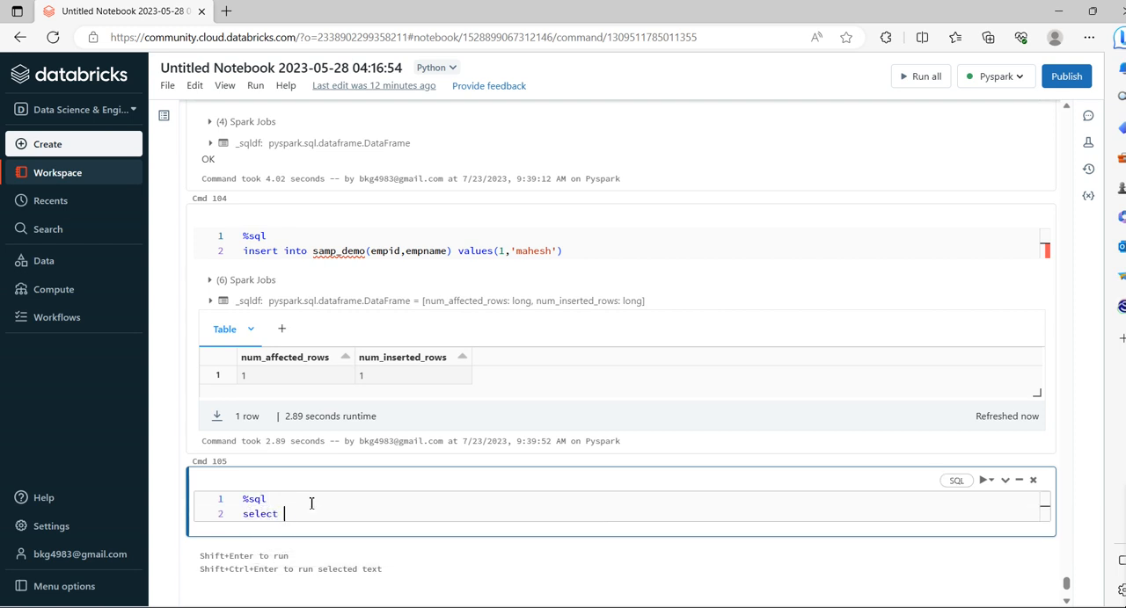
type("* from")
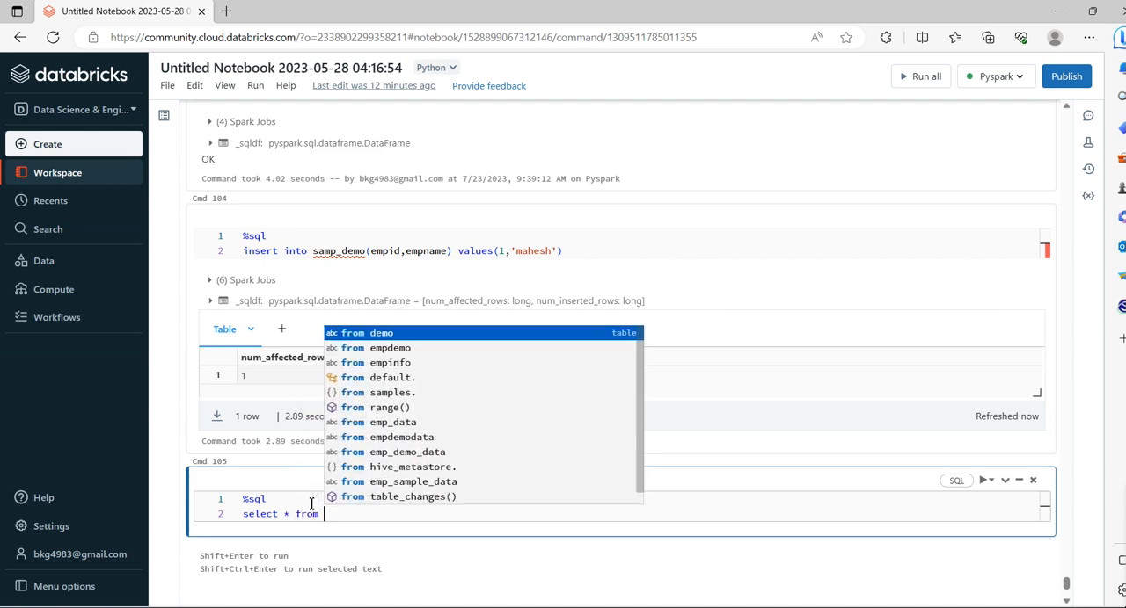
mouse_move(353, 262)
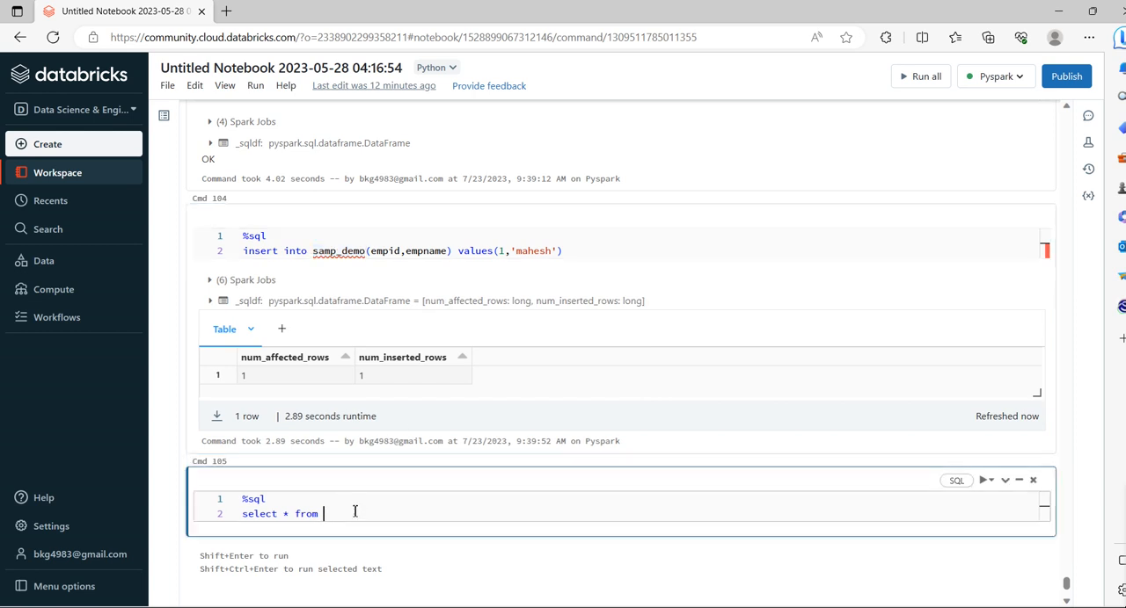
left_click(984, 480)
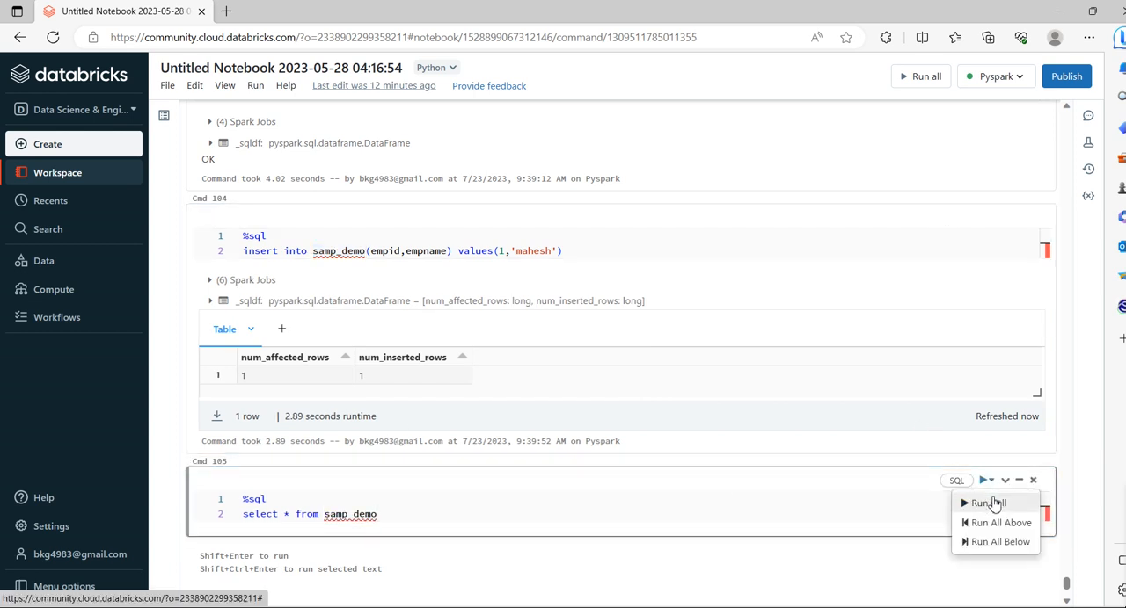
left_click(985, 503)
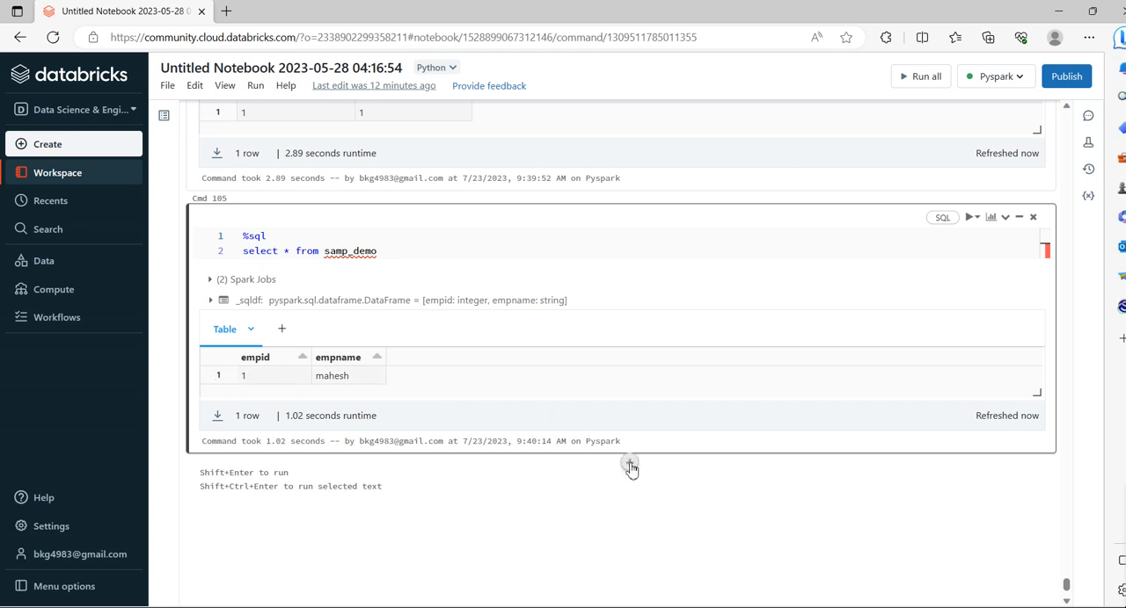
left_click(629, 464)
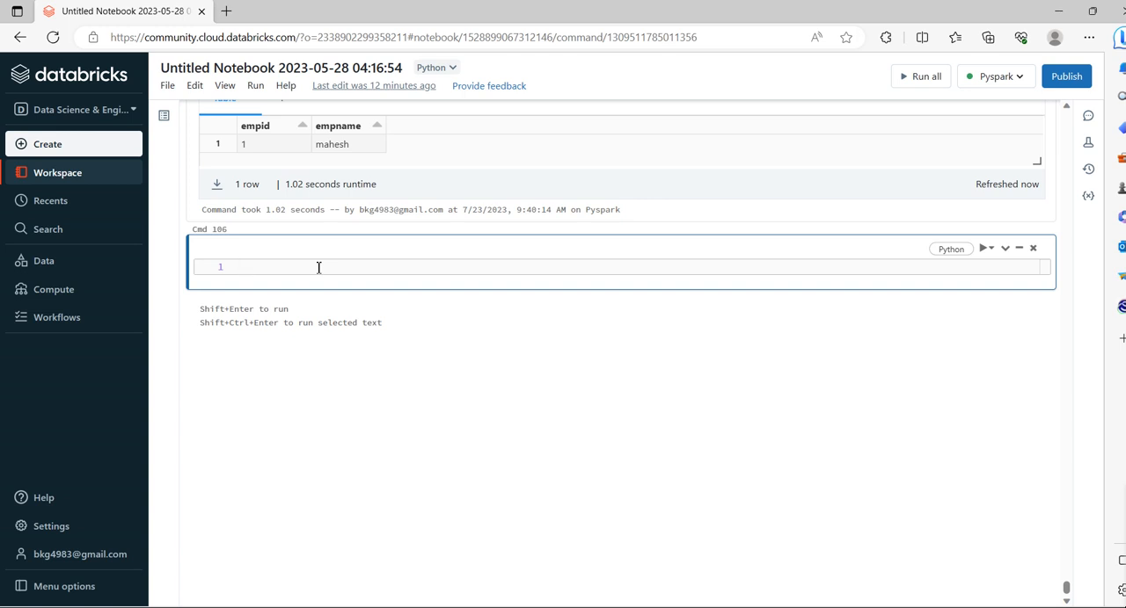
mouse_move(313, 264)
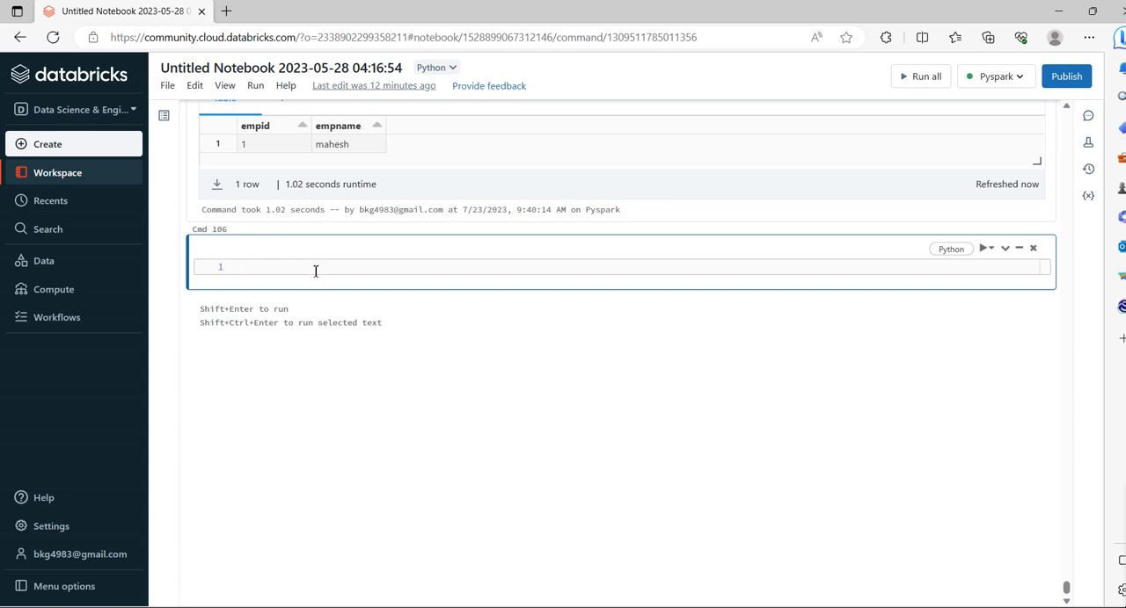
Step: Import StringType, StructField and IntegerType from pyspark.sql.types, then begin a data line
type("from")
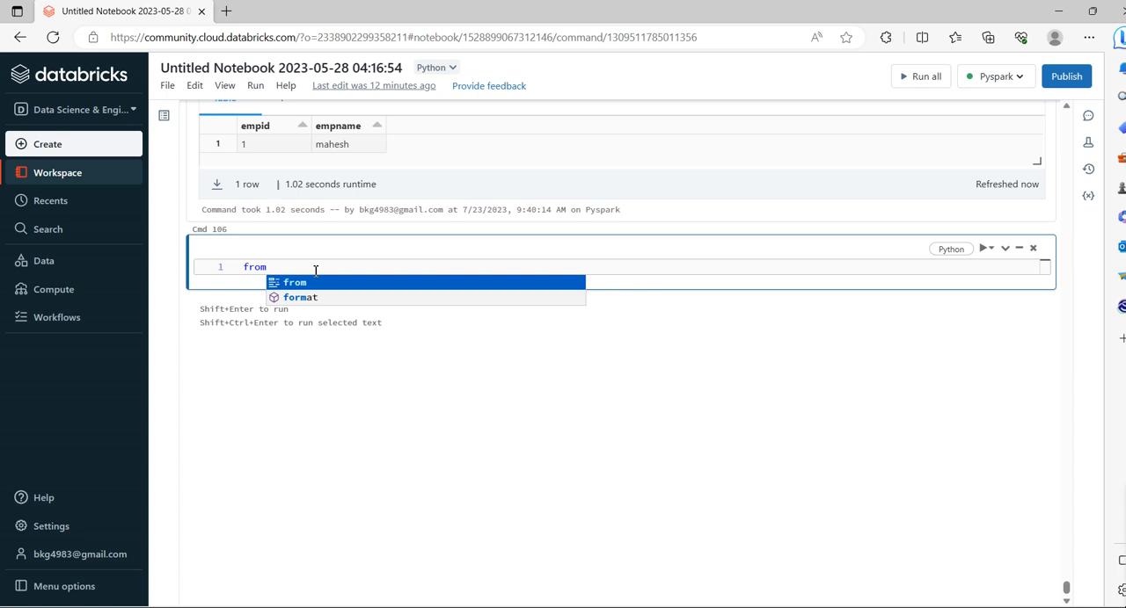
type("p")
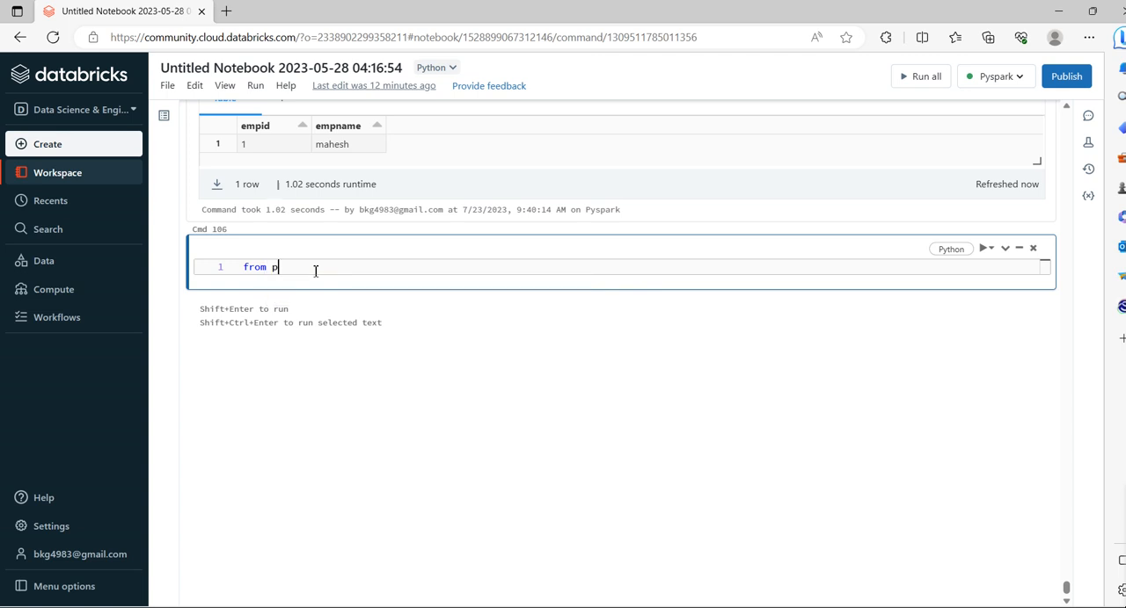
type("yspark")
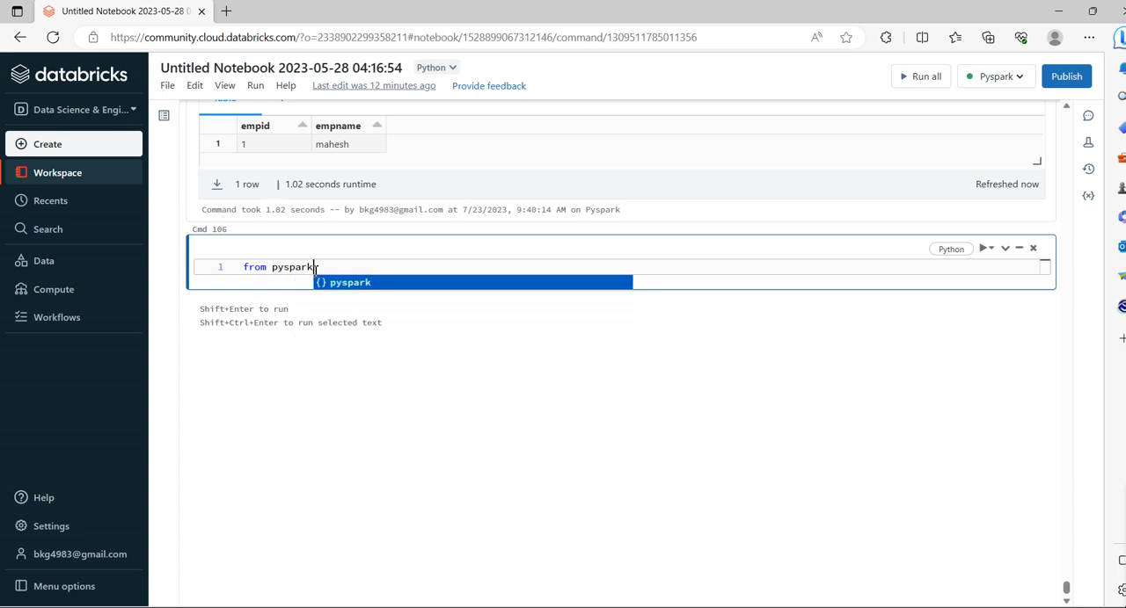
type(".sql")
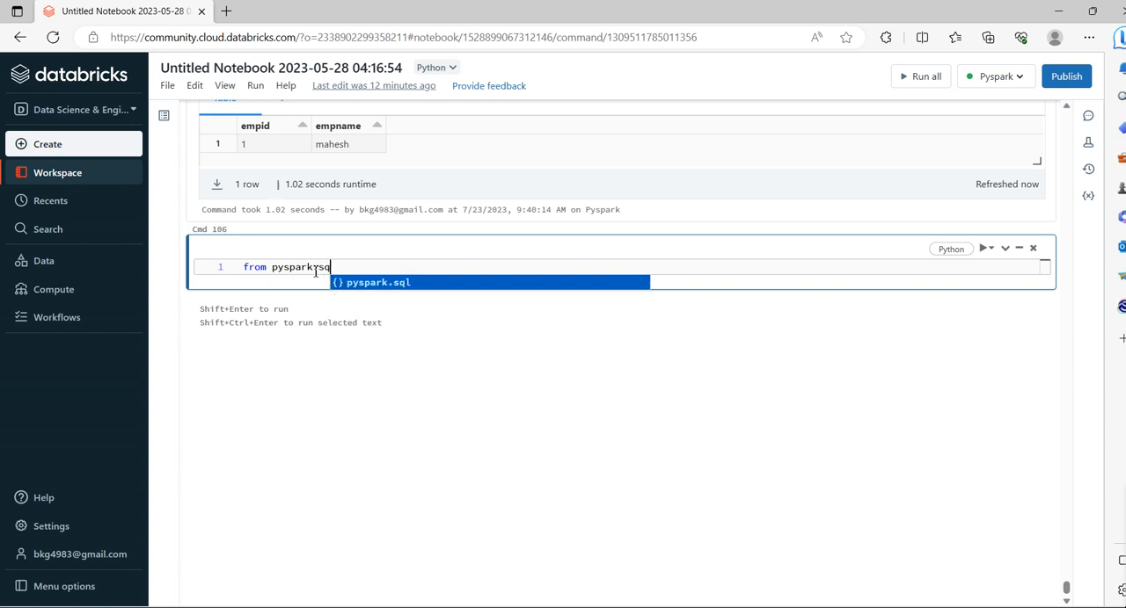
type(".types im")
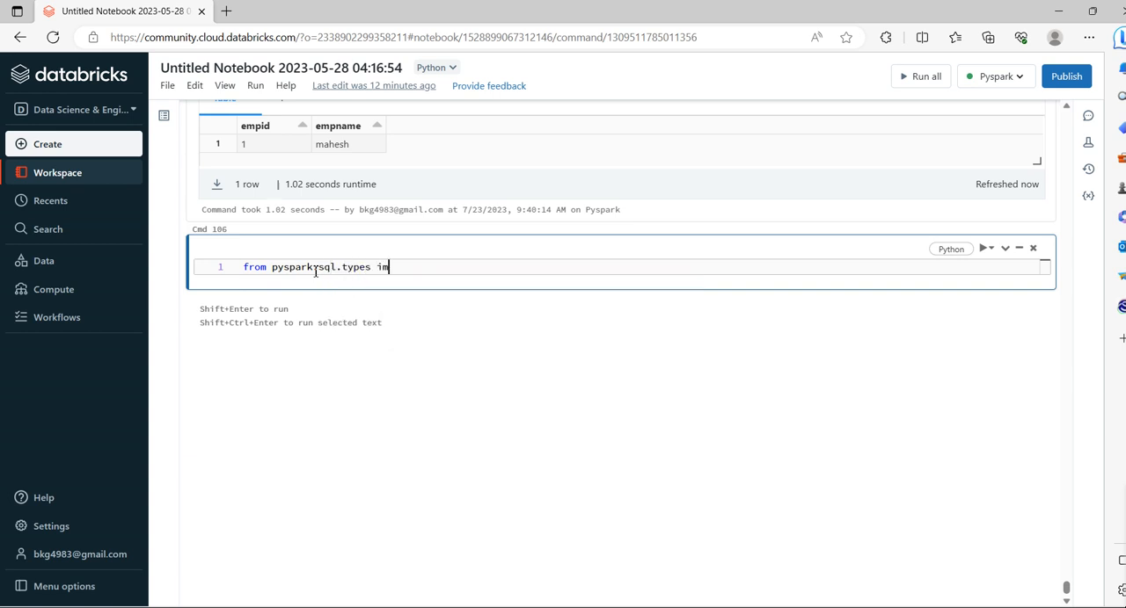
type("port St")
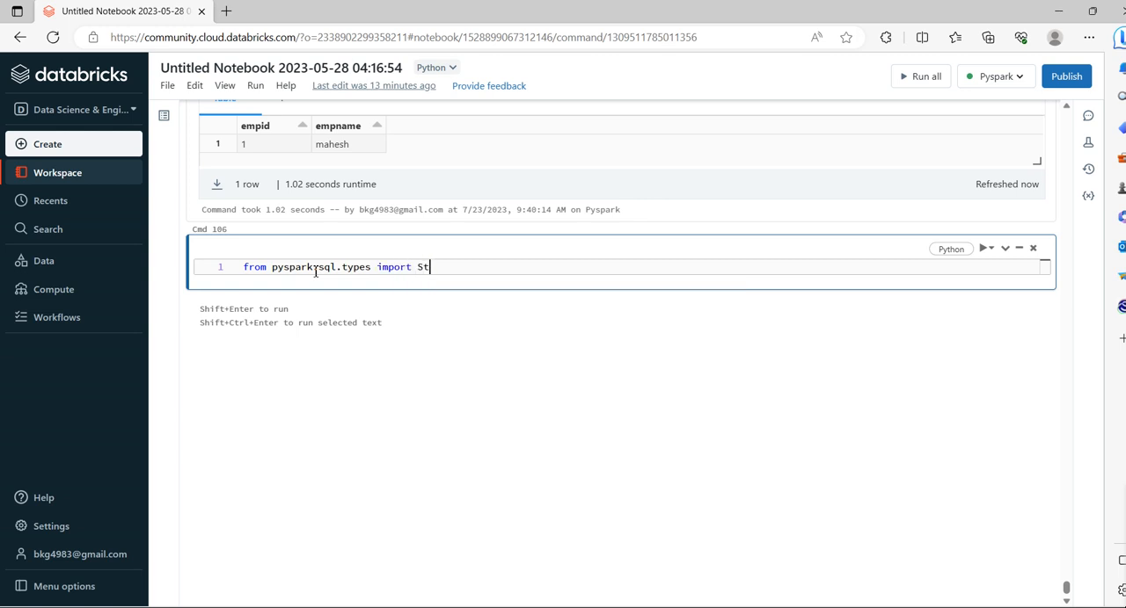
type("ringType")
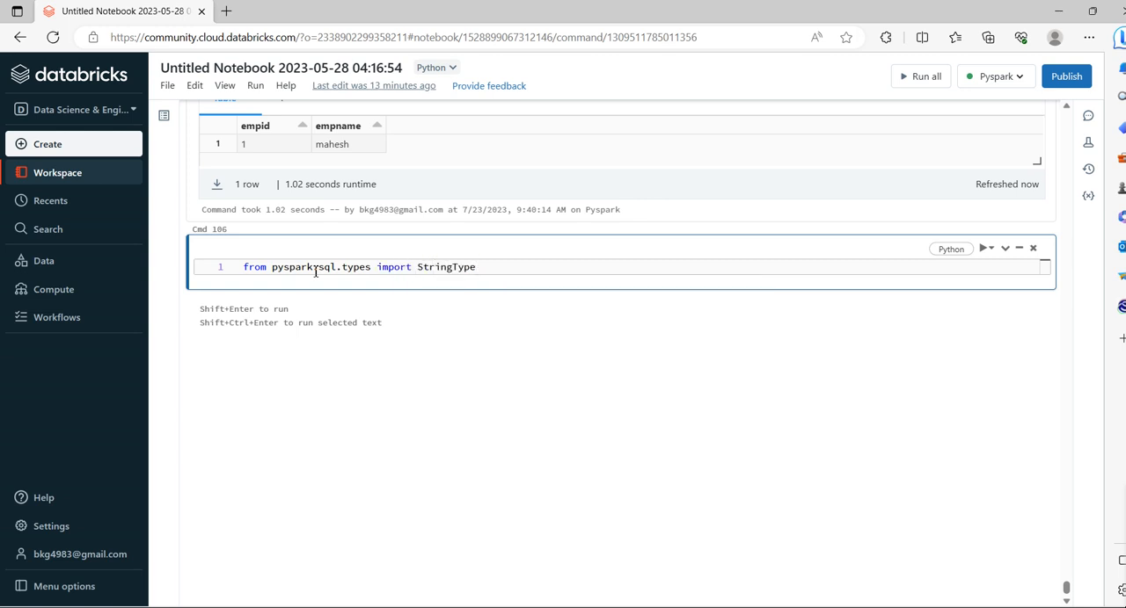
type(",StructField,I")
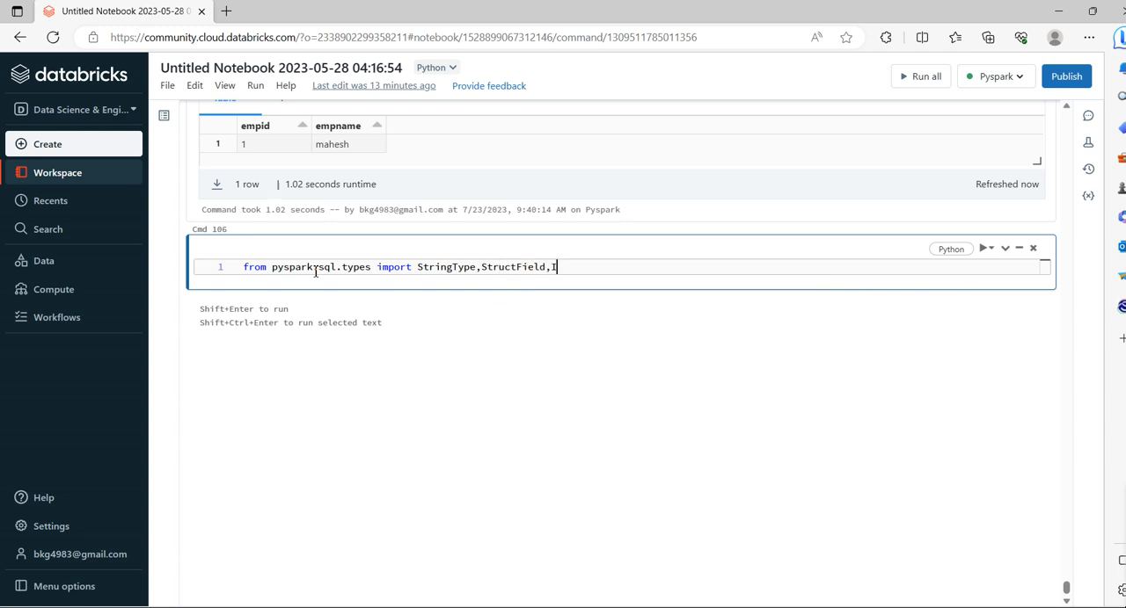
type("ntegerType,StringType")
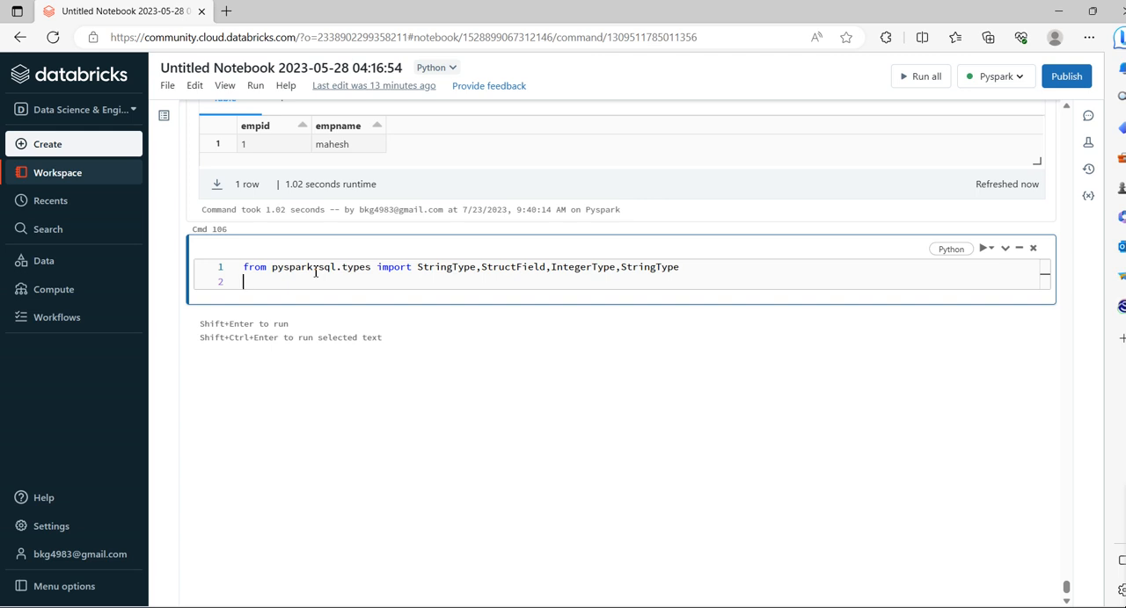
type("data =")
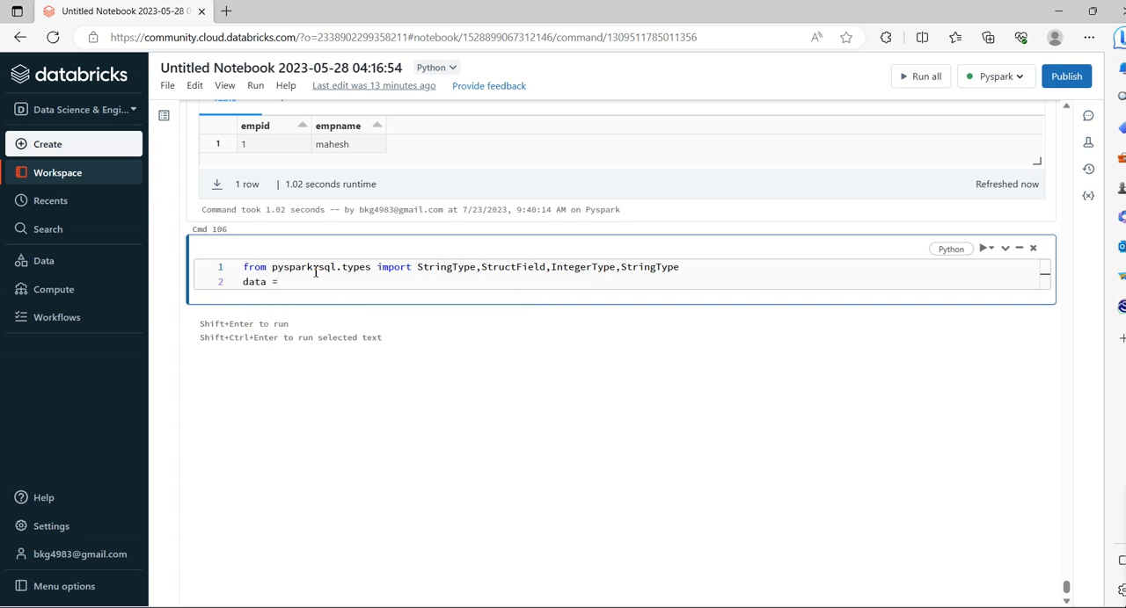
type("[(2)]")
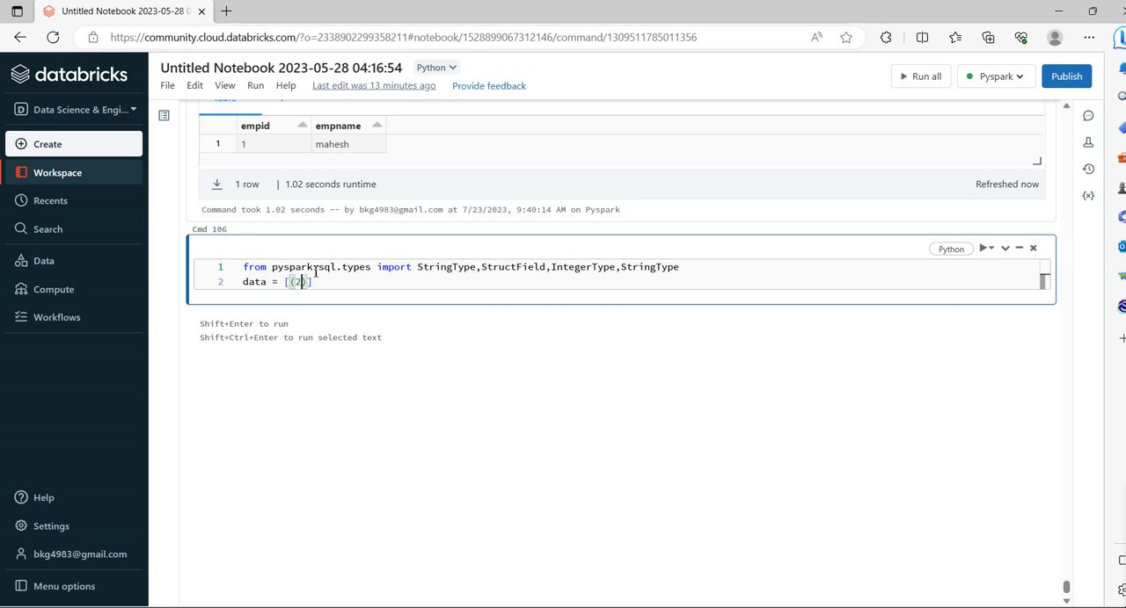
type(",'")
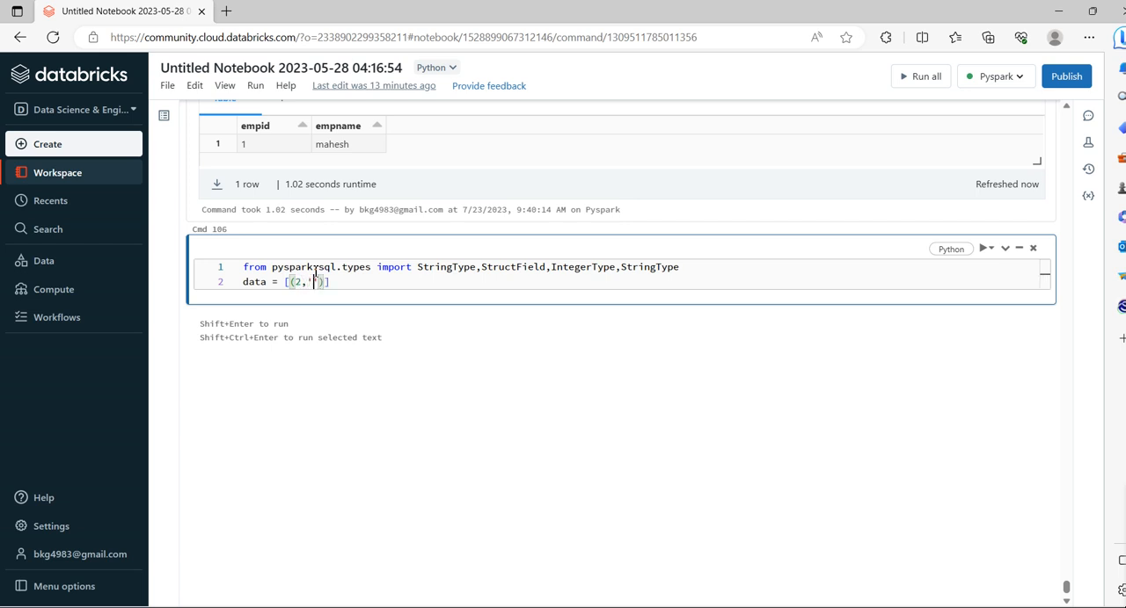
type("suresh','")
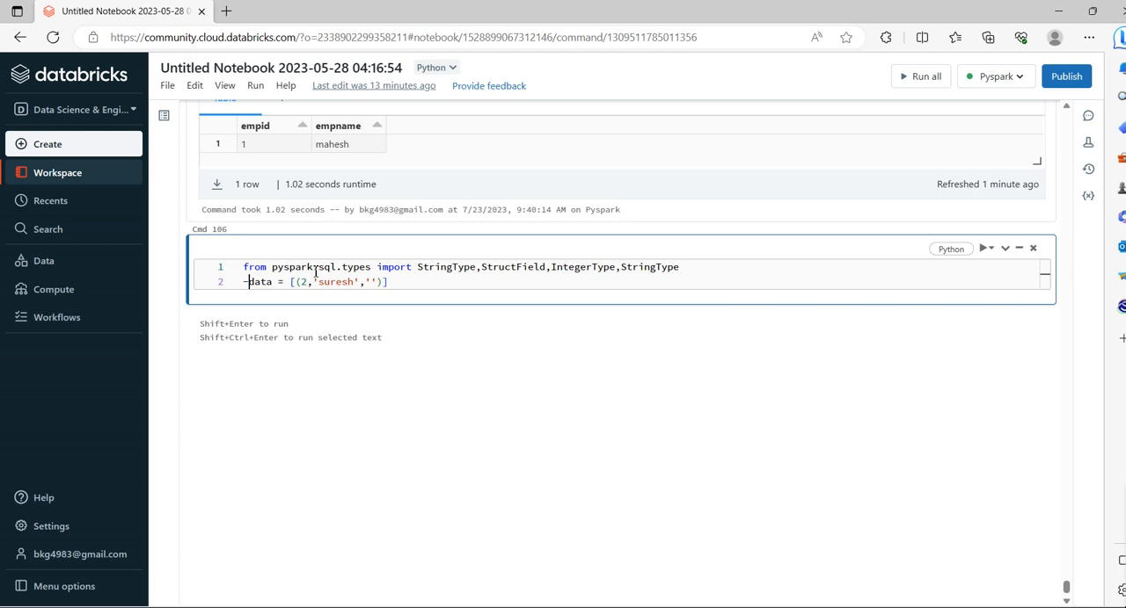
type("-")
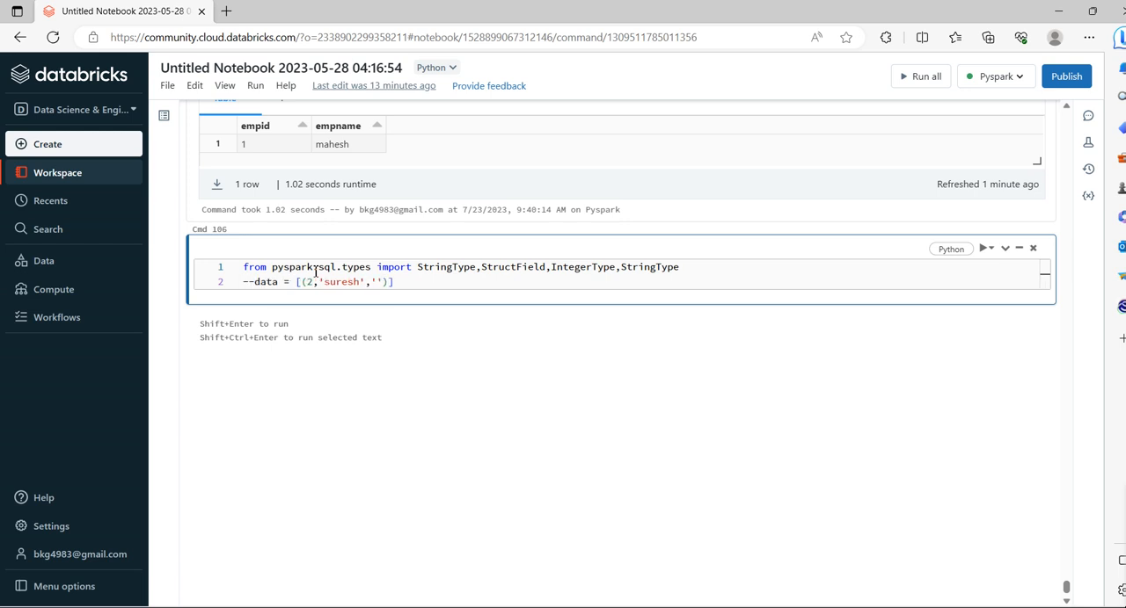
scroll("up", 3)
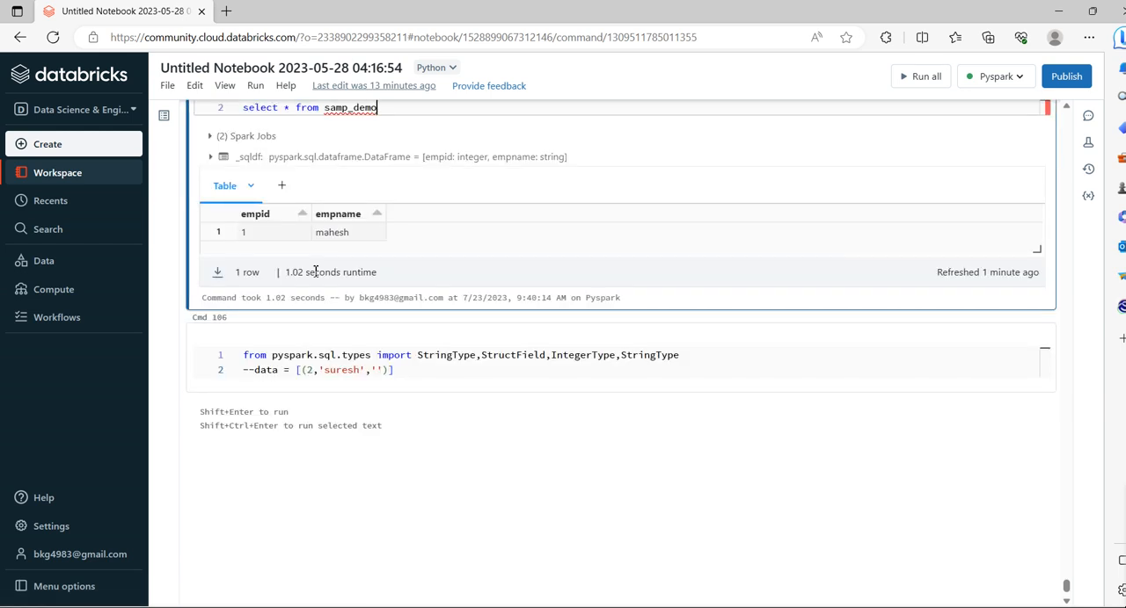
left_click(391, 369)
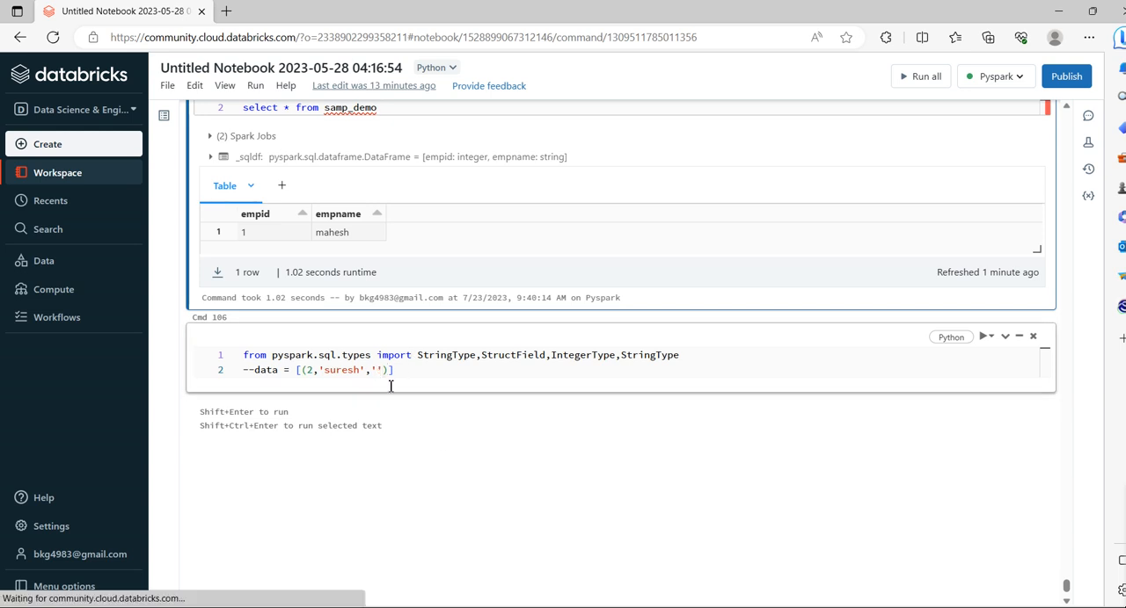
type("145")
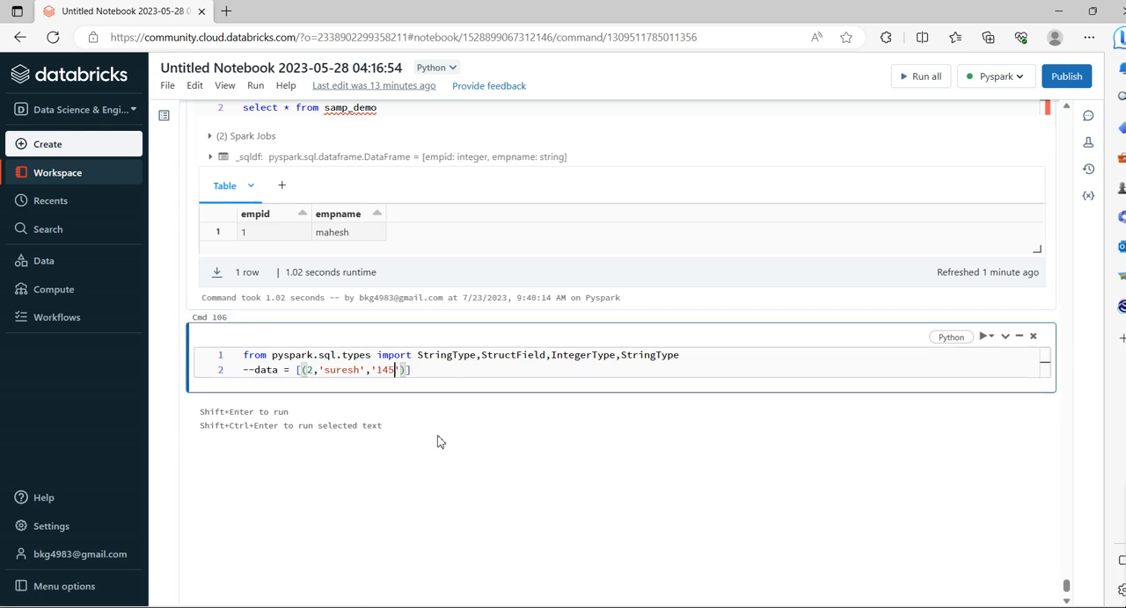
type("7-2")
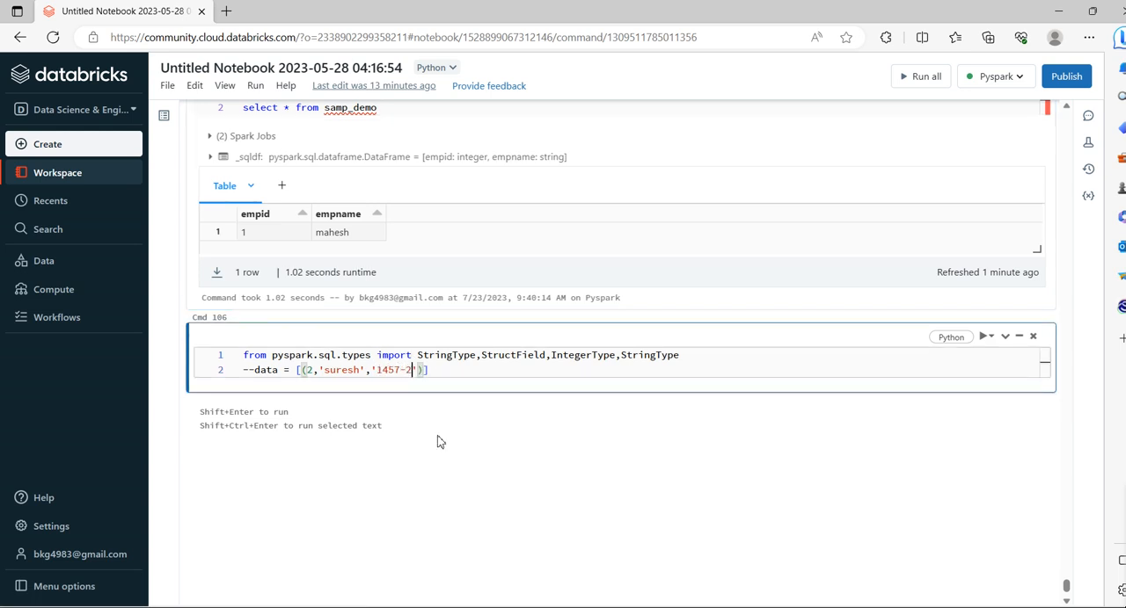
type("258-")
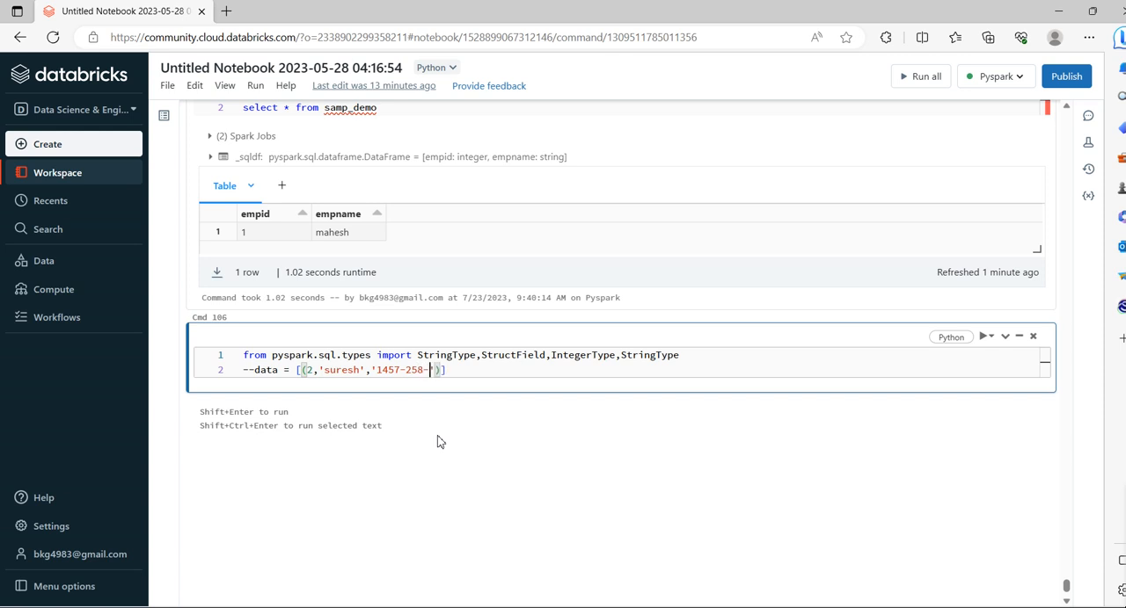
type("7894'")
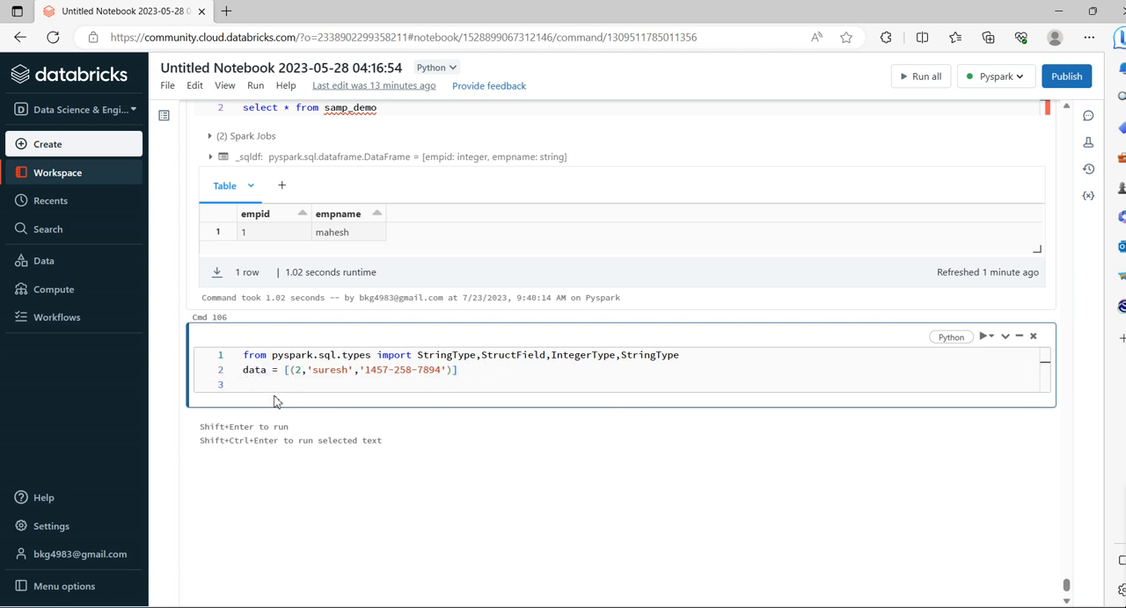
type("schema =")
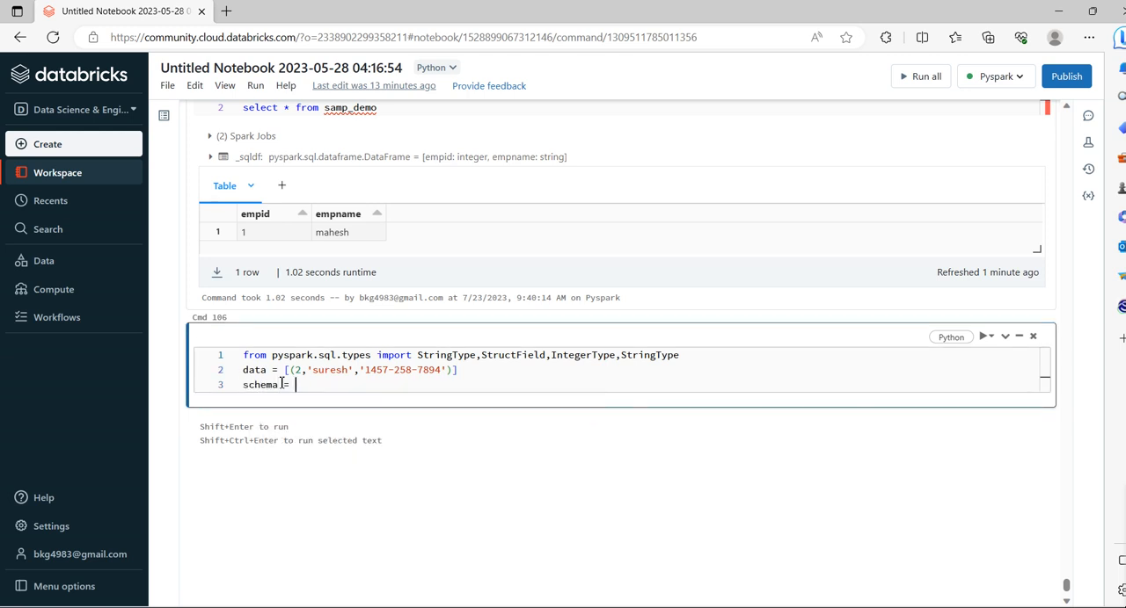
Step: Begin the StructType schema with a nullable IntegerType empid field
type("St")
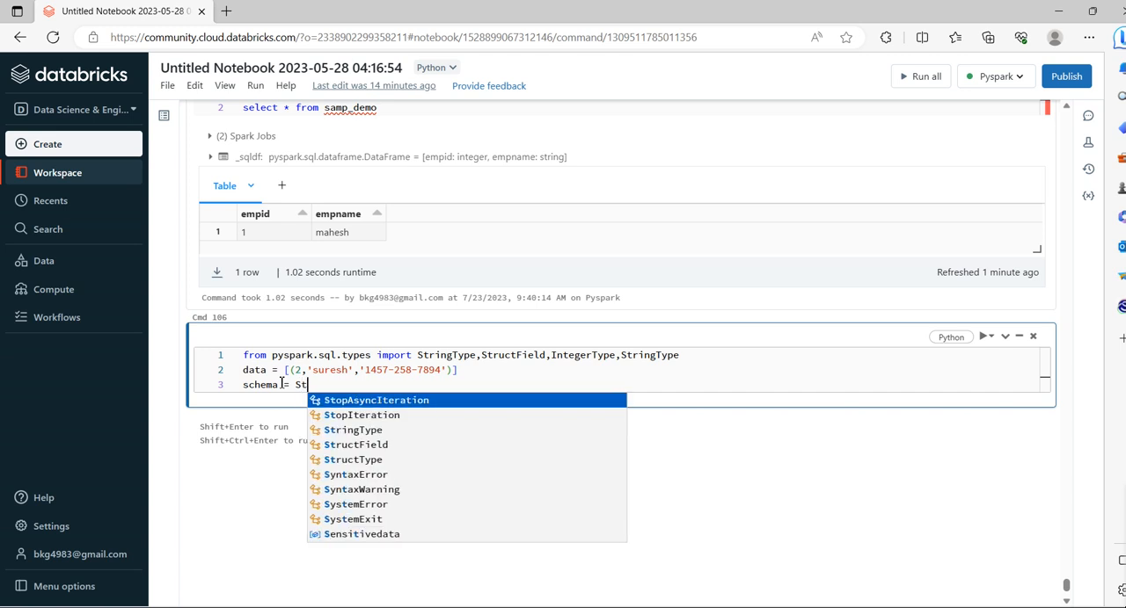
type("ructType([StructField")
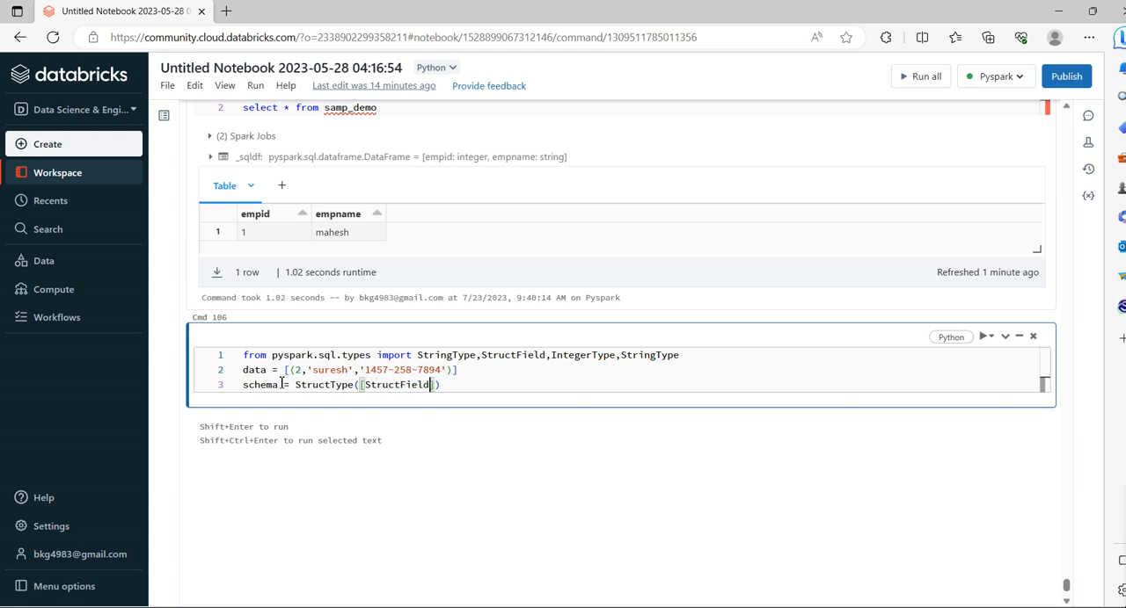
type("()")
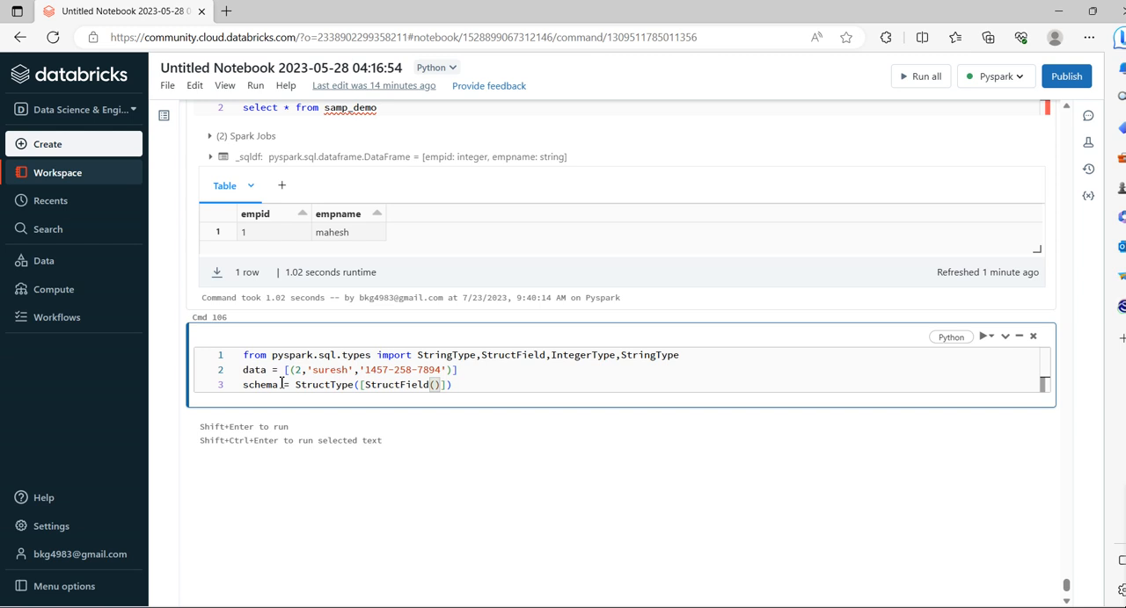
type("''")
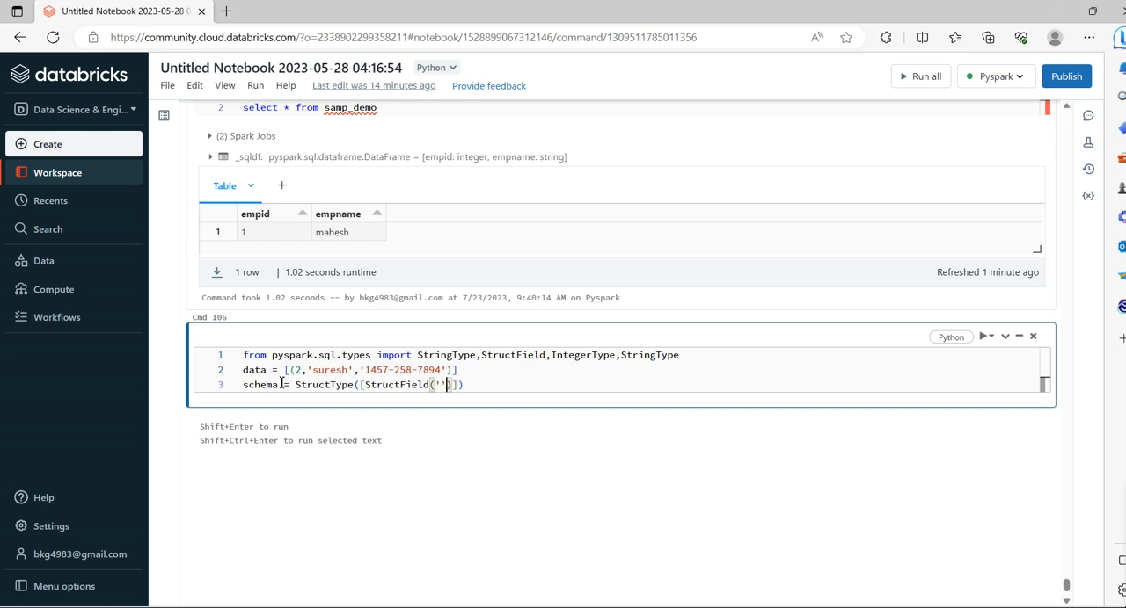
type("empi")
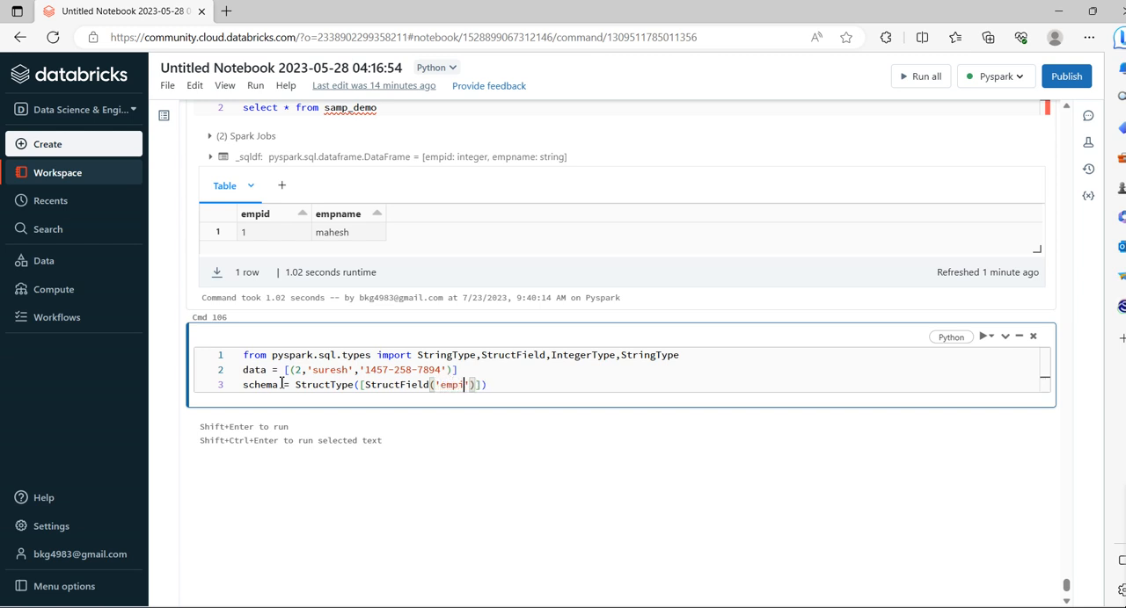
type("id")
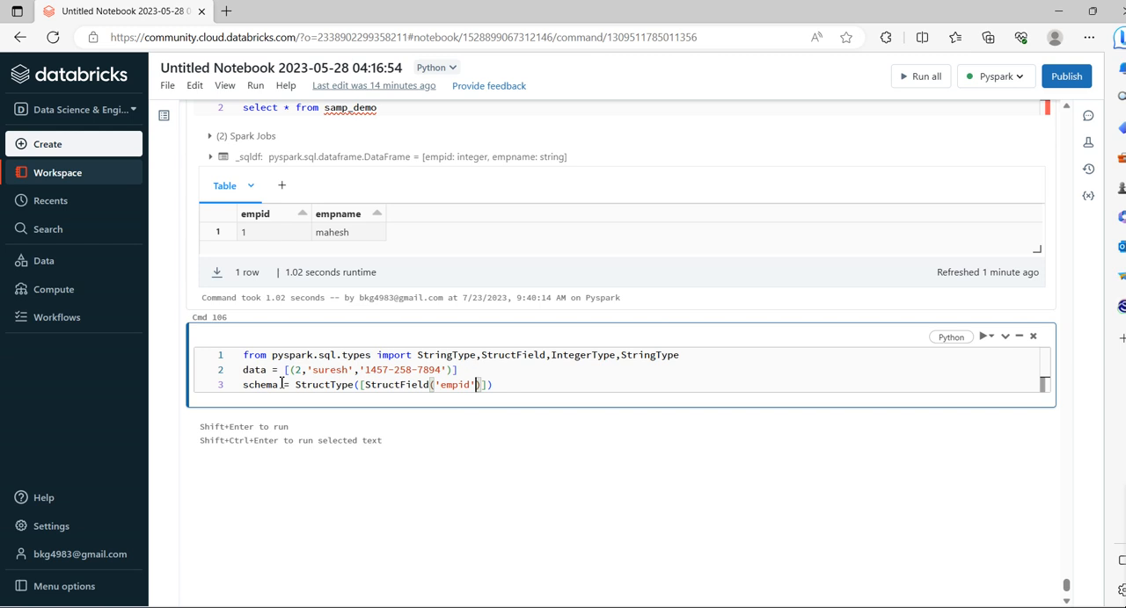
type(",")
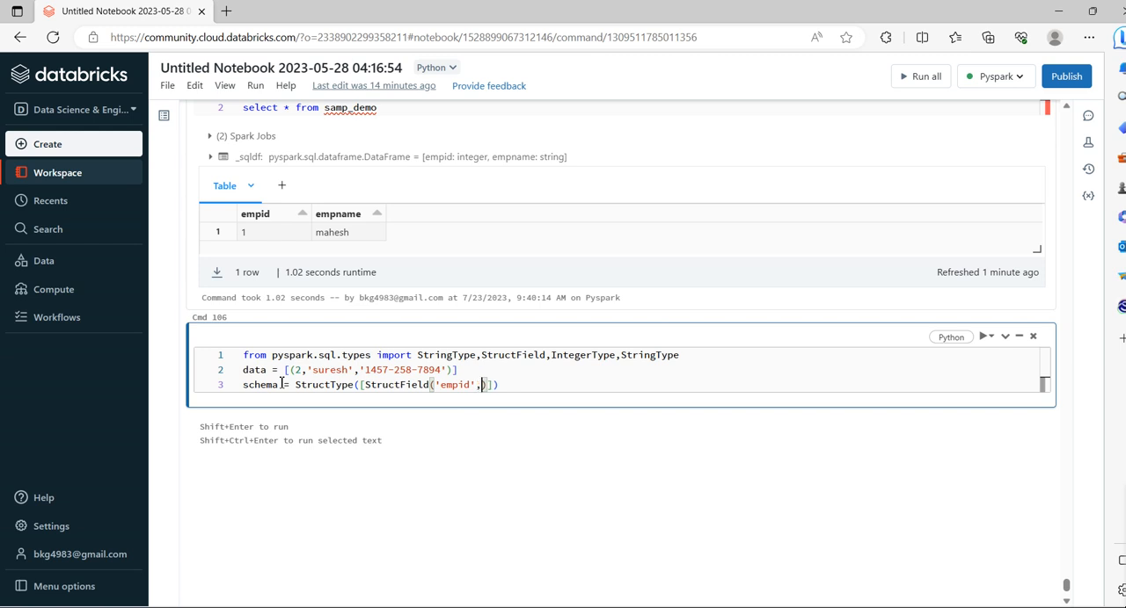
type("Integer")
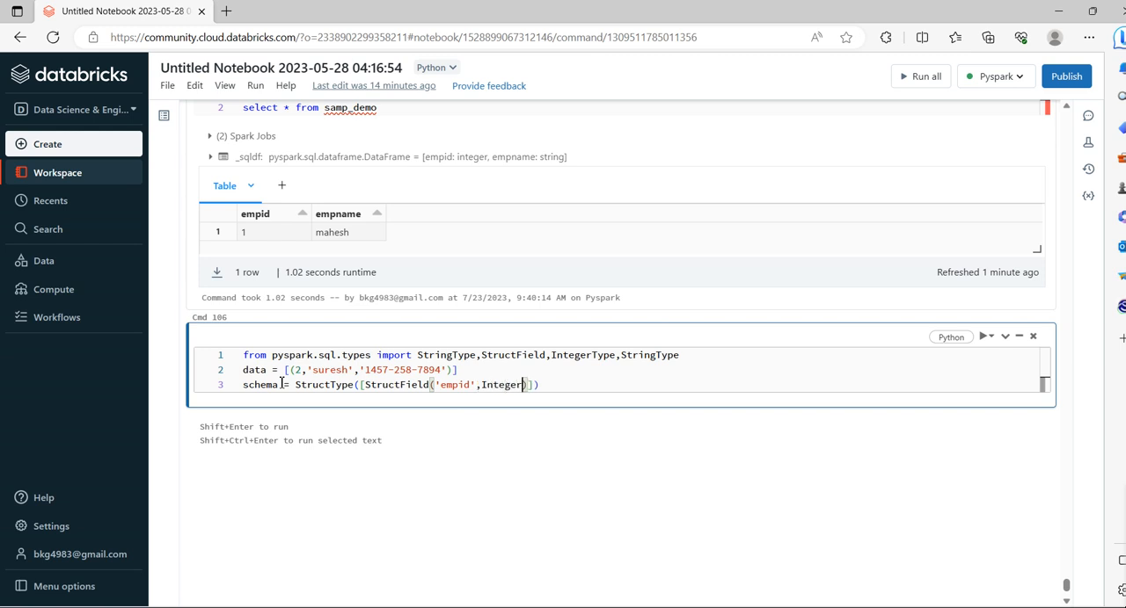
type("Type()")
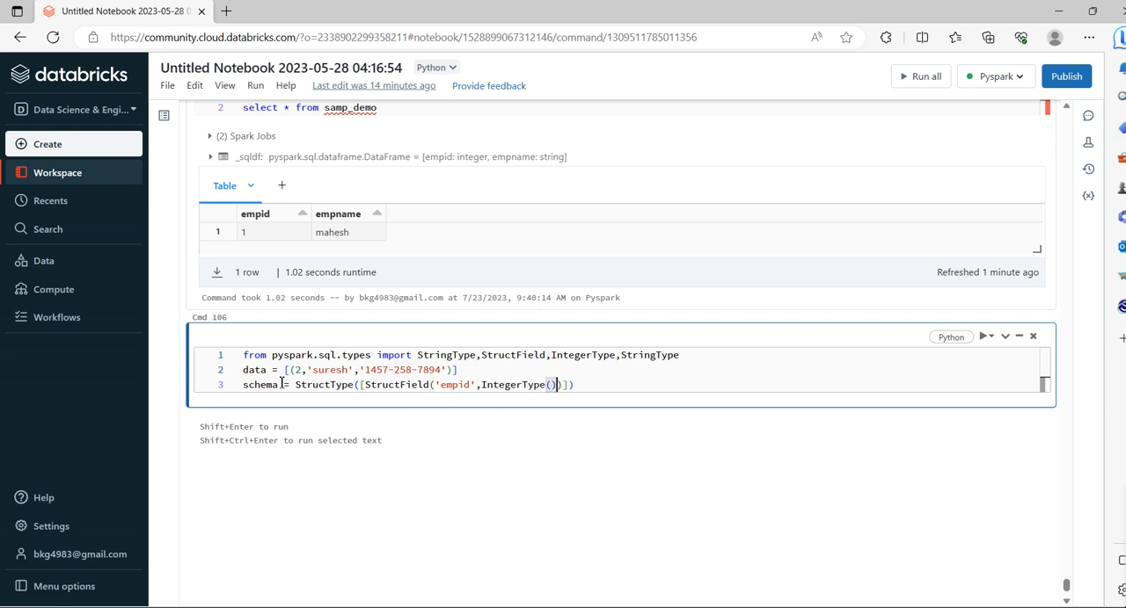
type(",T")
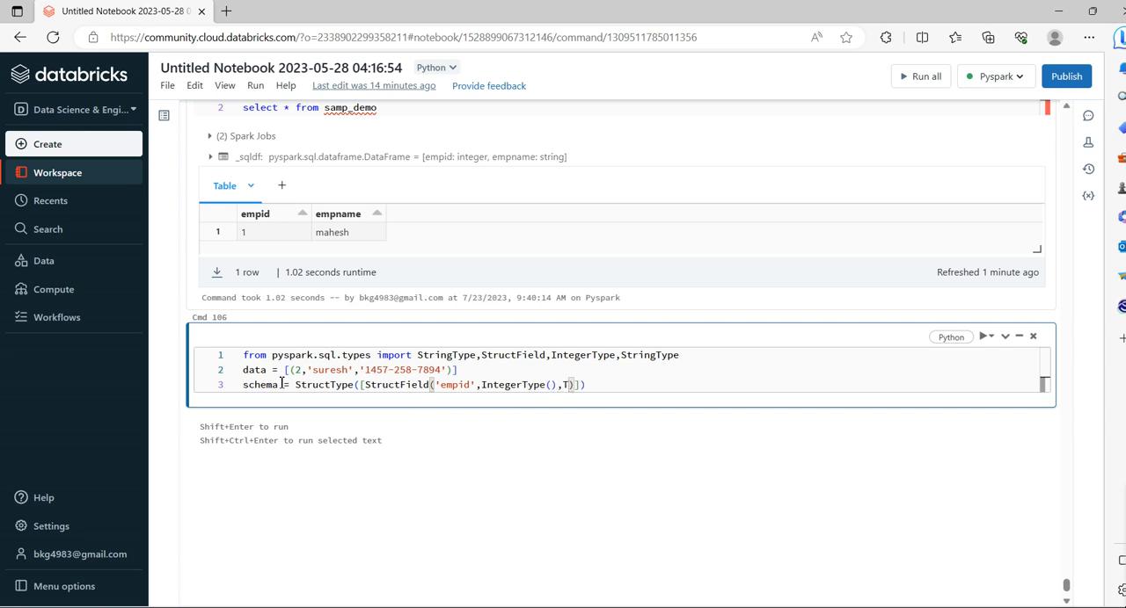
type("rue")
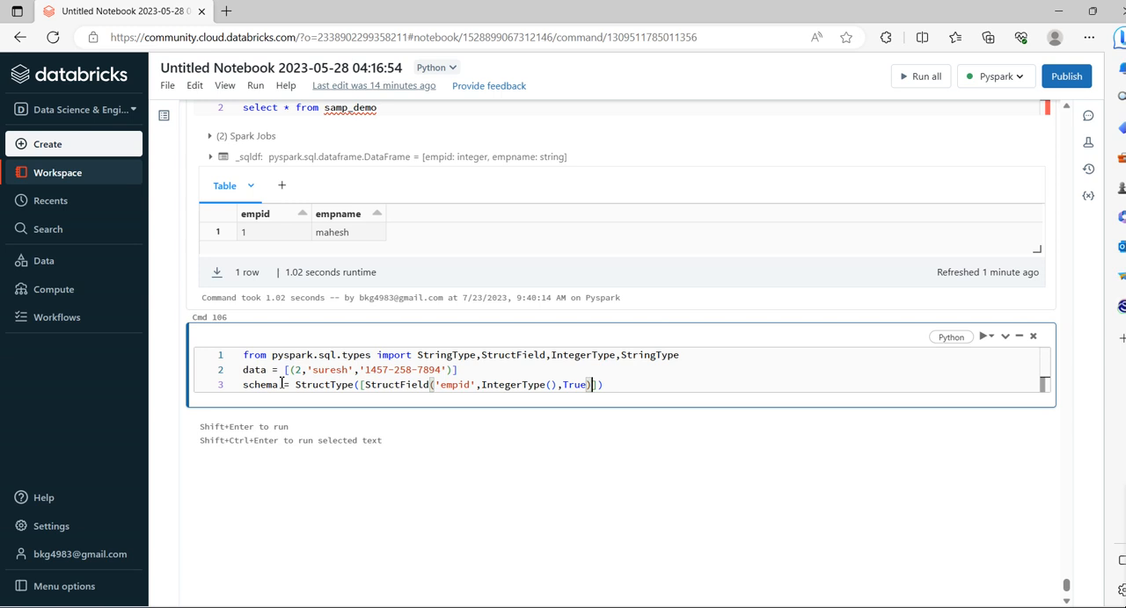
type(",\\")
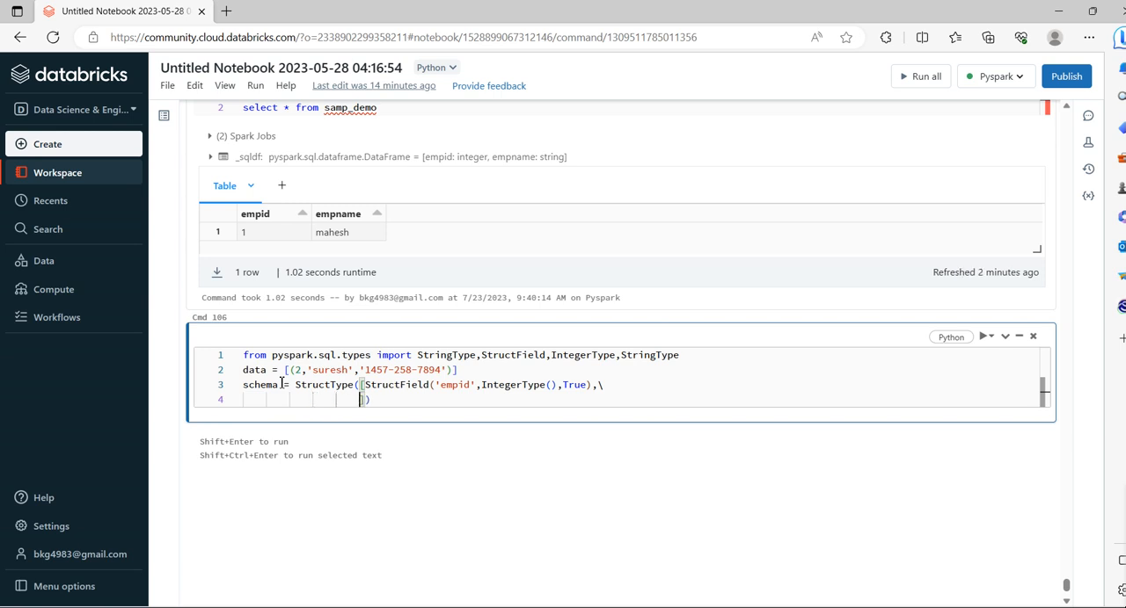
Step: Add a StringType empname StructField and continue the schema on a new line
type("Str")
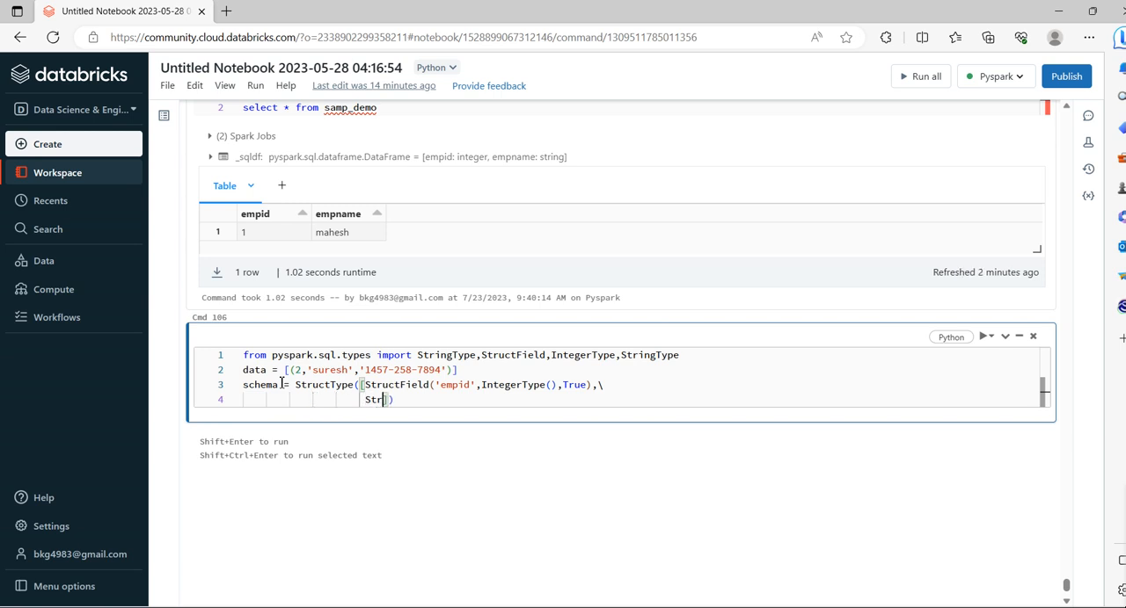
type("uct")
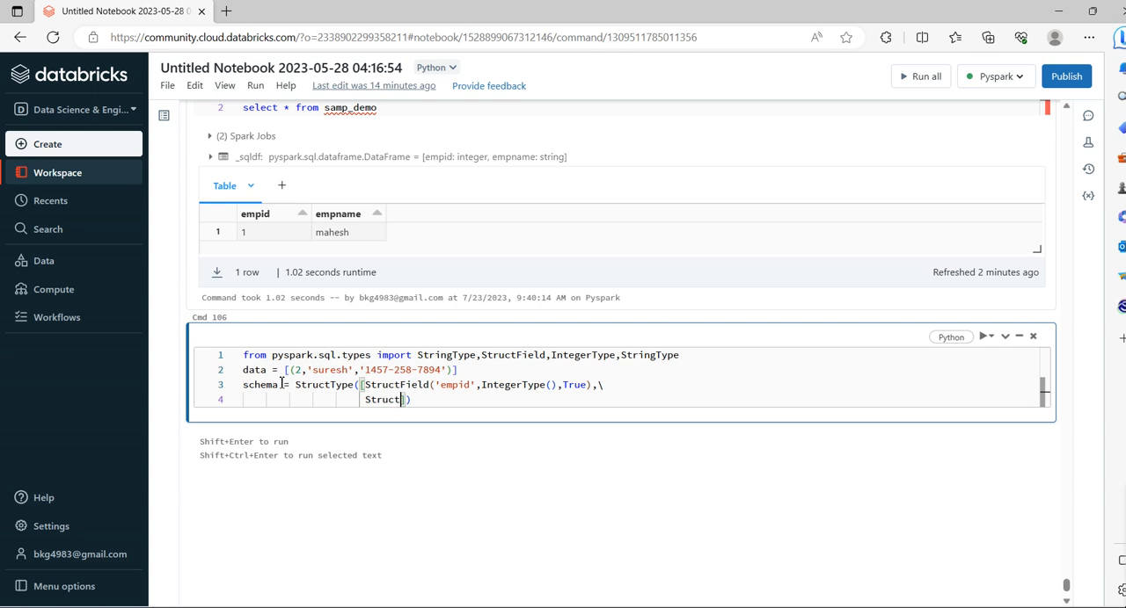
type("Field()")
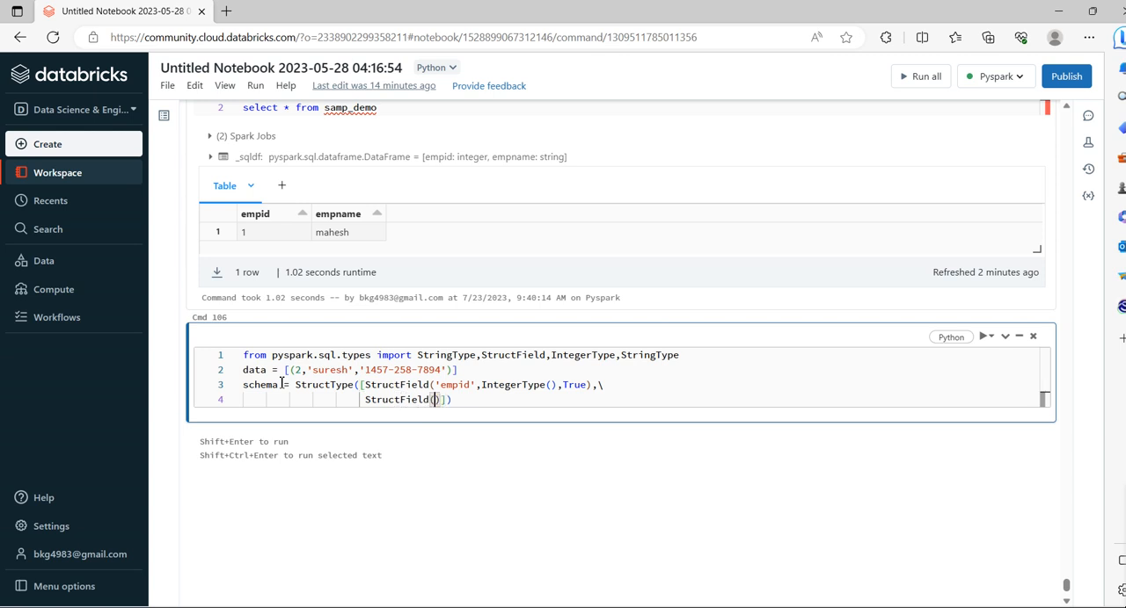
type("'emp'")
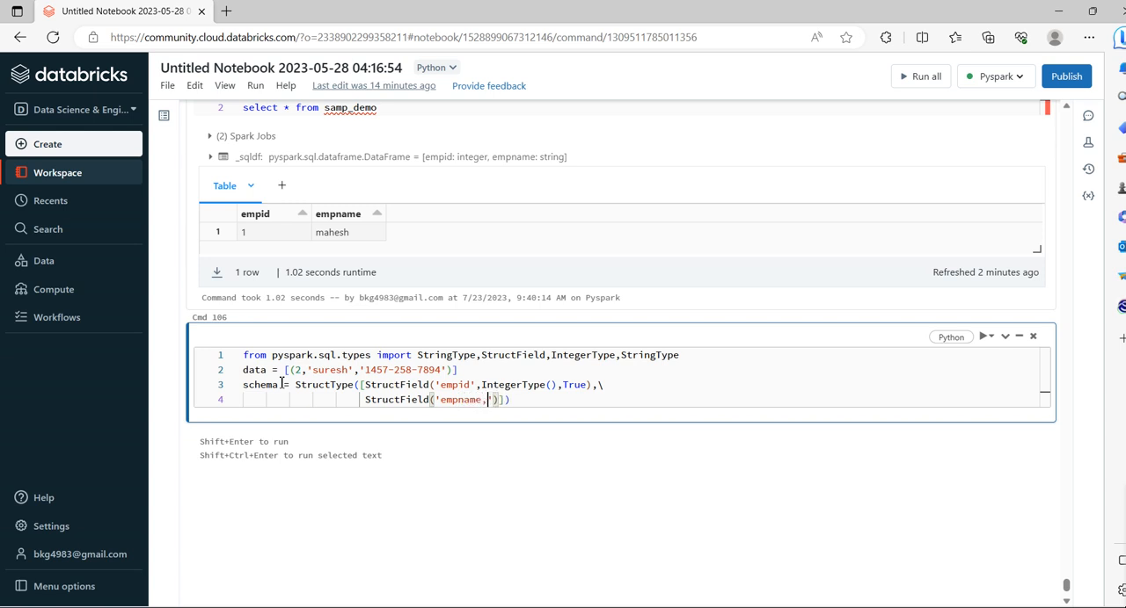
type("StringType(),True)")
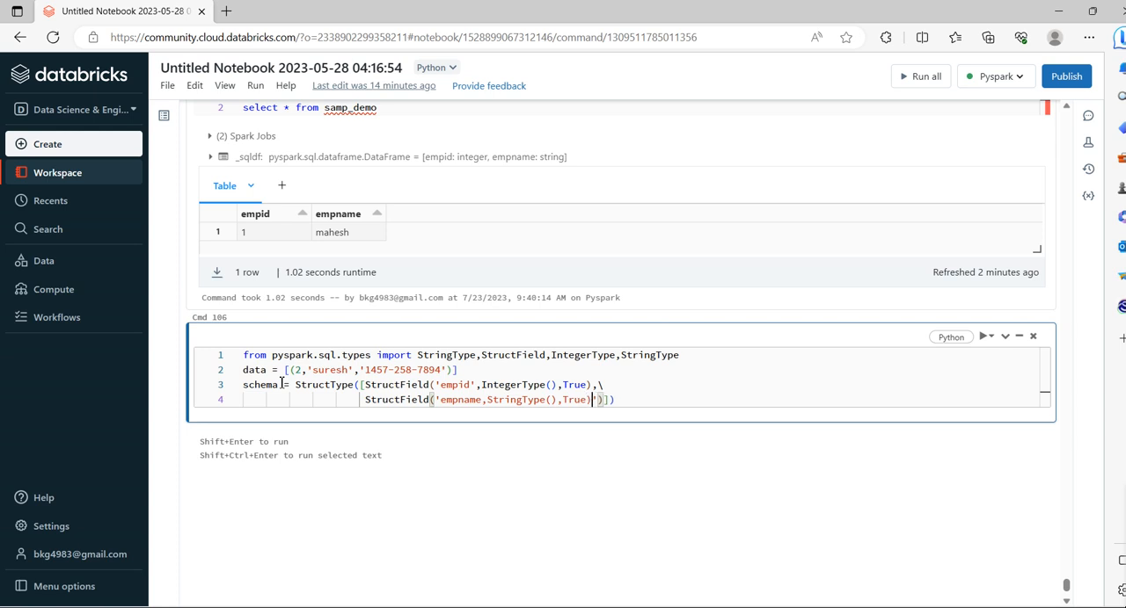
type(",'")
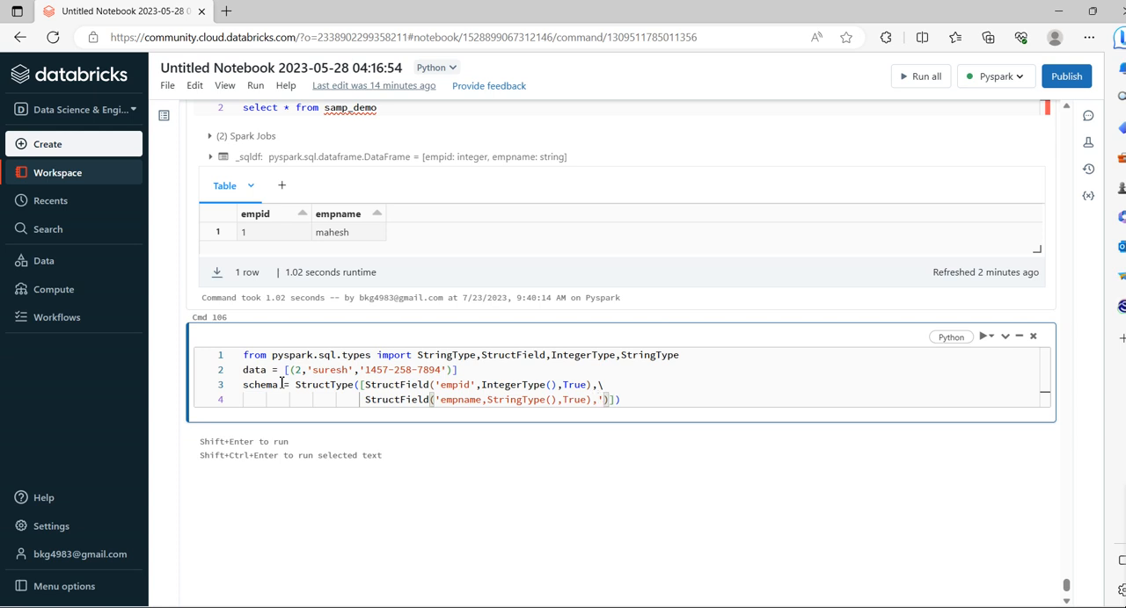
type("\\'")
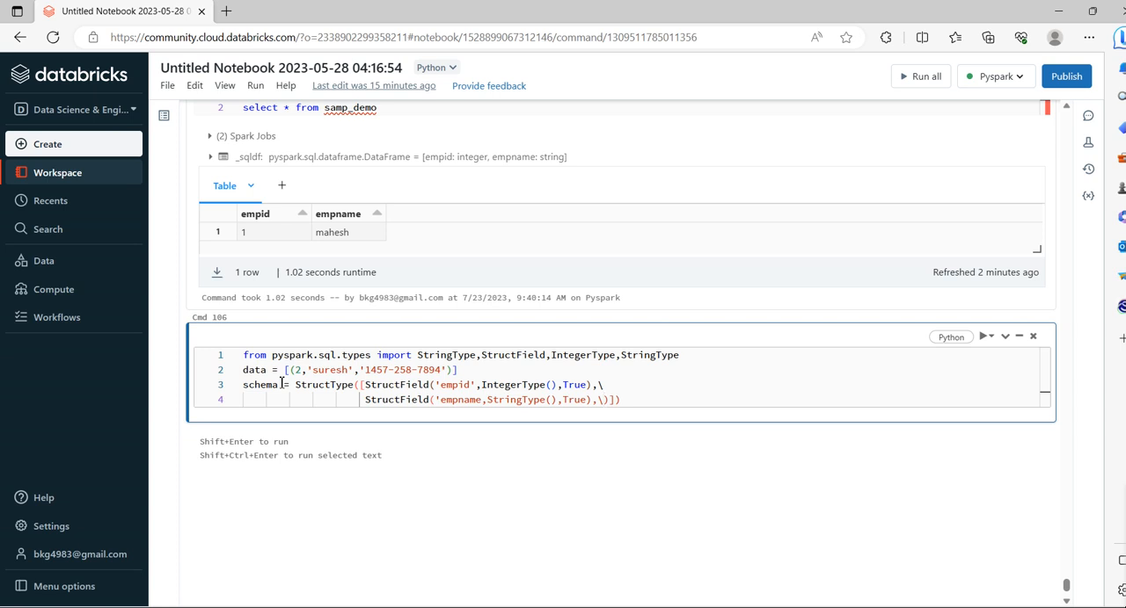
key("enter")
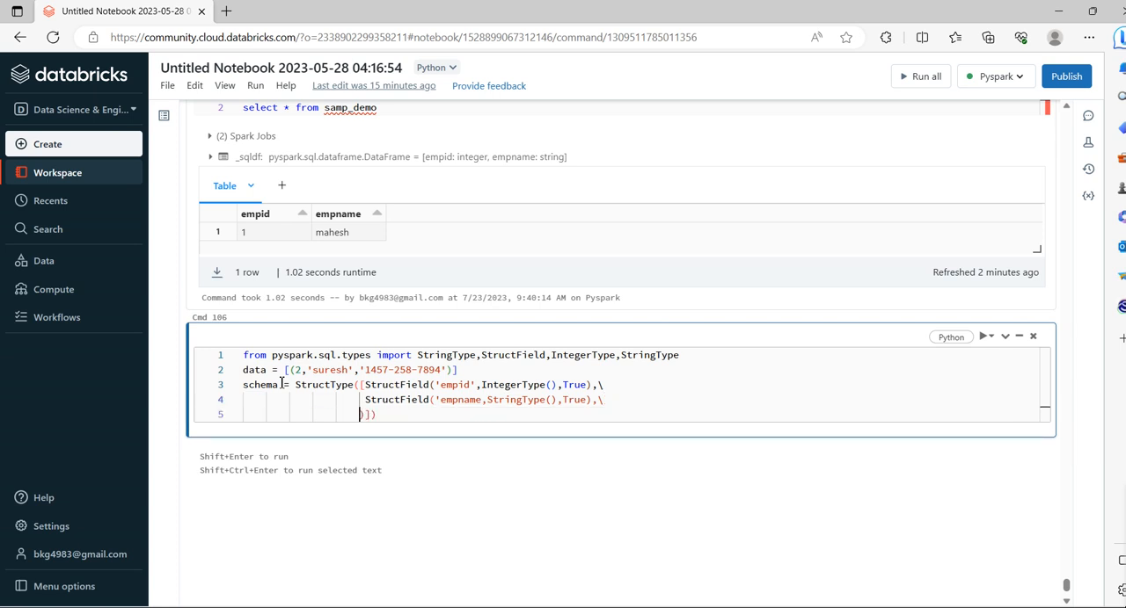
type("s")
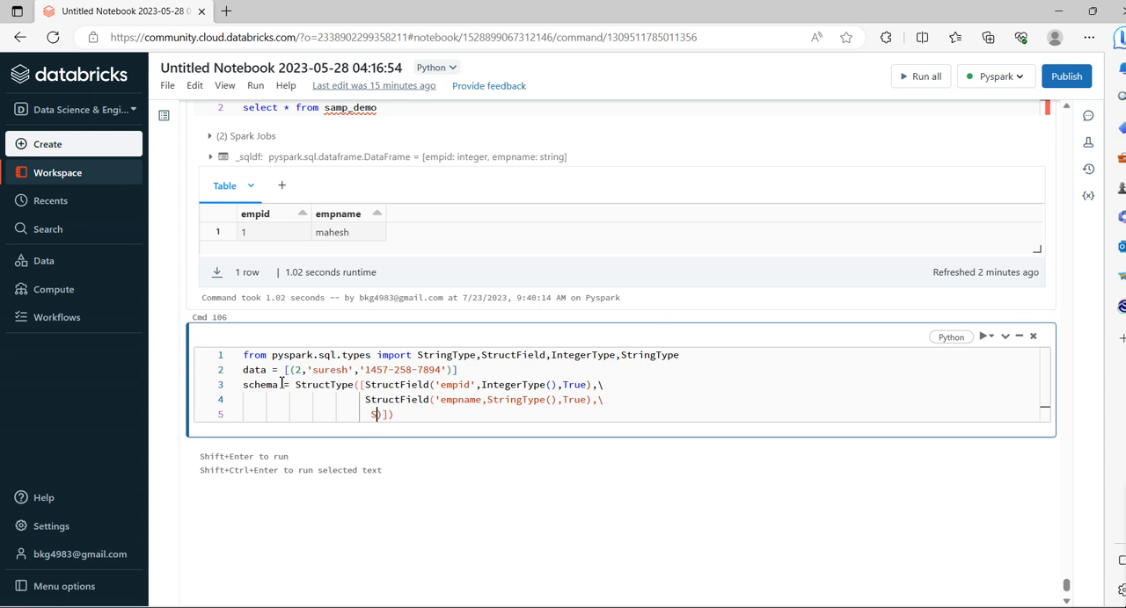
key("Backspace")
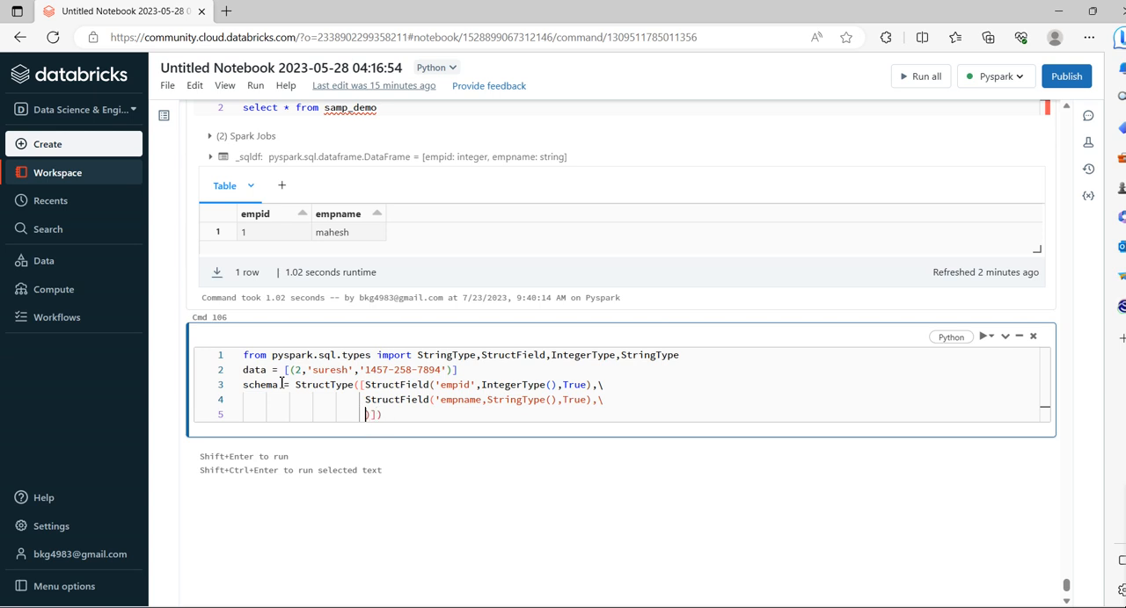
type("s")
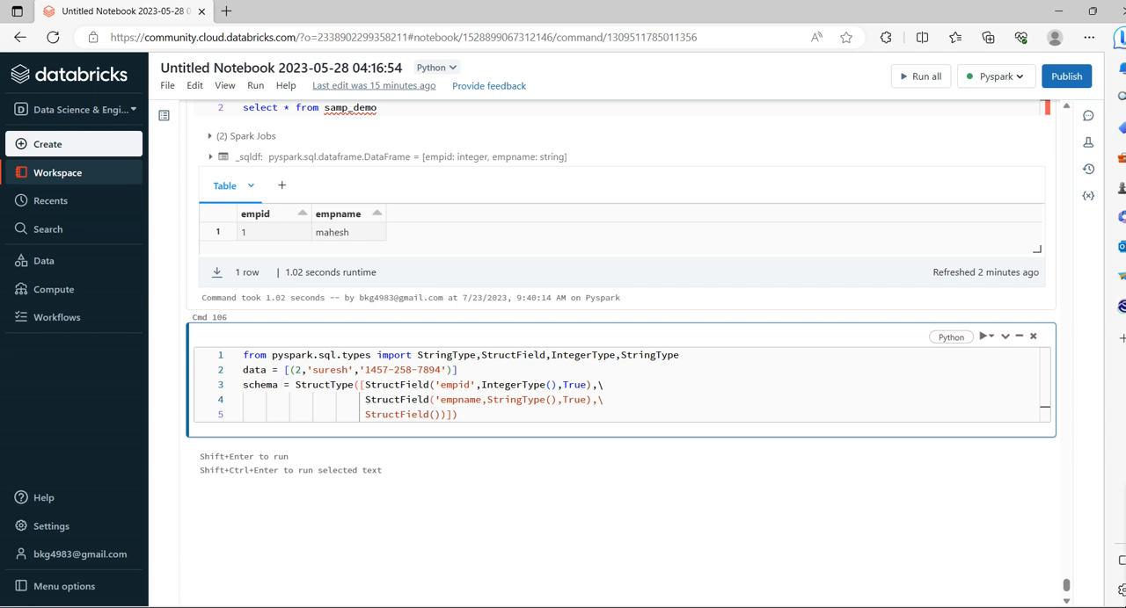
mouse_move(424, 434)
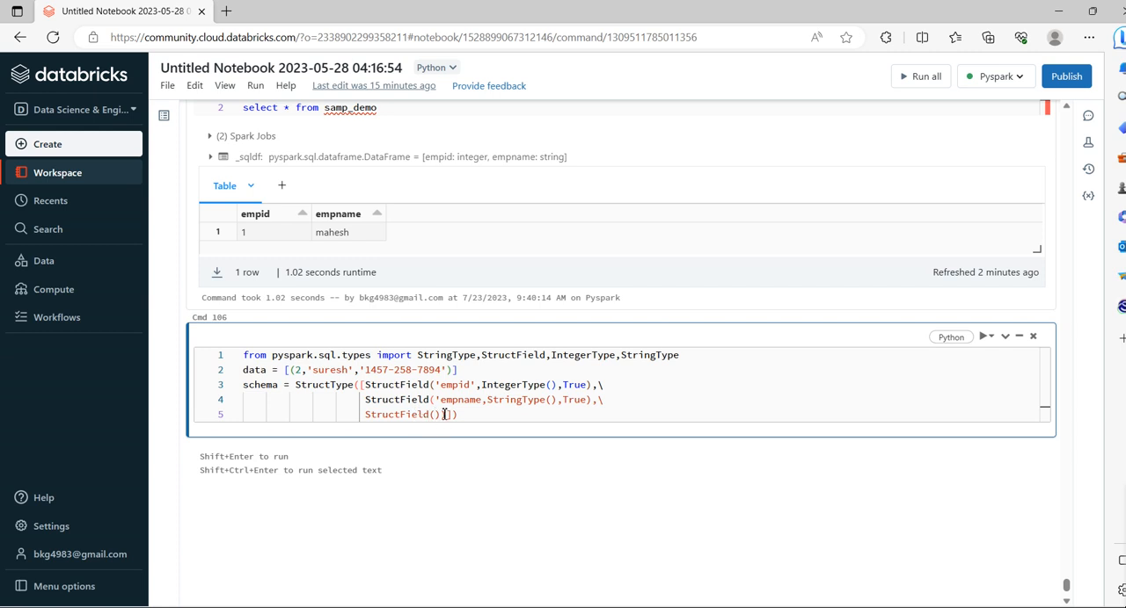
Step: Add a nullable StringType SSN field and close the schema list
type(")]")
left_click(640, 399)
type("'")
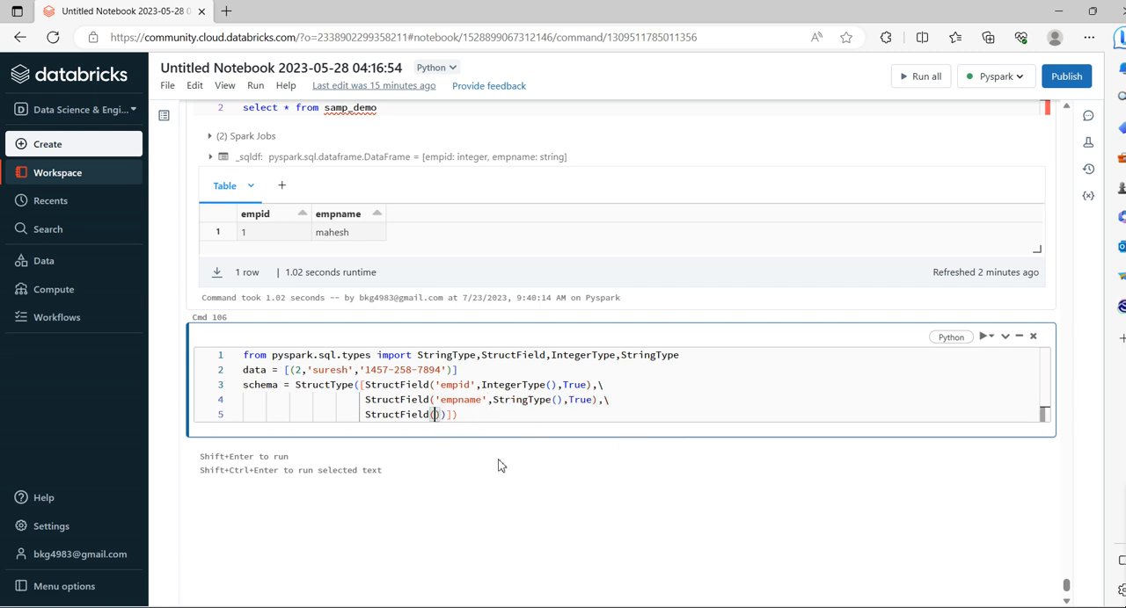
type("SS'")
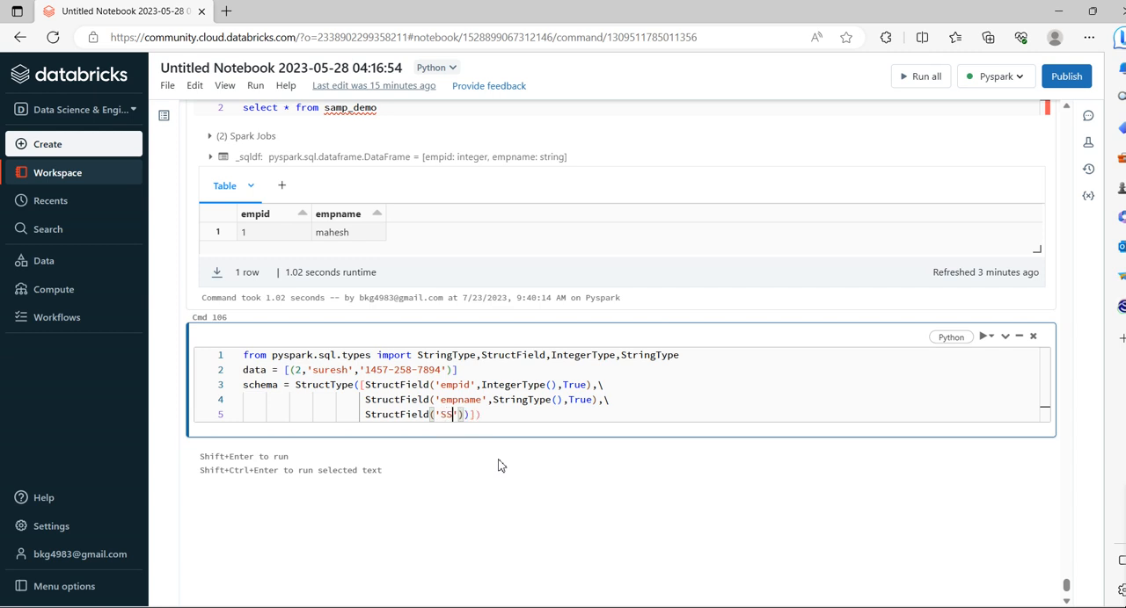
type("N")
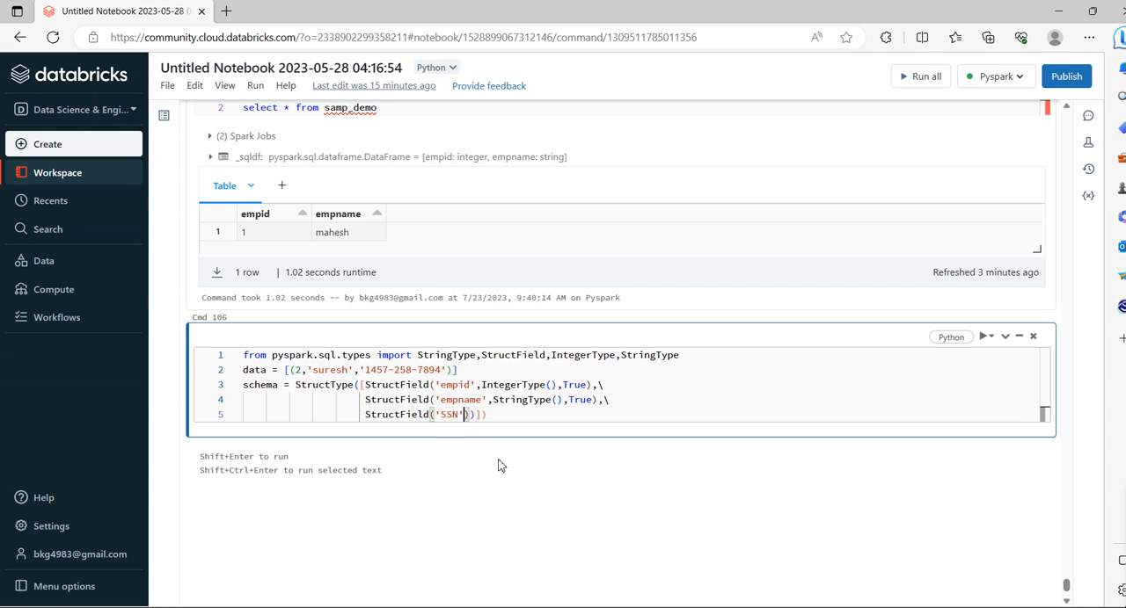
type(",St")
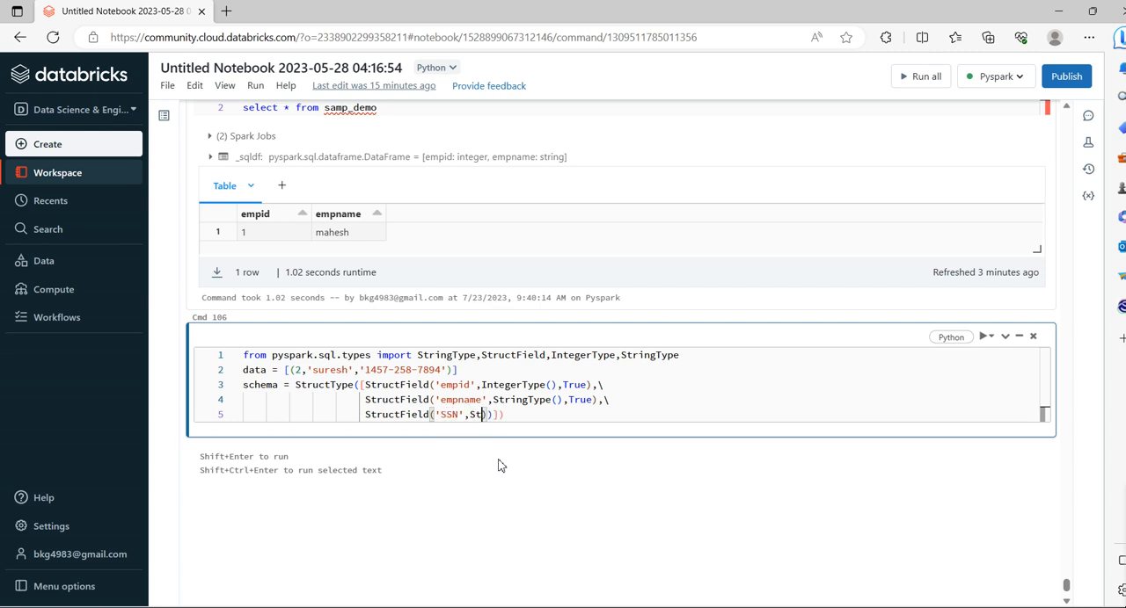
type("ringType")
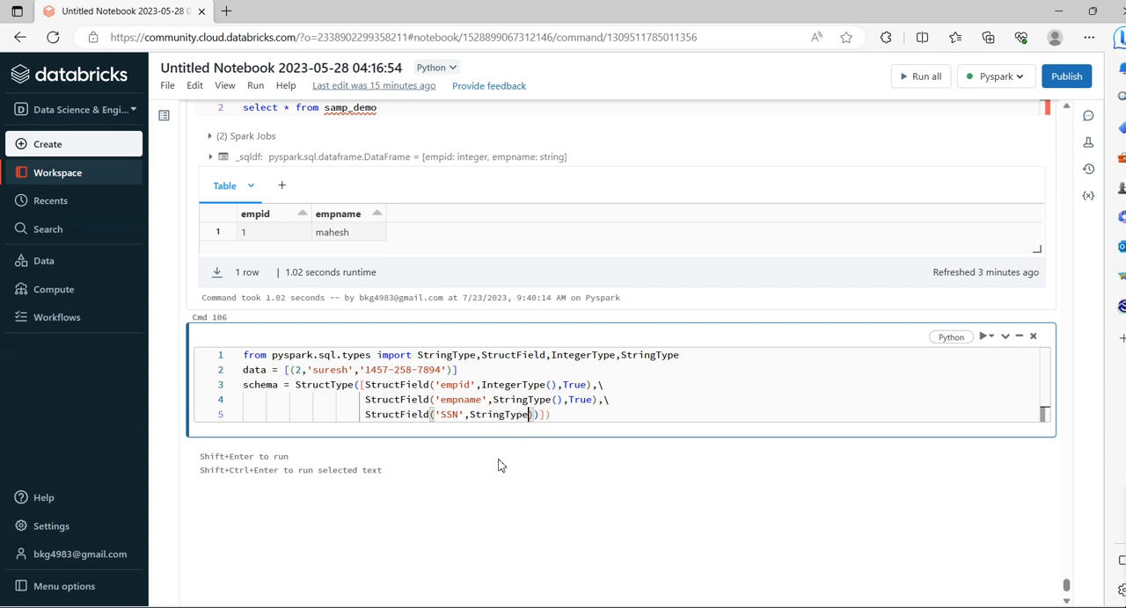
type(",Tr")
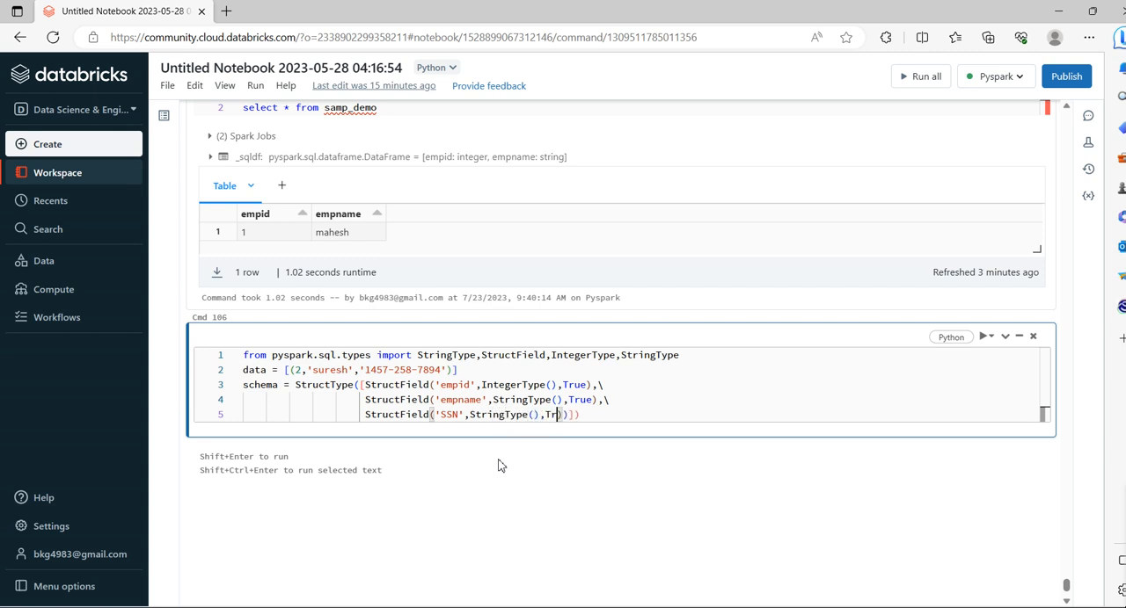
type("ue")
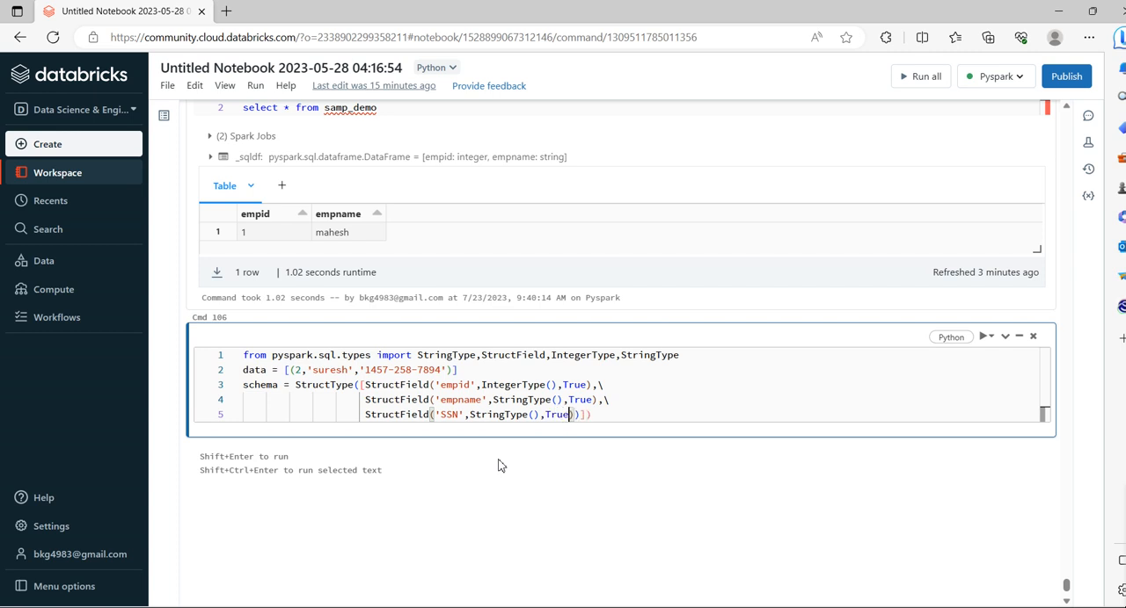
type(")")
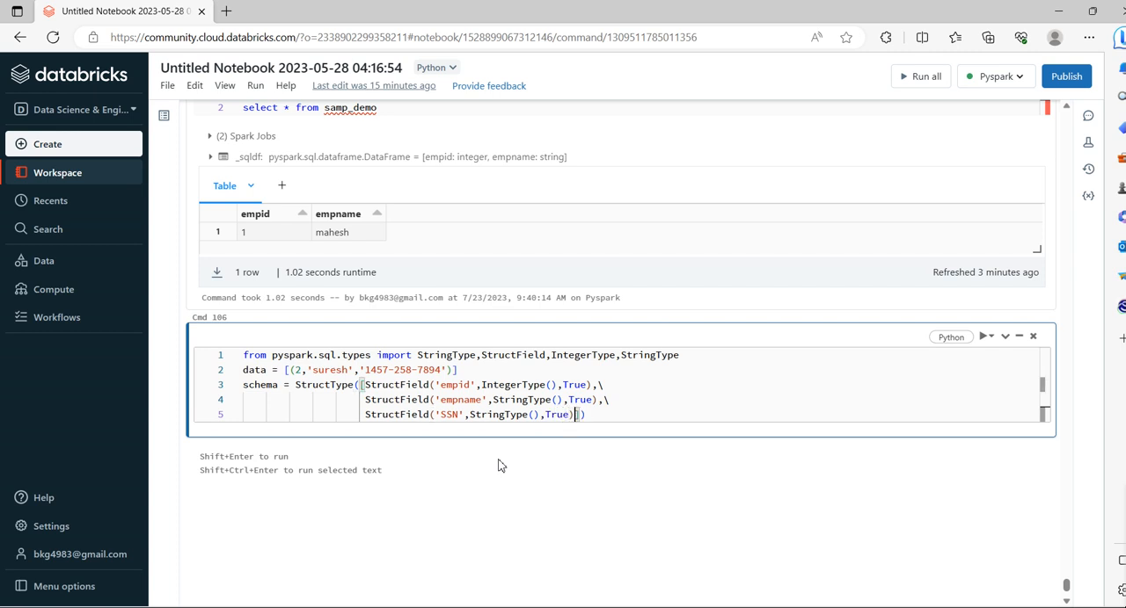
type("]")
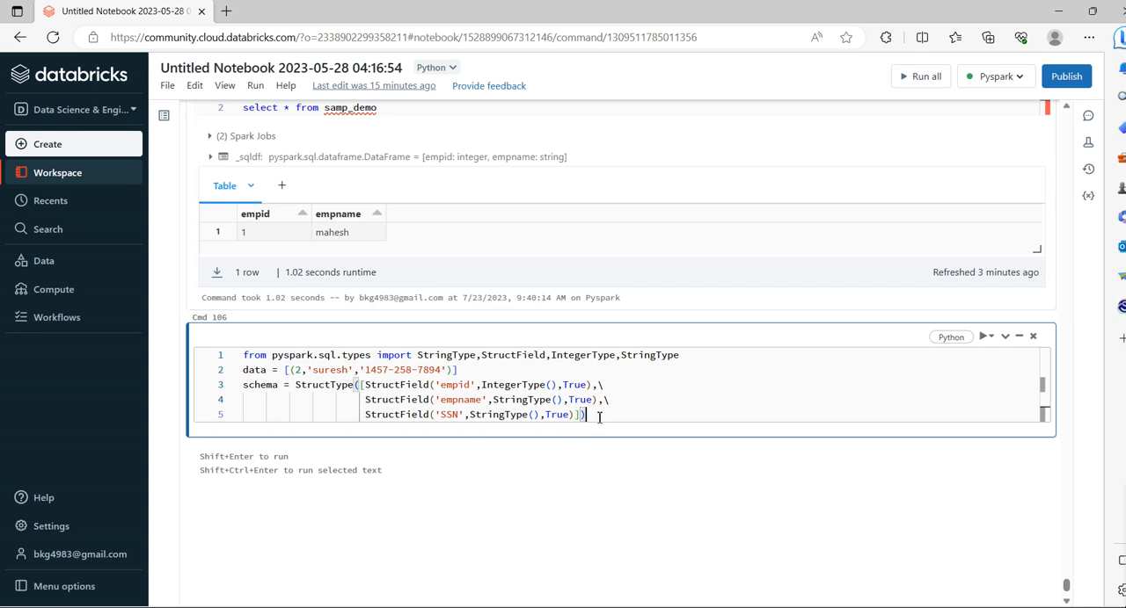
Step: Write df = spark.createDataFrame(data=data, schema=schema) on a new line
key("Return")
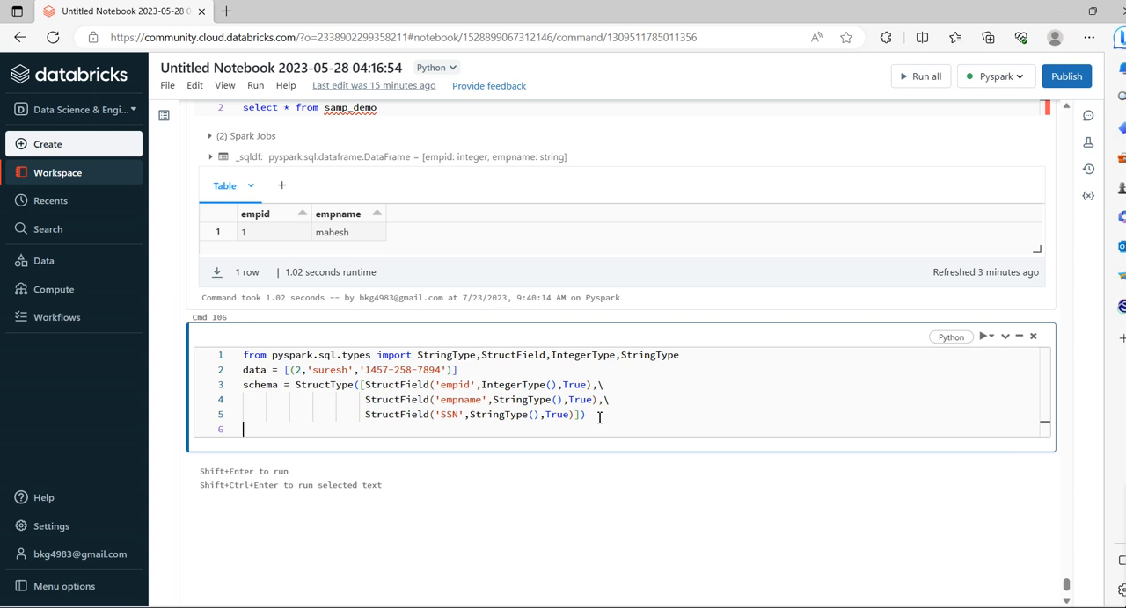
type("df")
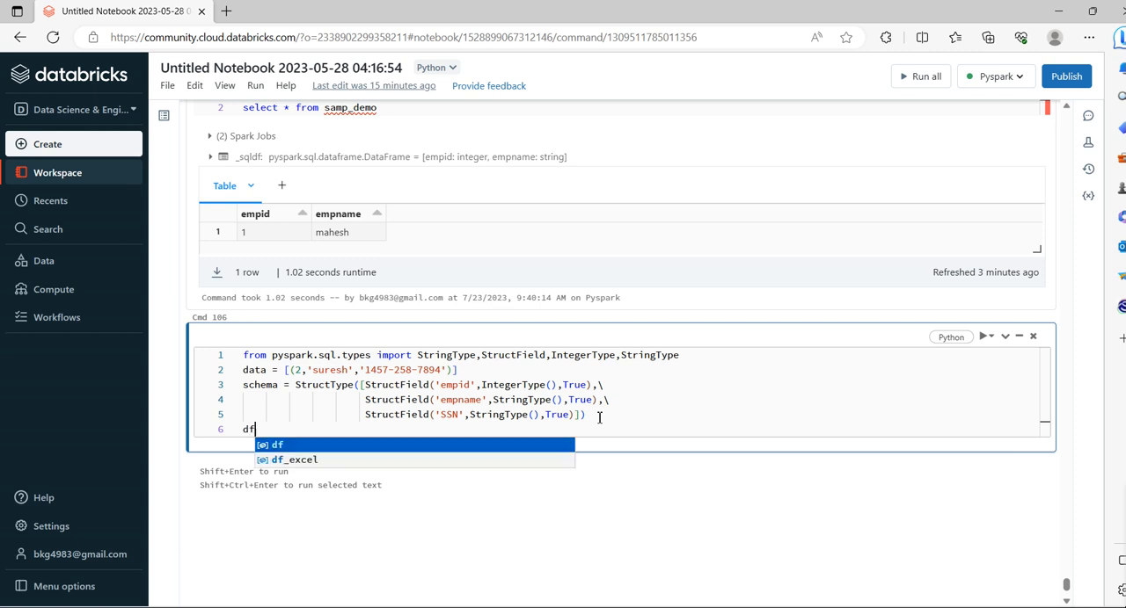
type("= spa")
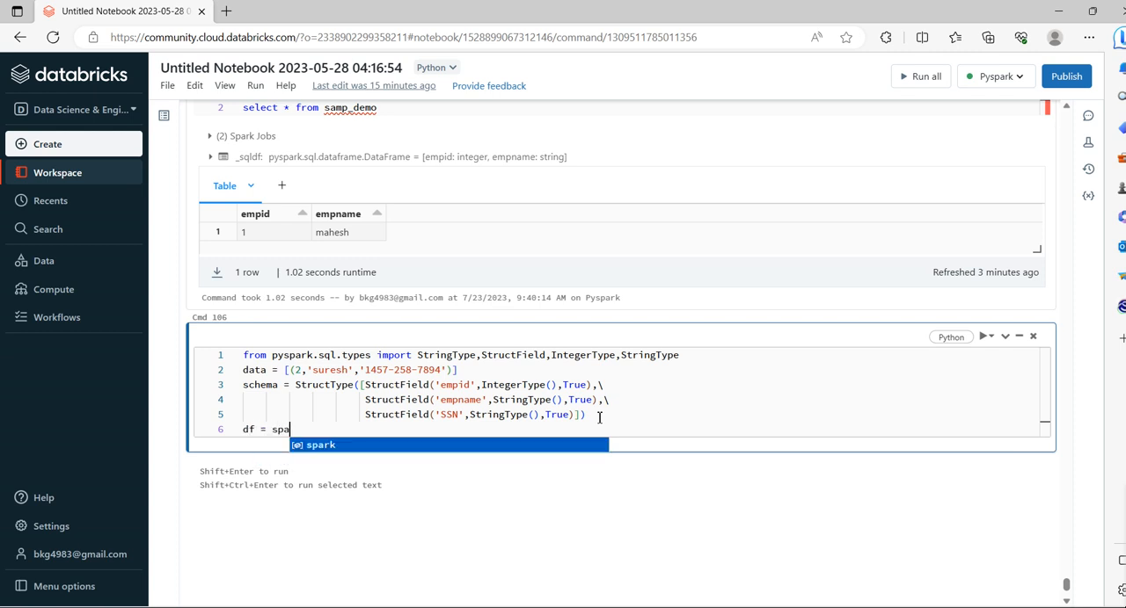
type(".create")
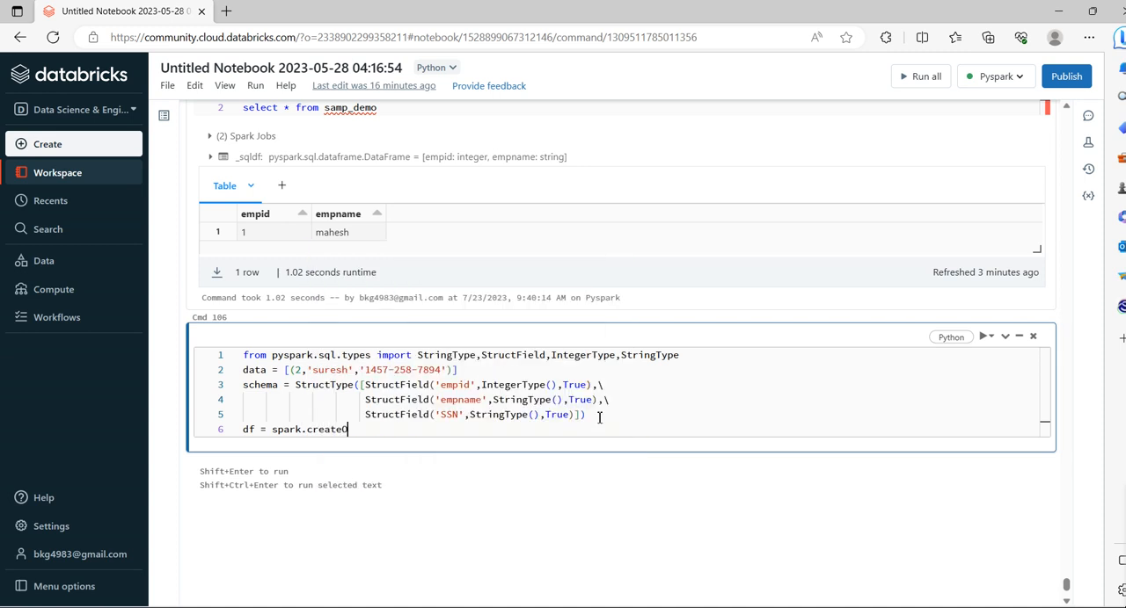
type("Dat")
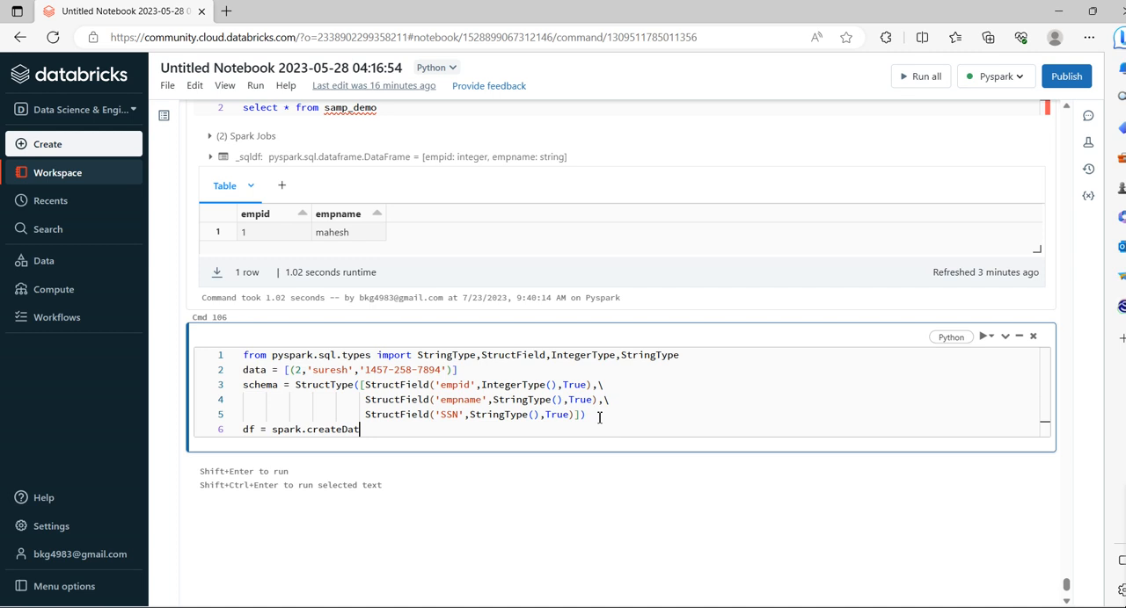
type("aFrame(")
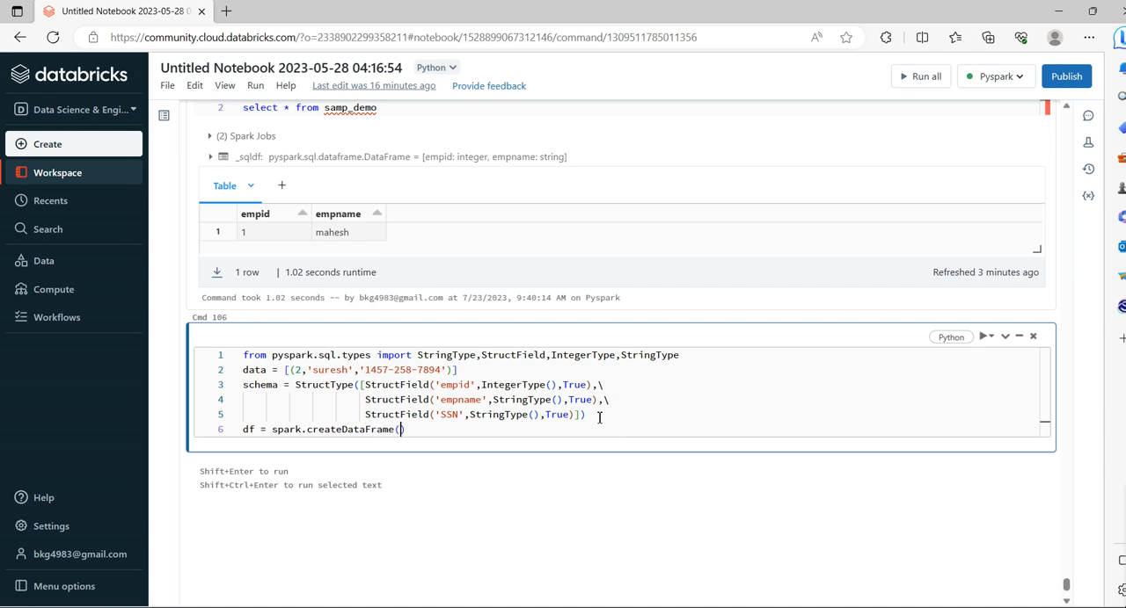
type("data=data")
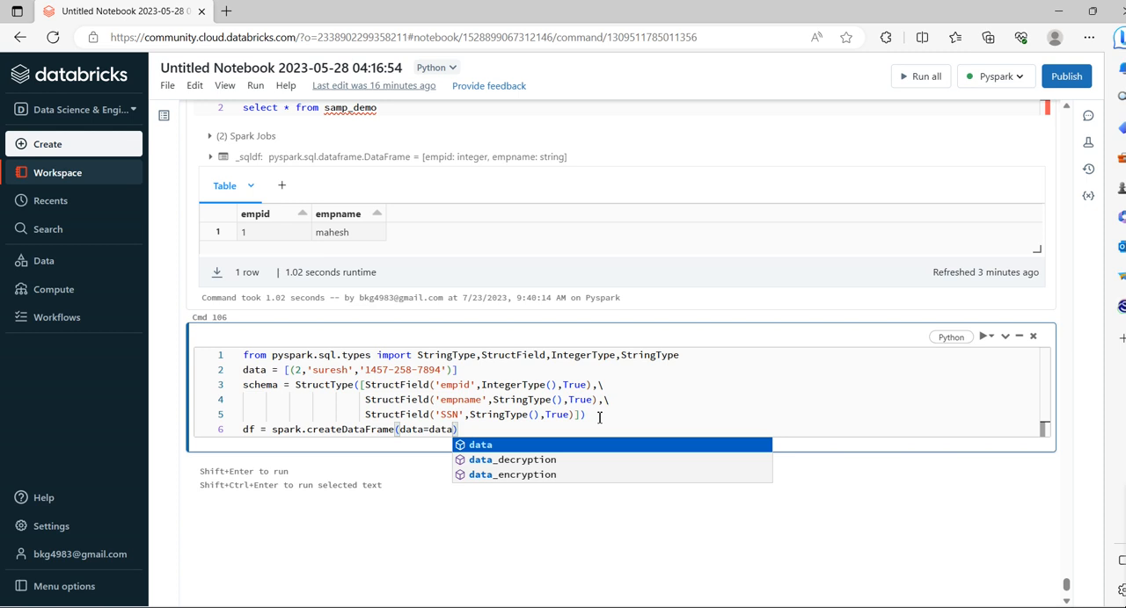
type(", schema=schema")
type("display(df)")
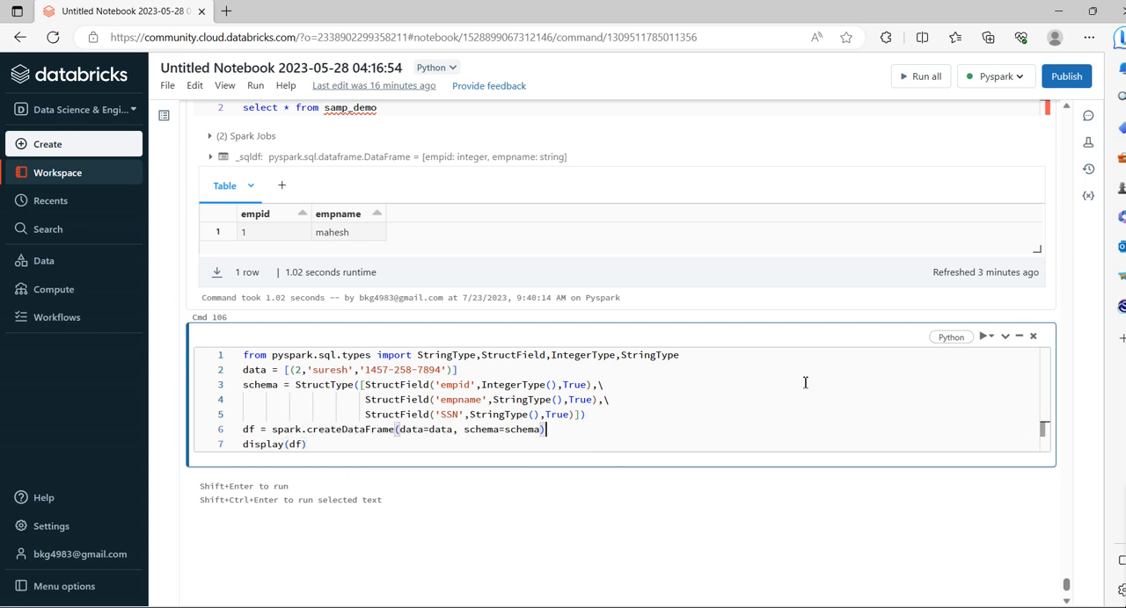
Step: Add a new empty code cell below the one-row DataFrame output
left_click(983, 336)
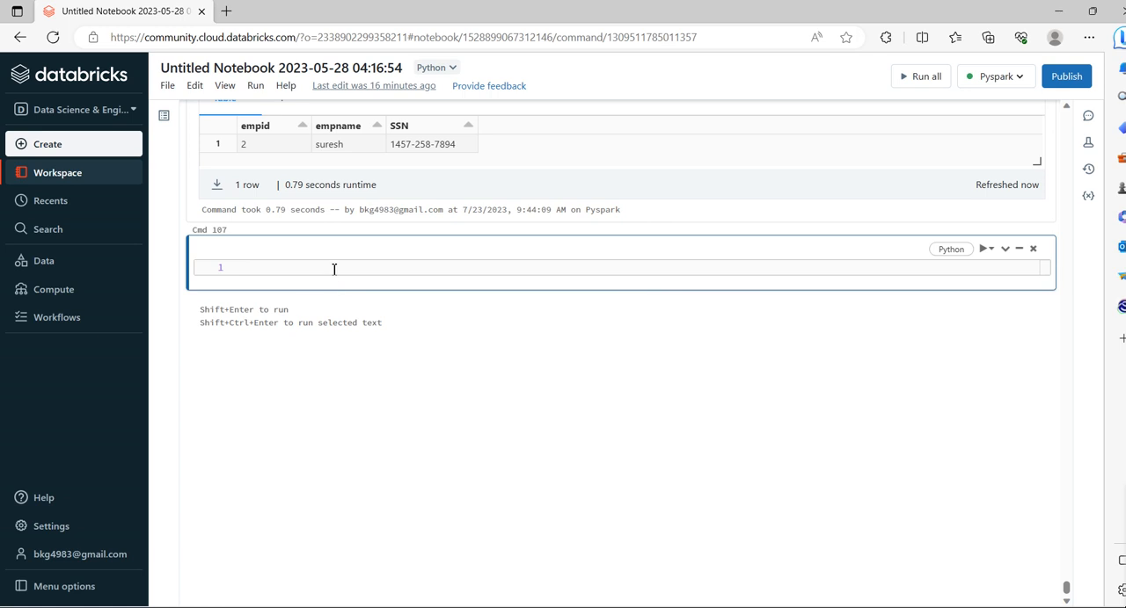
mouse_move(334, 267)
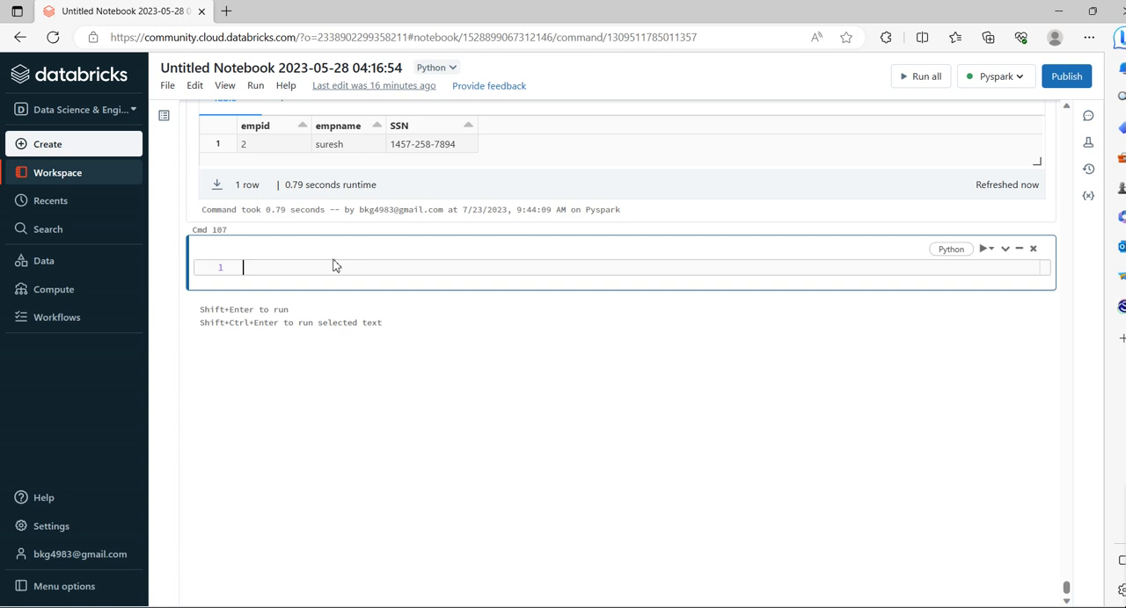
Step: Write df.write.format('delta').mode('append').saveAsTable in the new cell
type("df.write.")
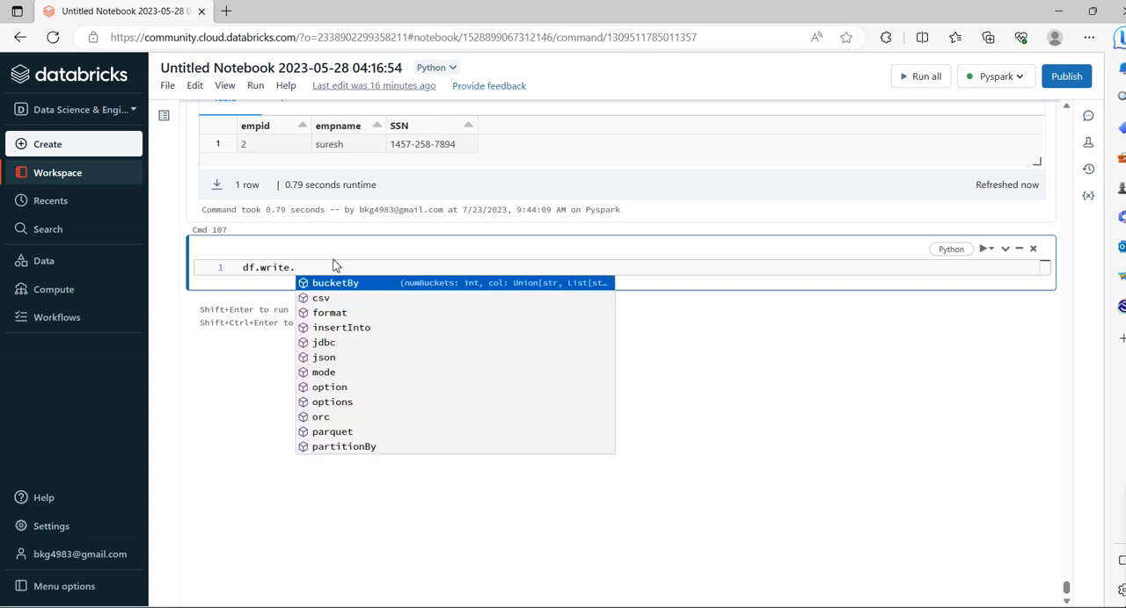
type("format('")
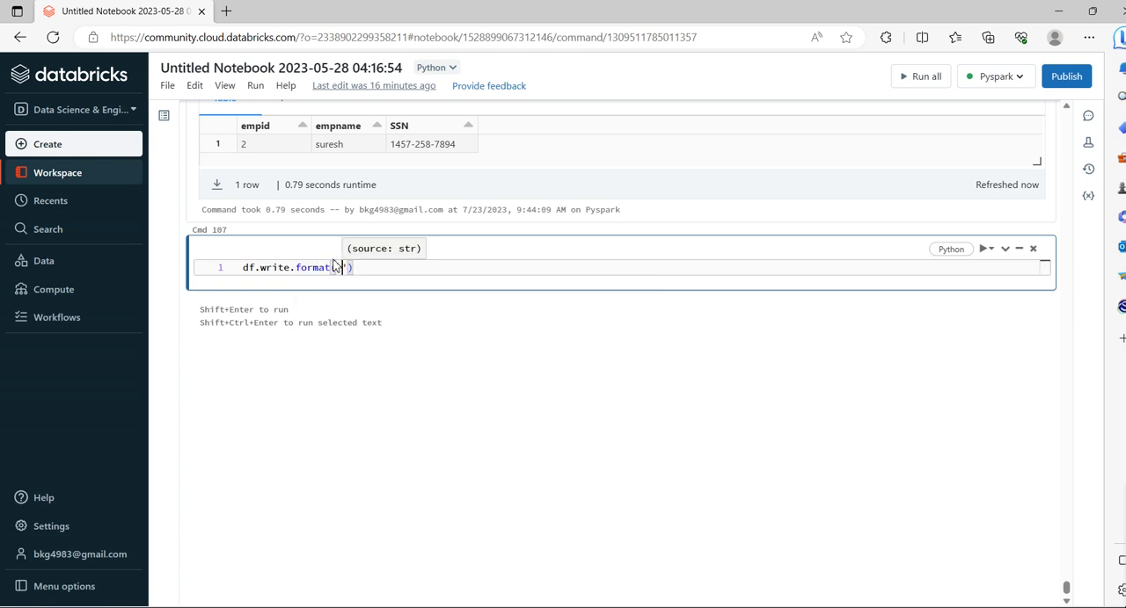
type("delta")
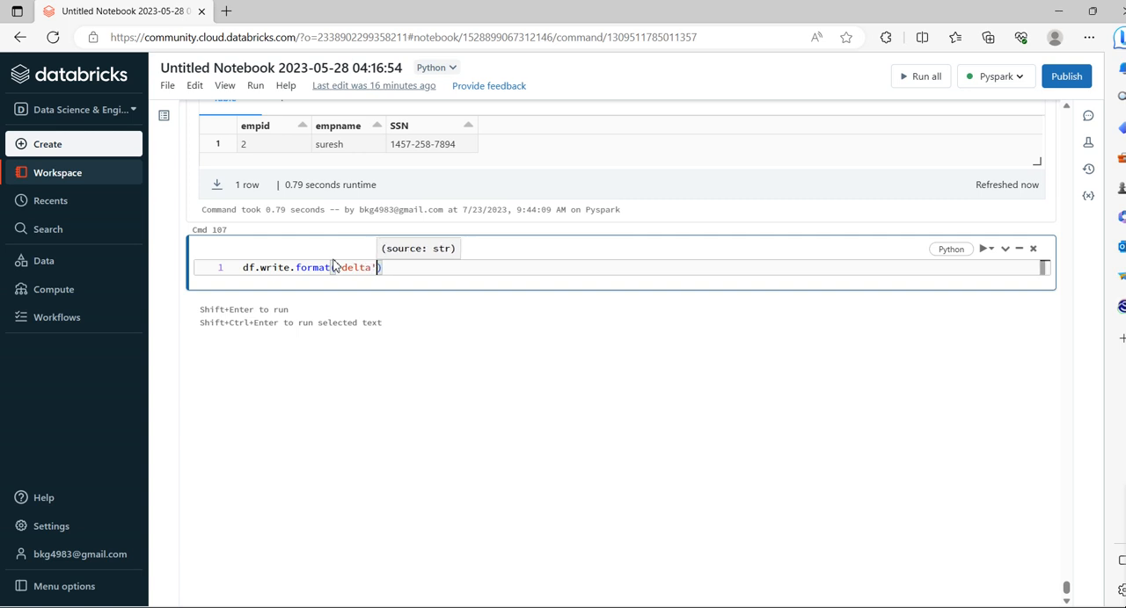
type(".")
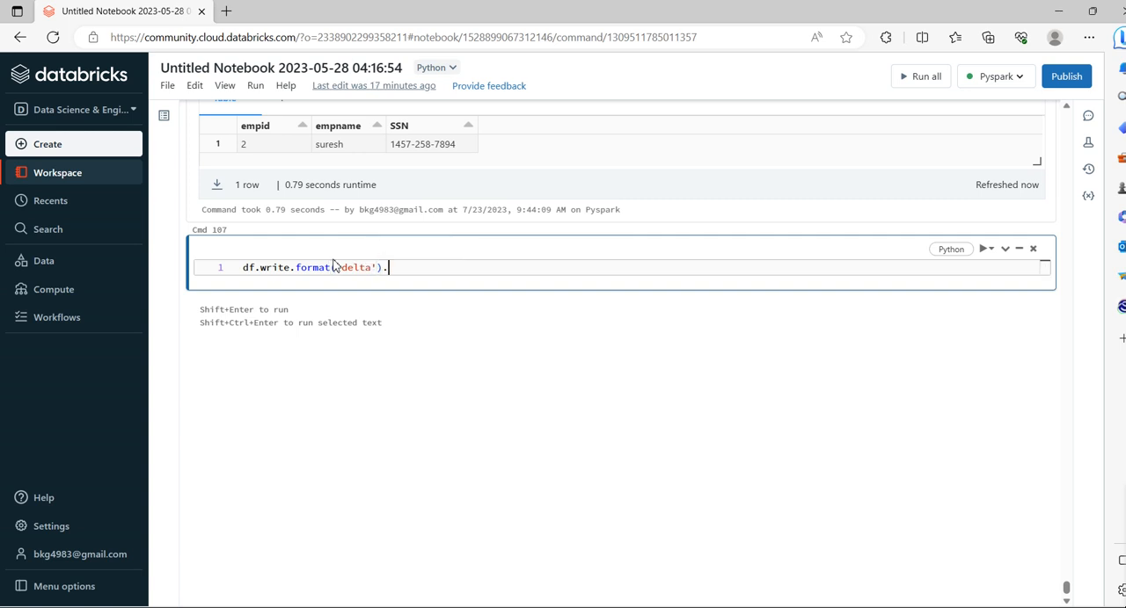
type("mode")
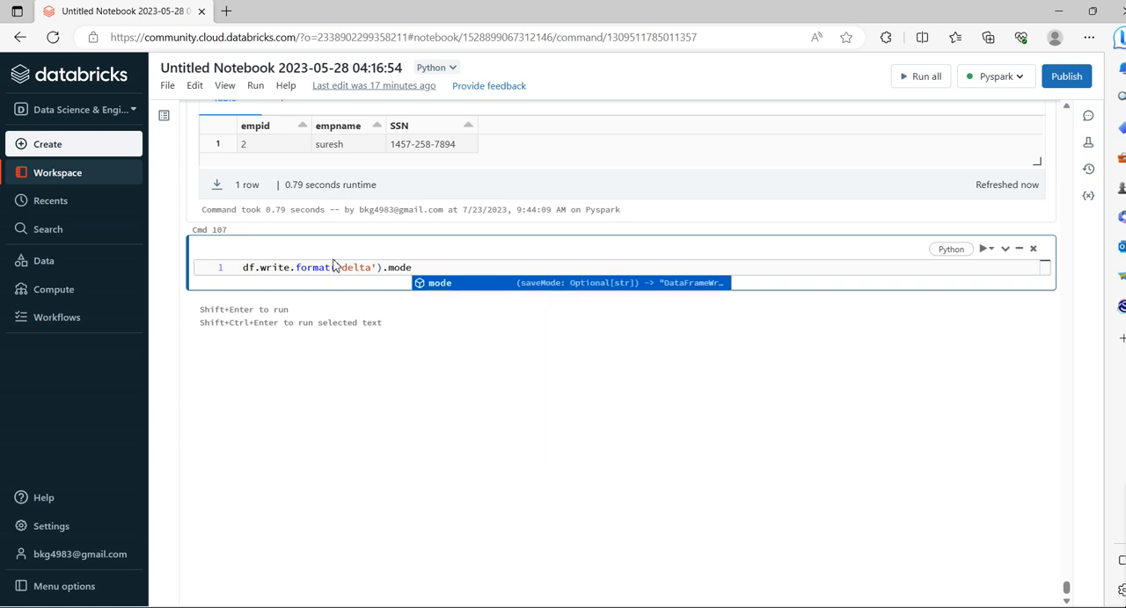
type("('app'")
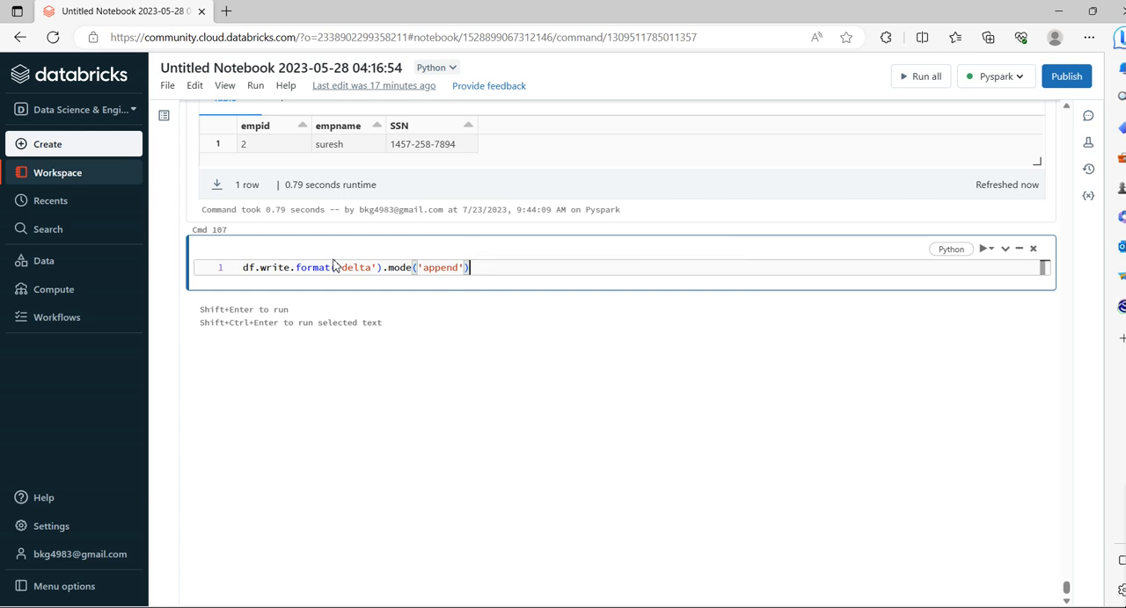
type(".")
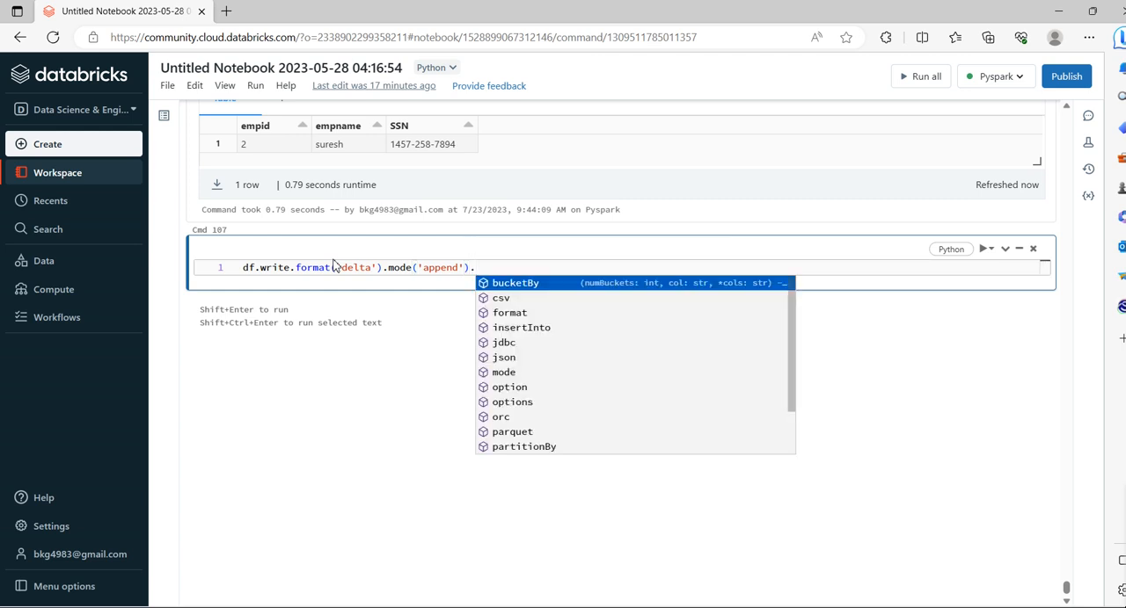
type("saveA")
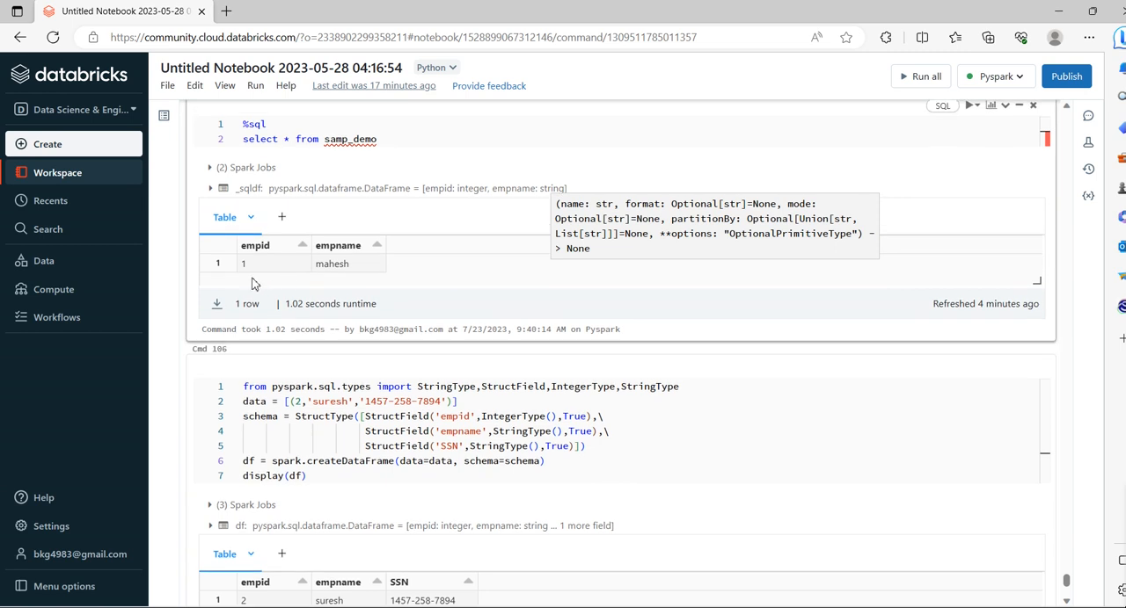
Step: Copy samp_demo from the CREATE TABLE cell into saveAsTable('samp_demo')
scroll("up", 3)
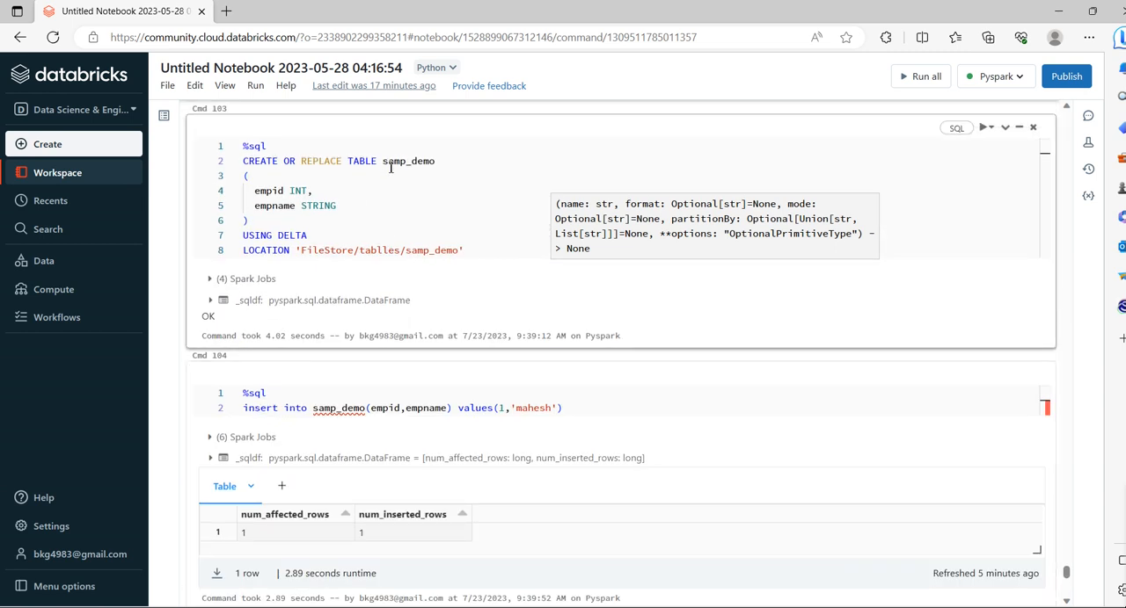
left_click(396, 161)
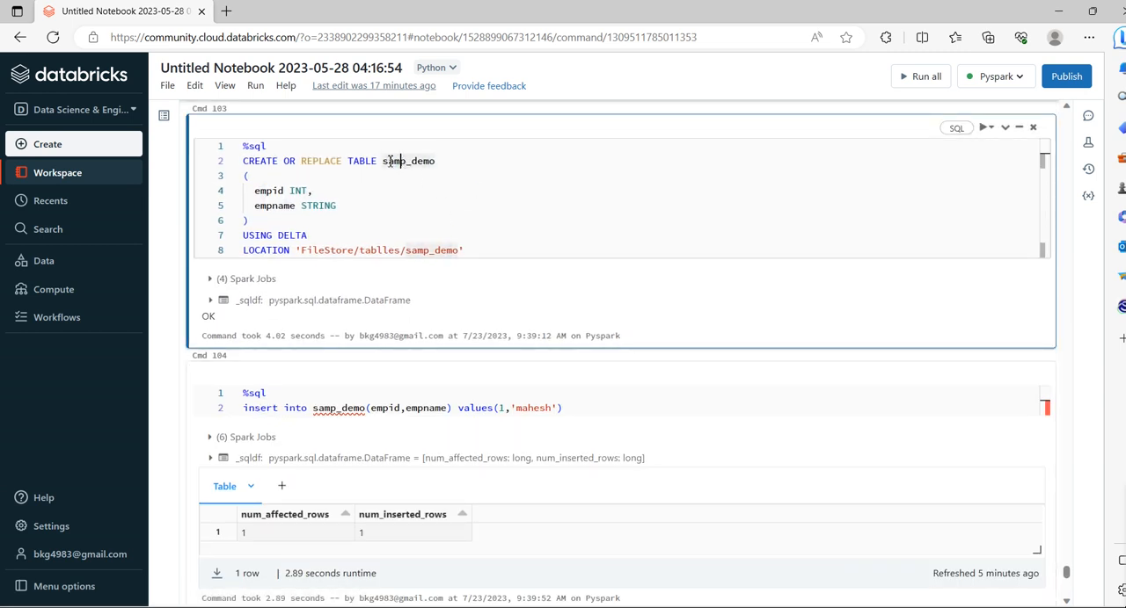
double_click(408, 161)
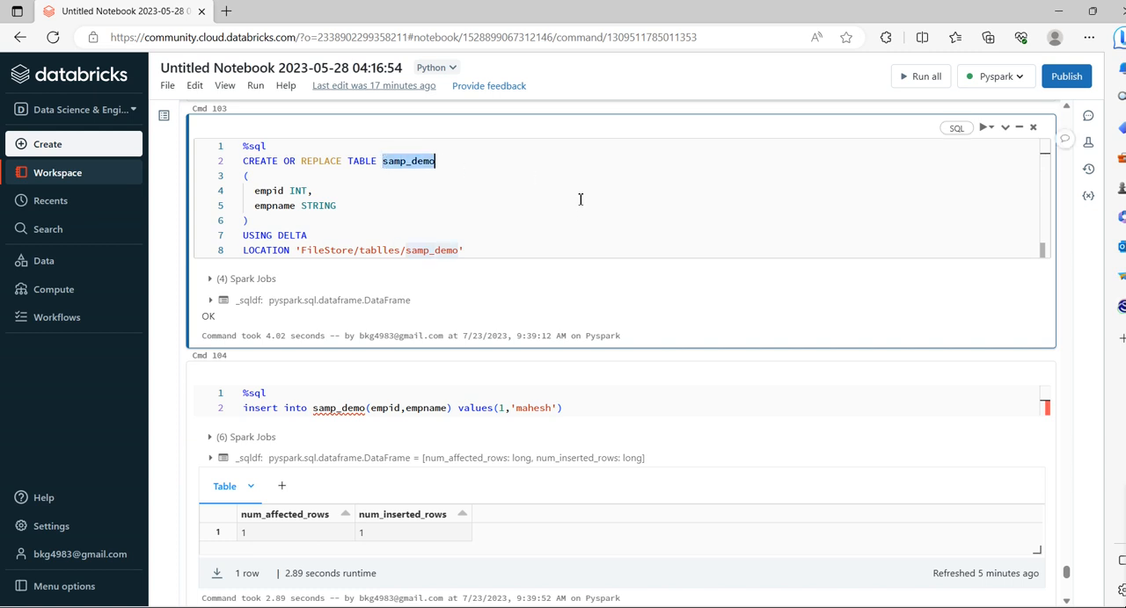
scroll("down", 3)
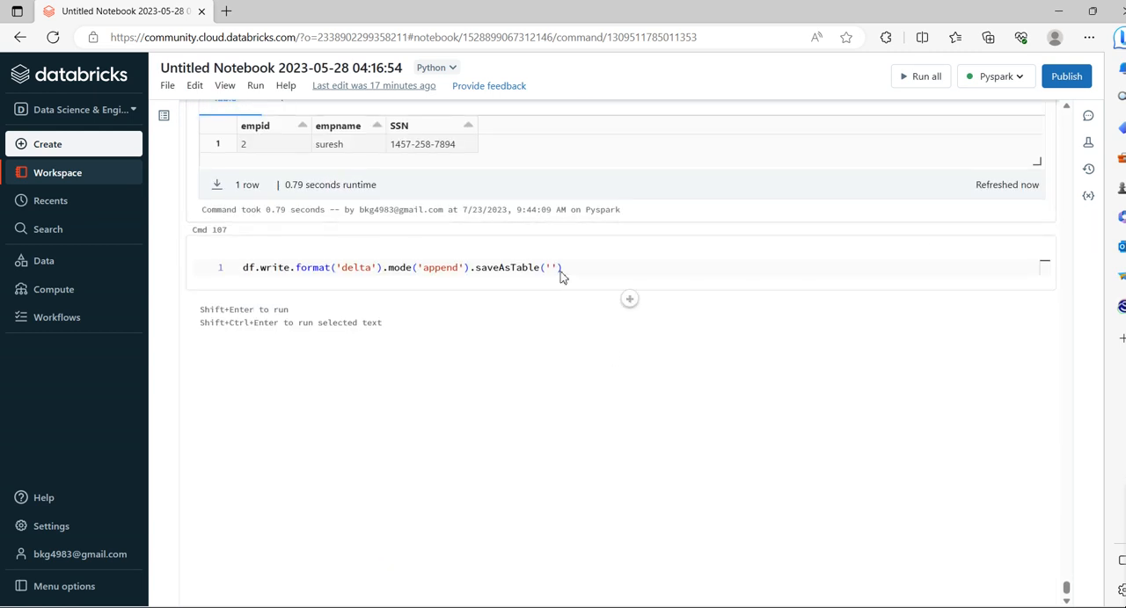
type("samp_demo")
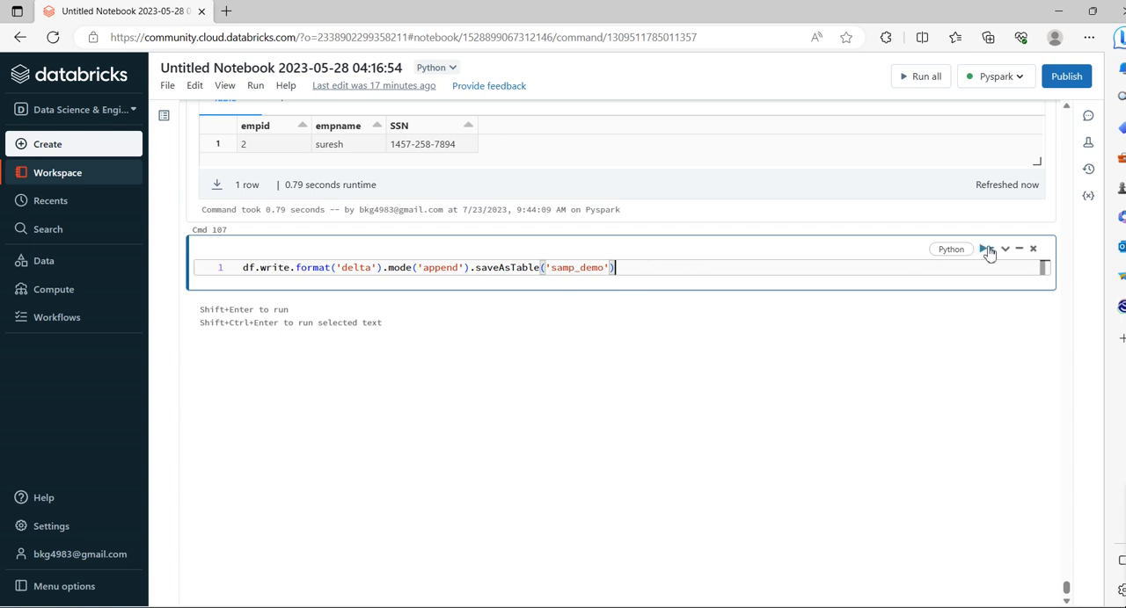
Step: Run the plain append to samp_demo and inspect the AnalysisException about the extra SSN column
left_click(985, 249)
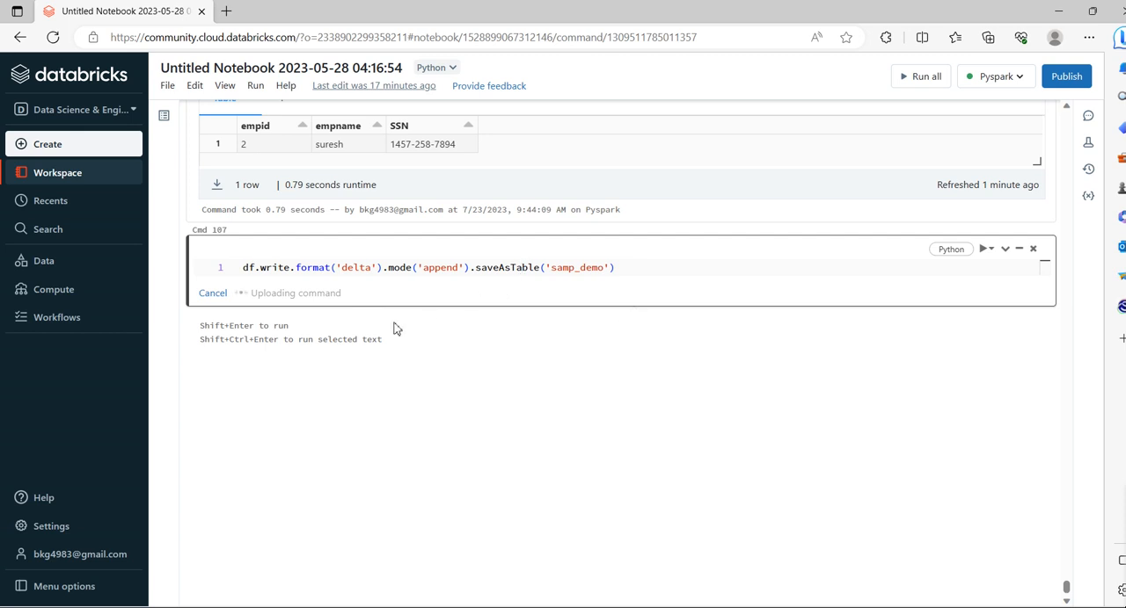
left_click(984, 248)
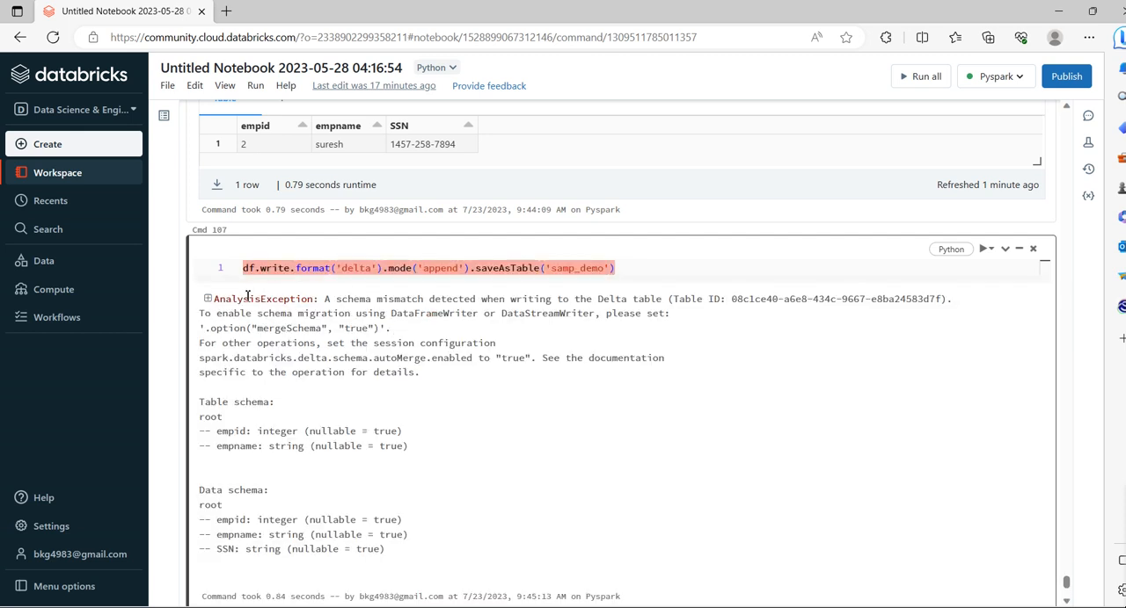
double_click(235, 299)
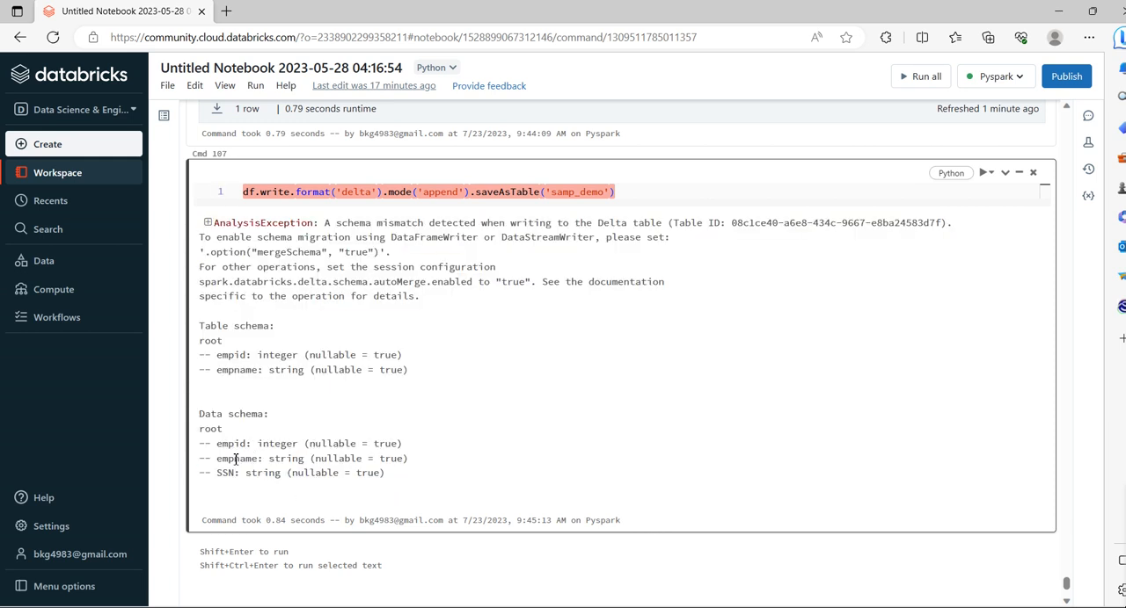
double_click(226, 473)
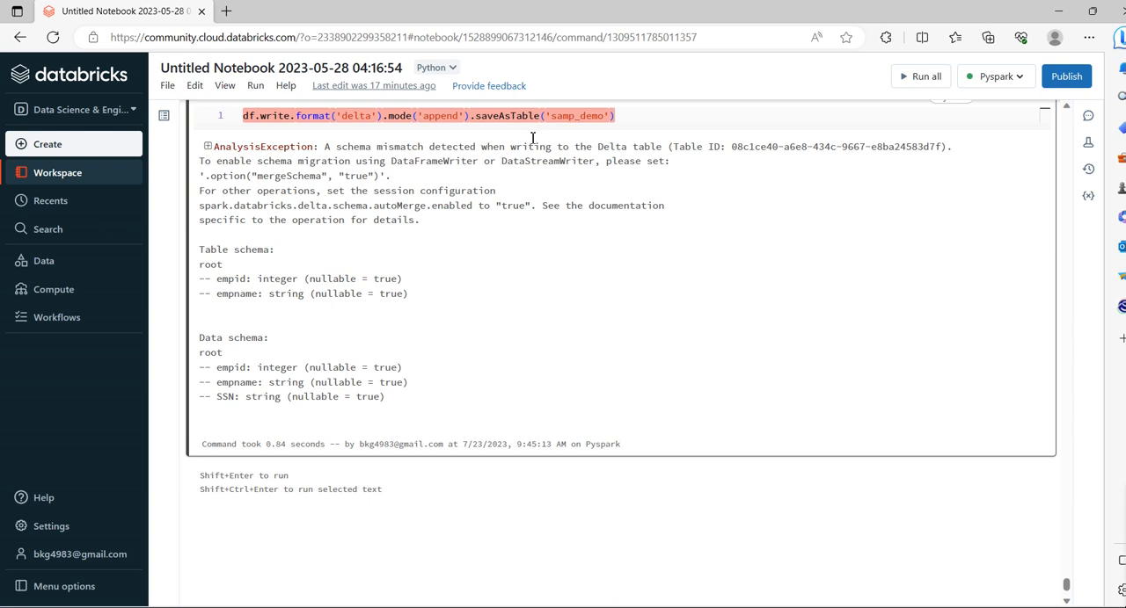
mouse_move(432, 221)
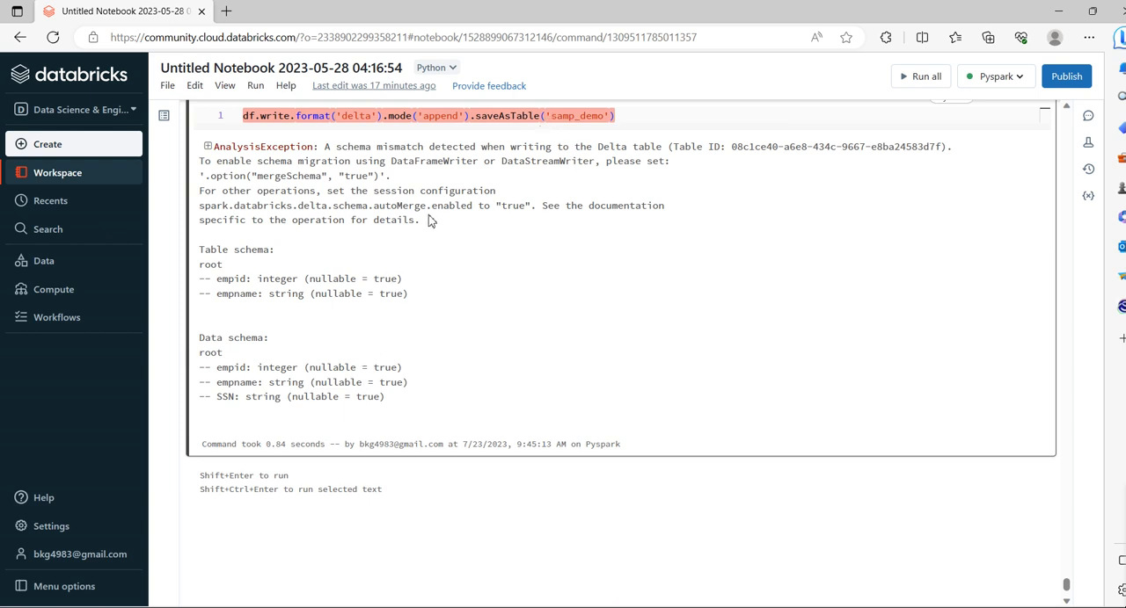
mouse_move(490, 422)
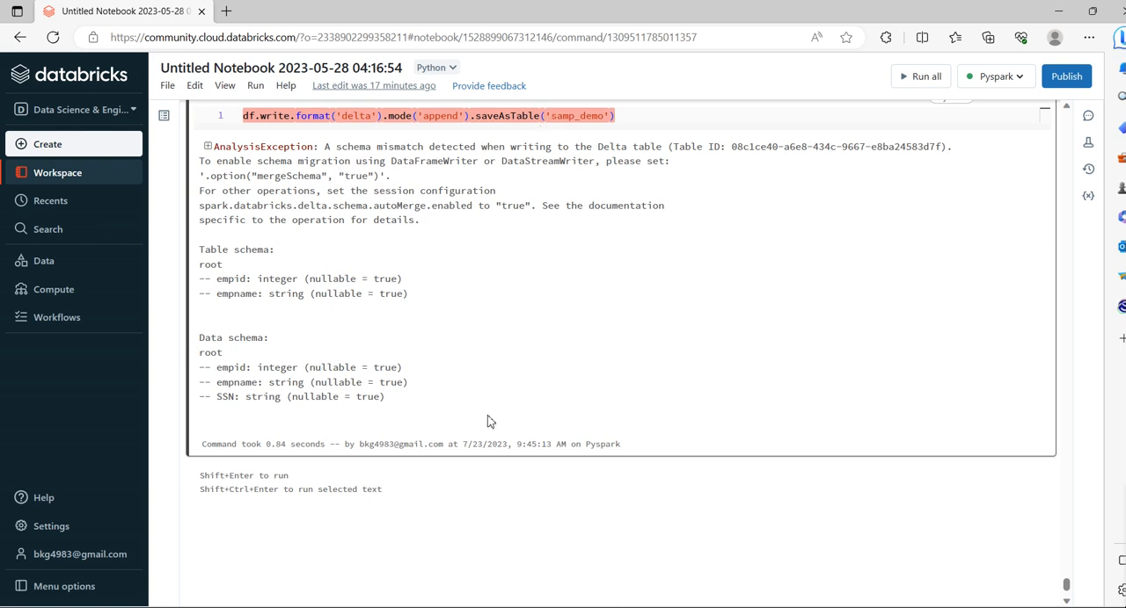
scroll("down", 3)
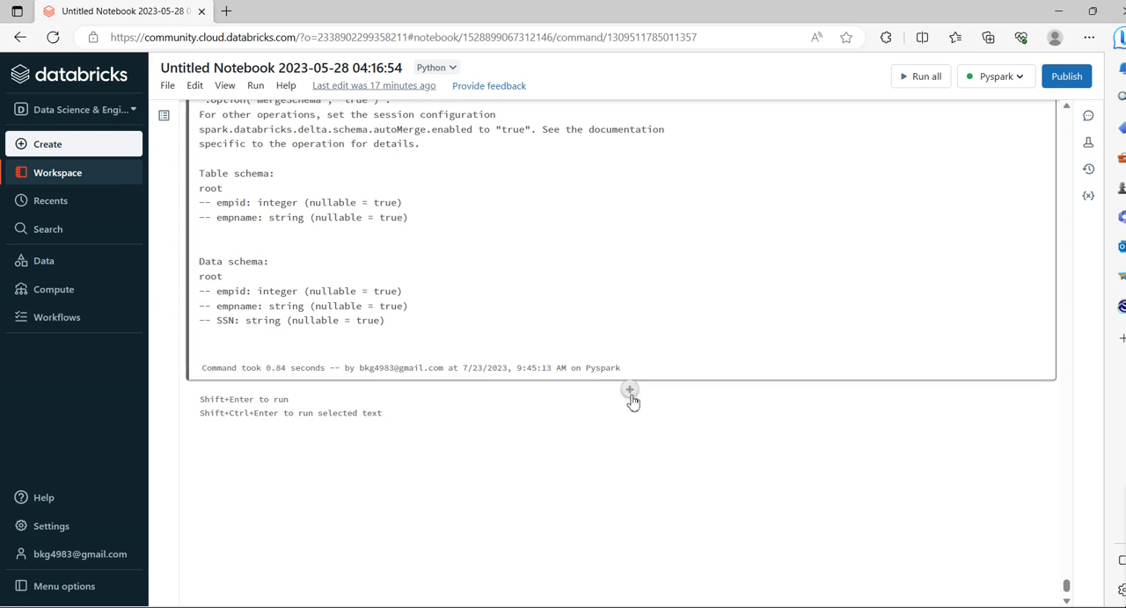
Step: In a new cell, write df.write.option('mergeSchema','true').mode('append').saveAsTable('samp_demo')
left_click(630, 390)
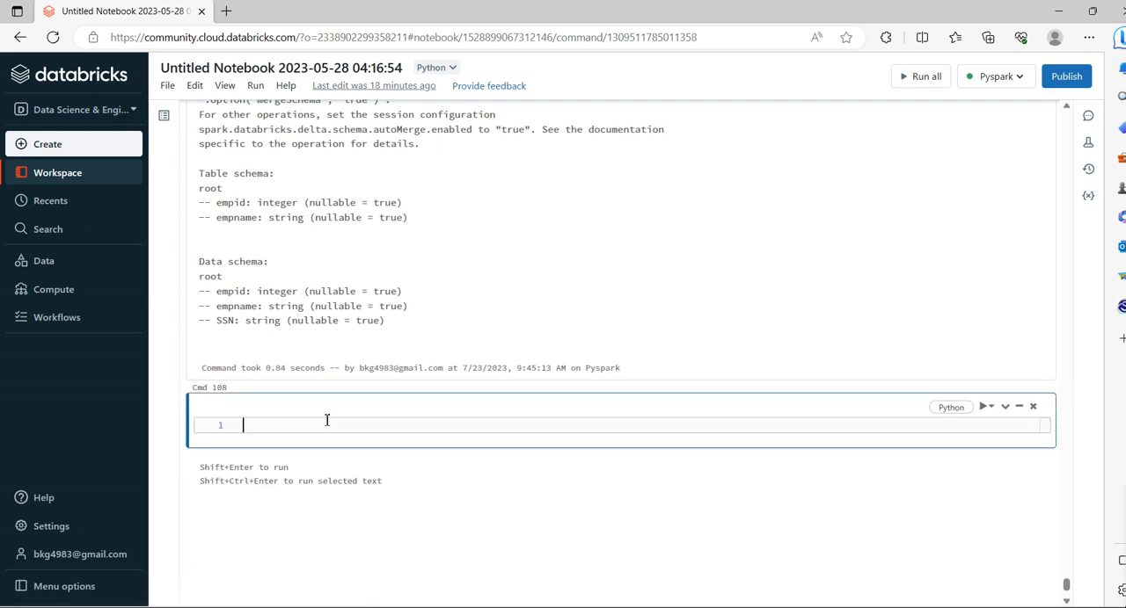
scroll("down", 3)
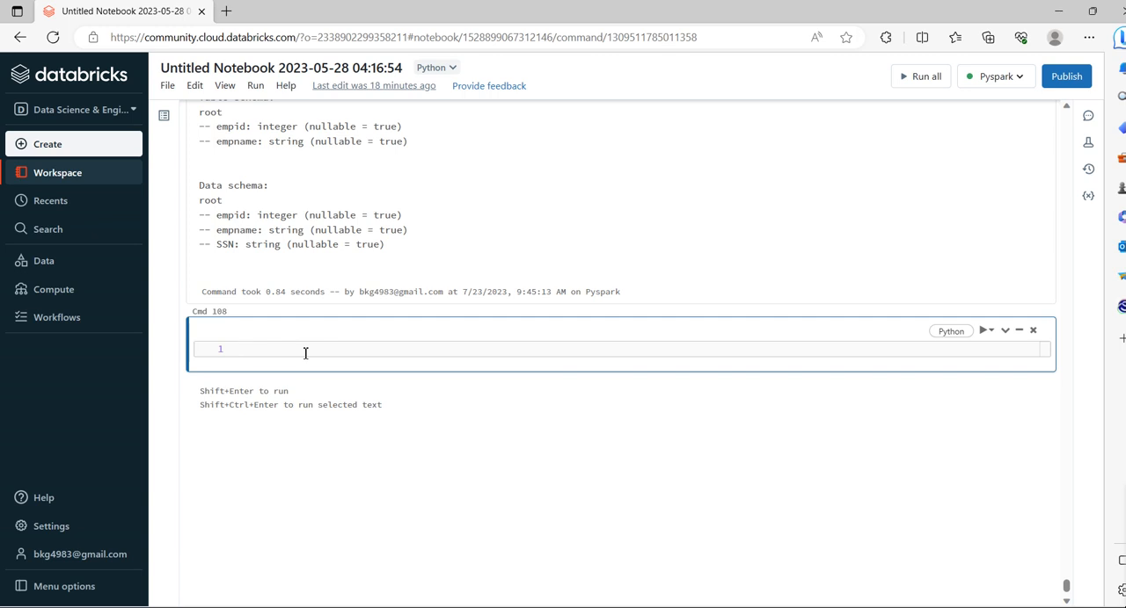
type("df.")
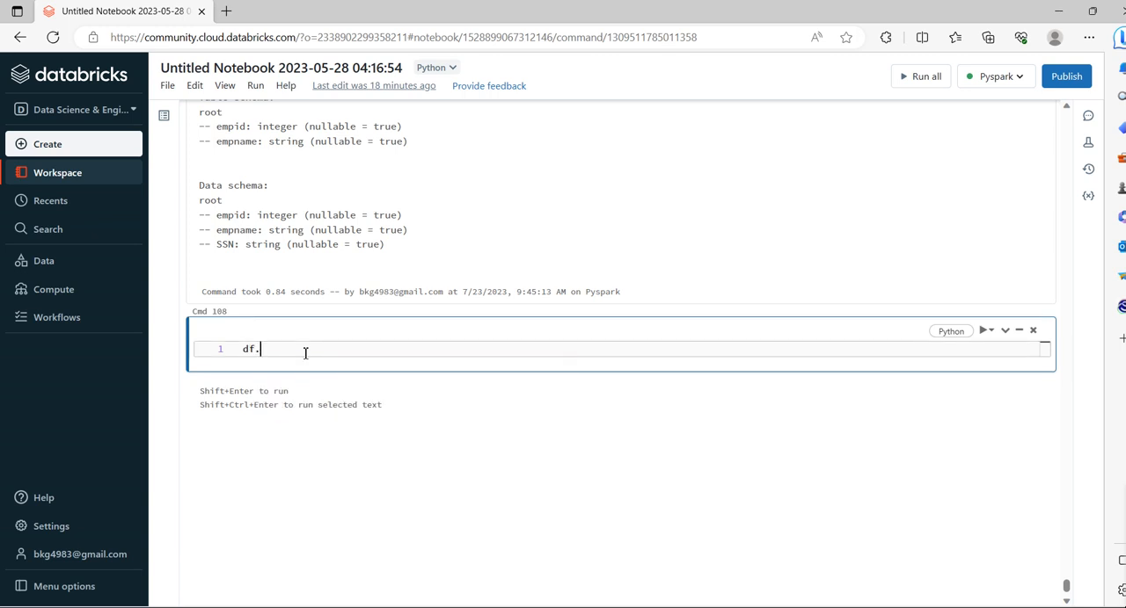
type("write")
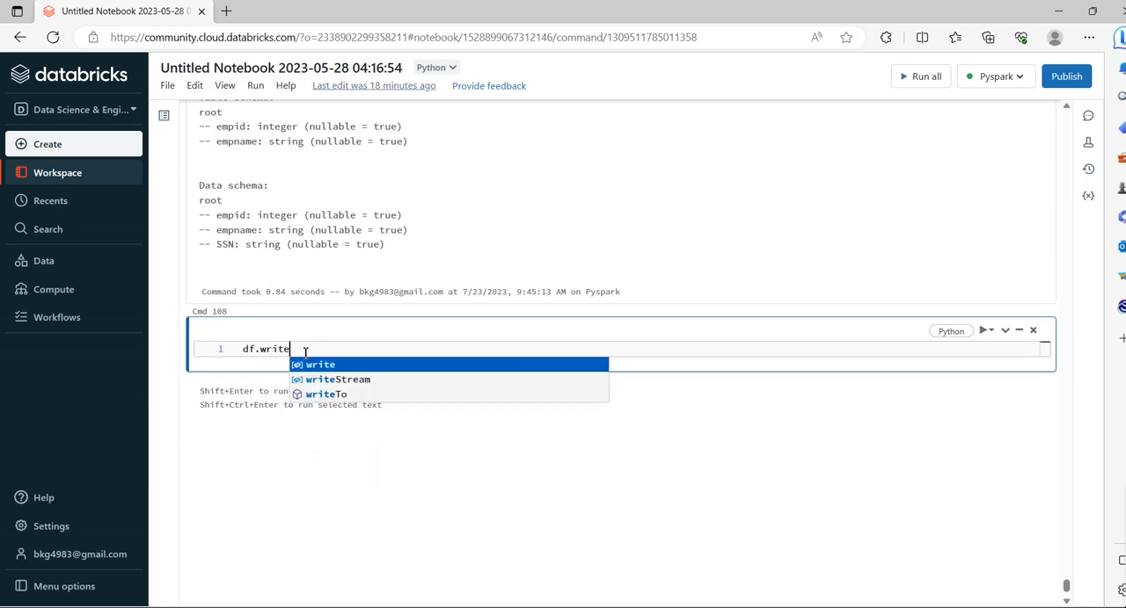
type(".")
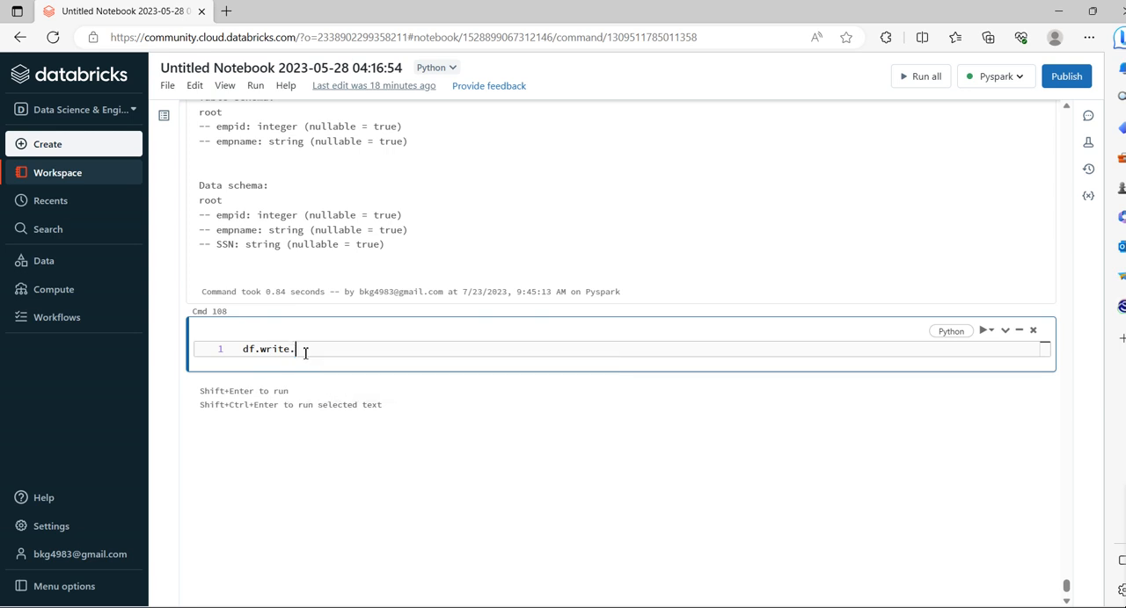
type("option('")
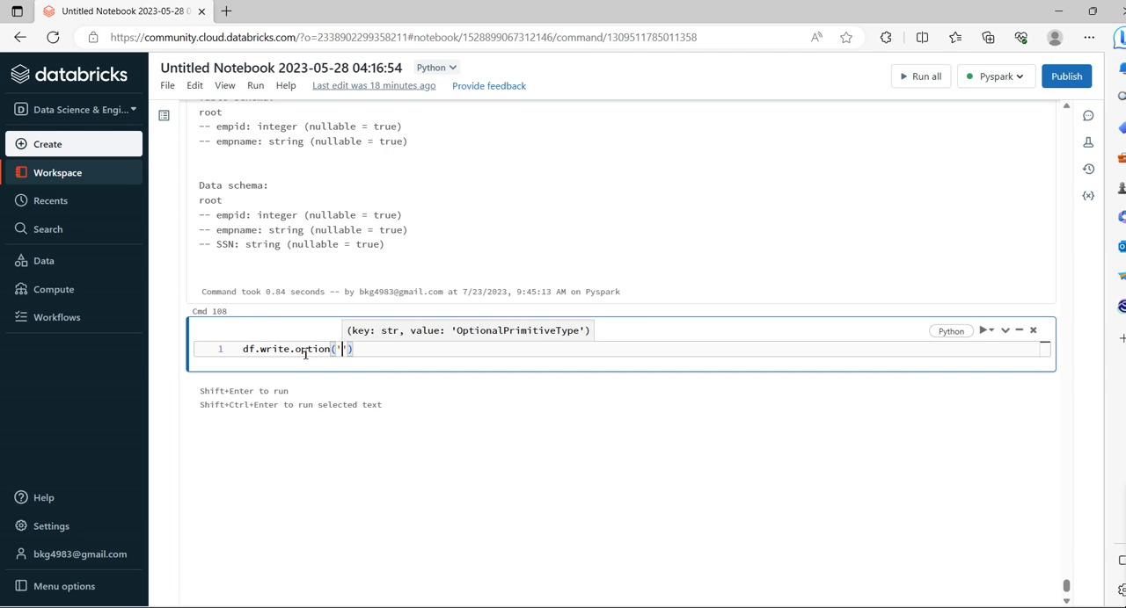
type("merge")
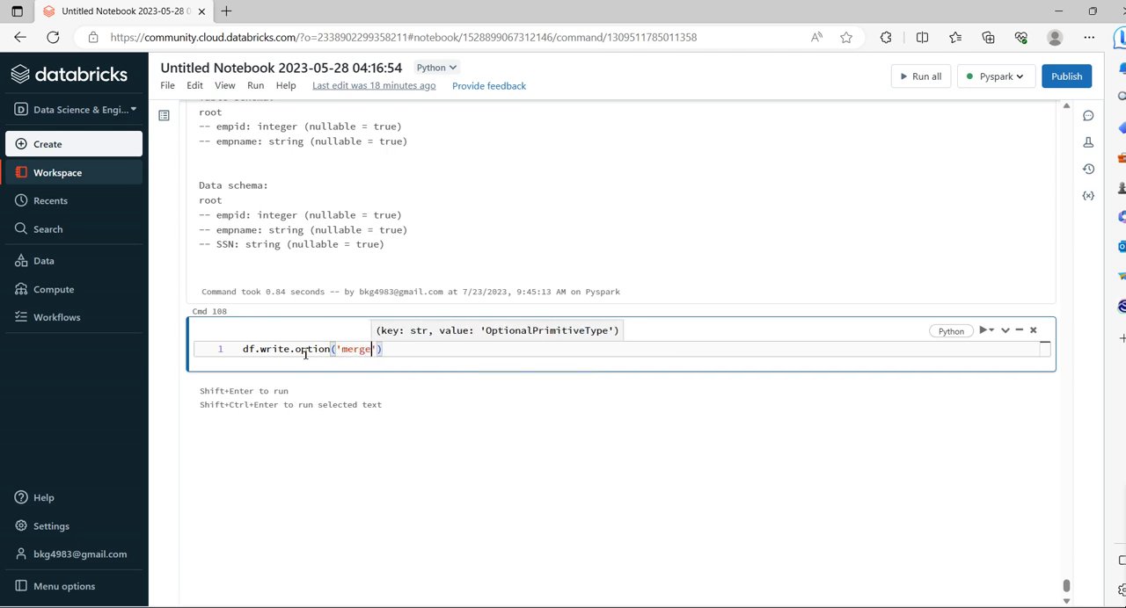
type("Schema")
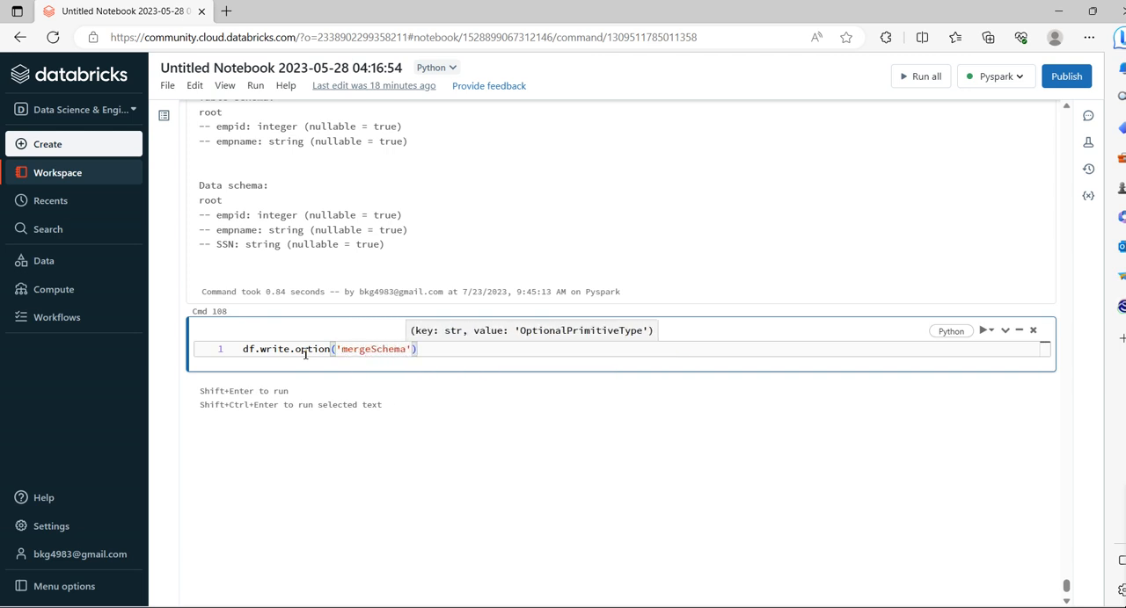
type(",''")
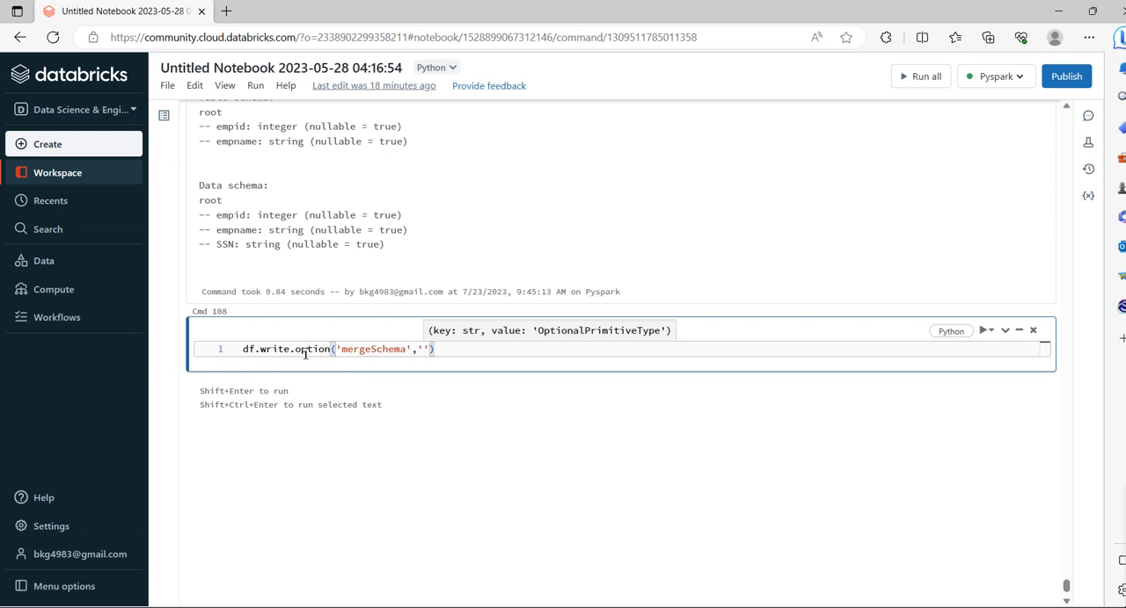
type("true")
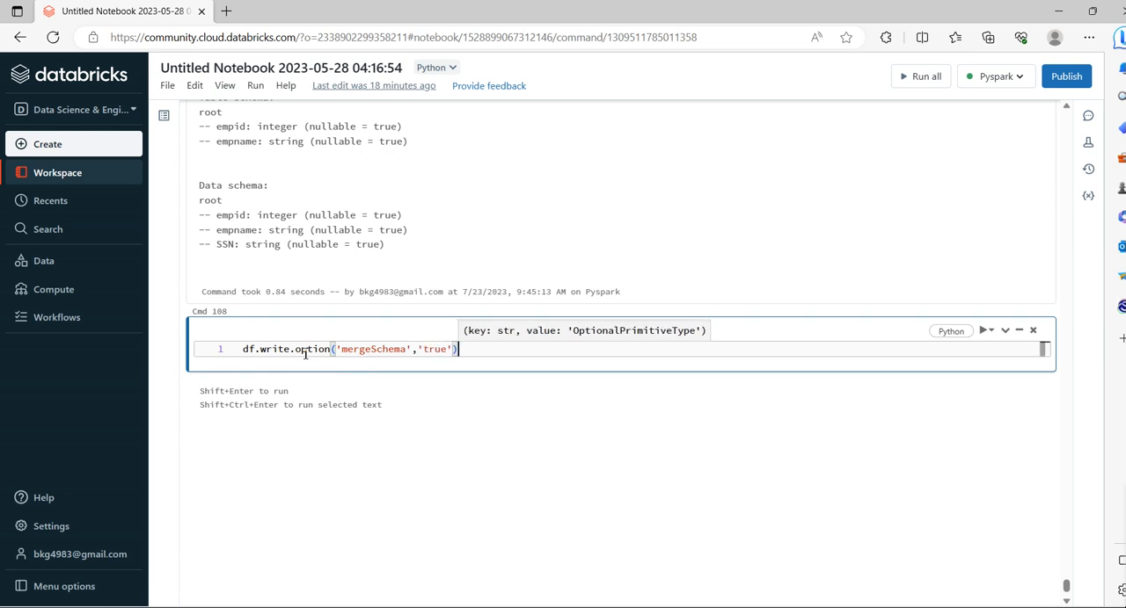
type(".")
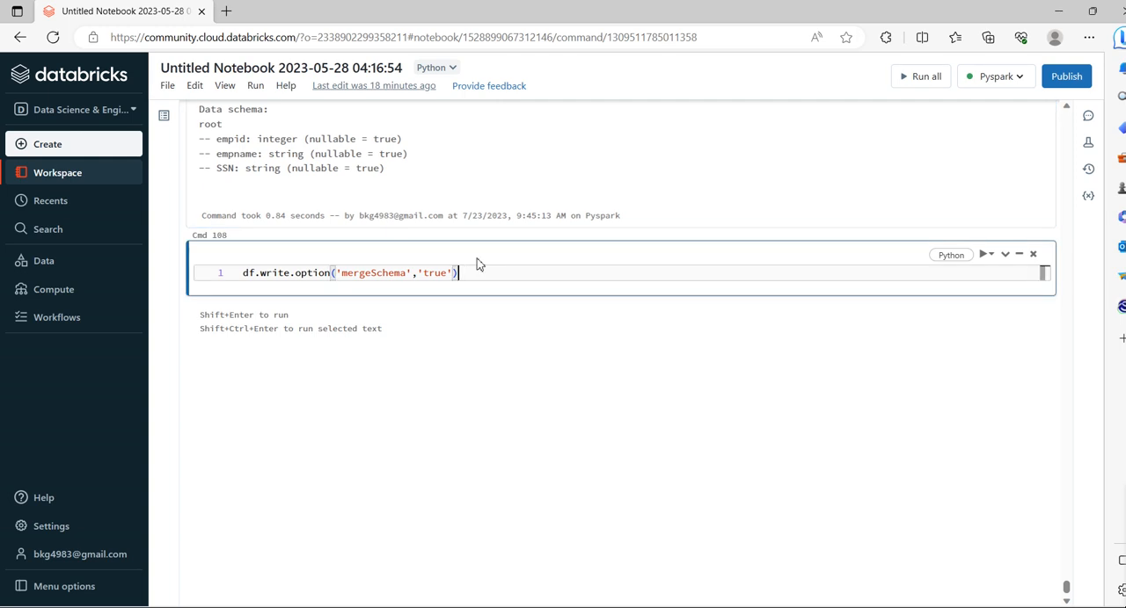
type(".mode('append').saveAsTable('samp_demo')")
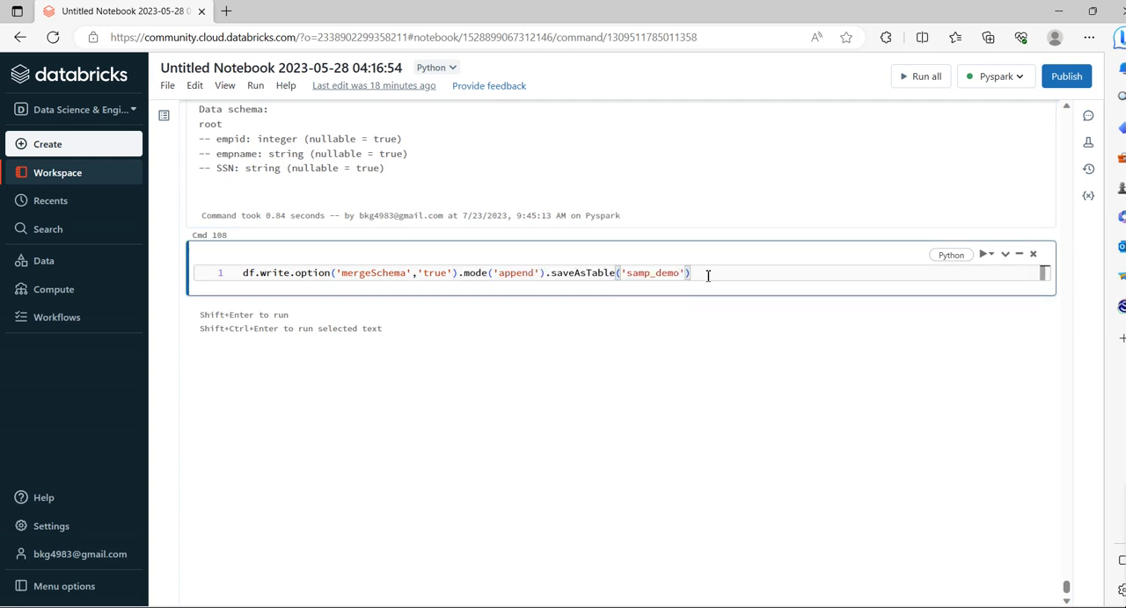
mouse_move(651, 272)
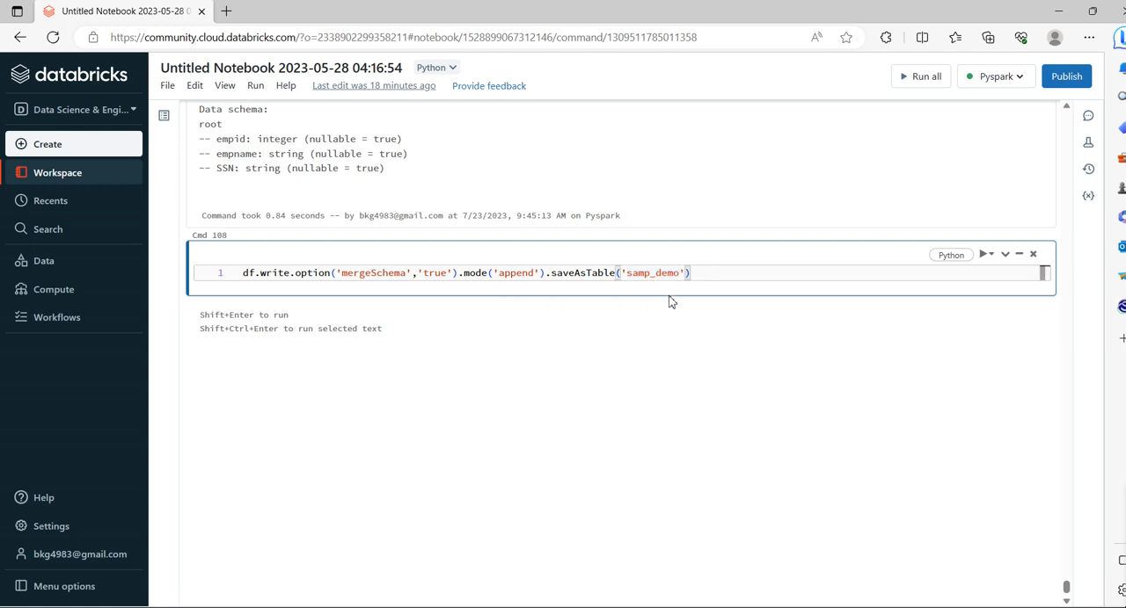
Step: Run the mergeSchema append cell to completion (3.41 s) and add an empty cell below
left_click(987, 254)
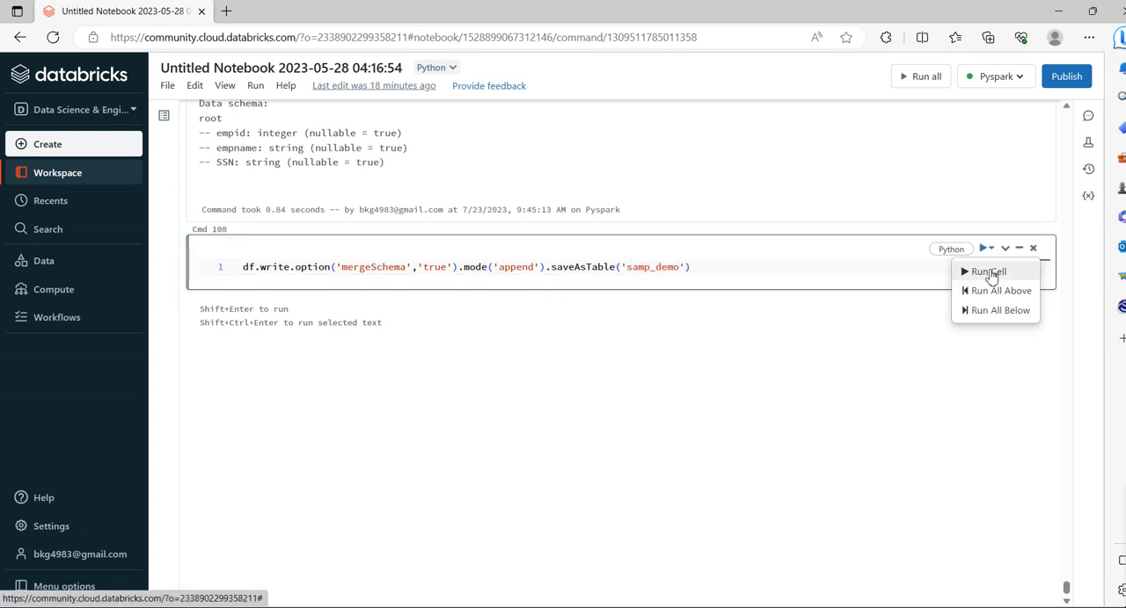
left_click(989, 271)
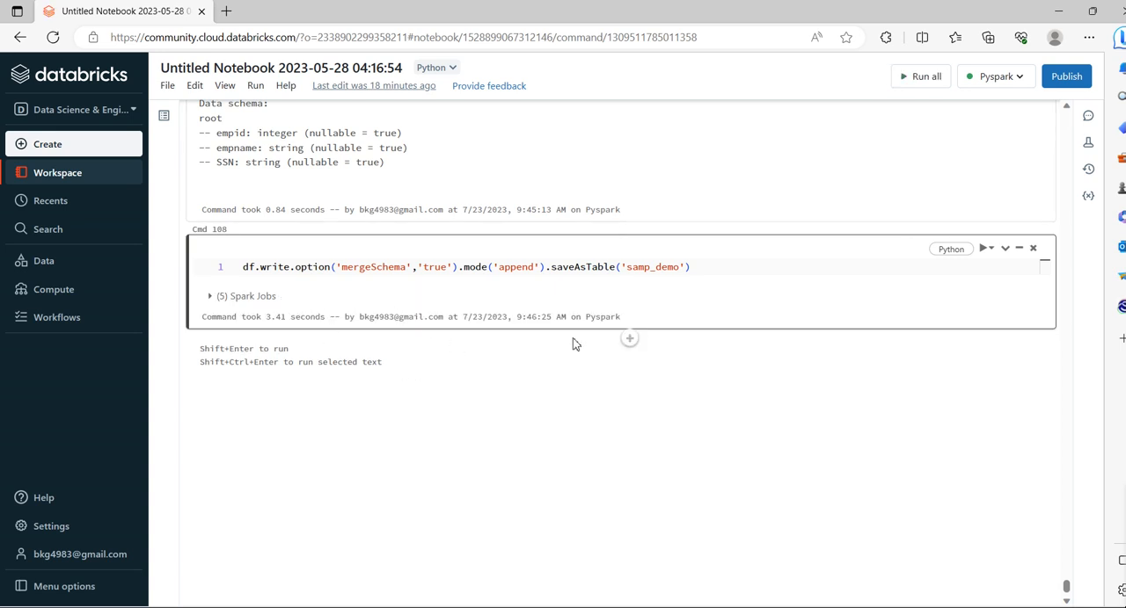
left_click(629, 337)
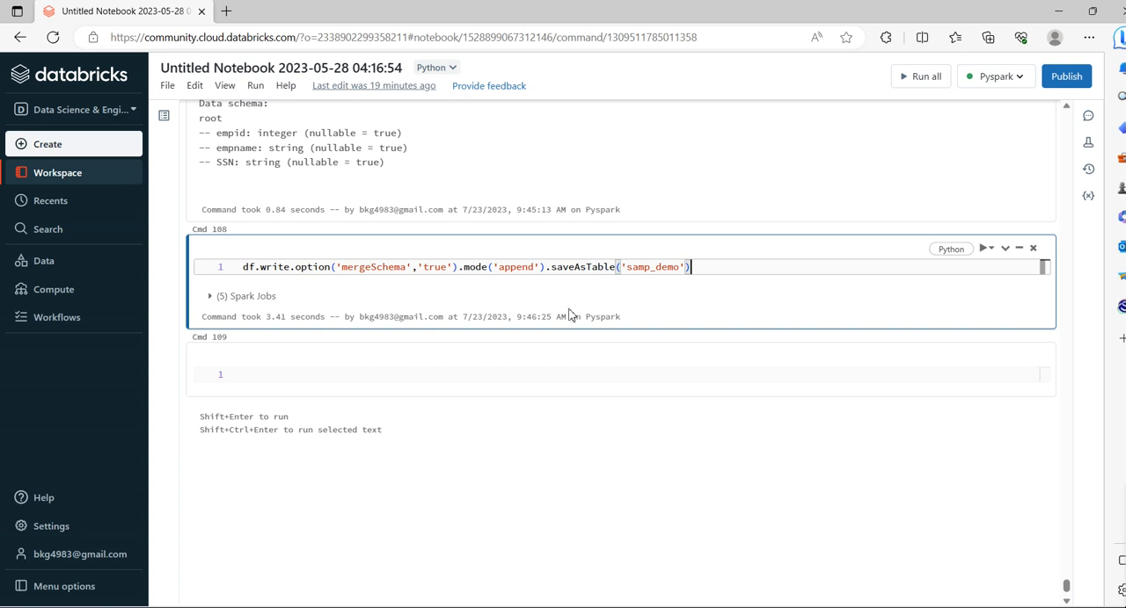
Step: Run %sql select * from samp_demo, showing suresh's SSN and mahesh's null SSN
left_click(313, 375)
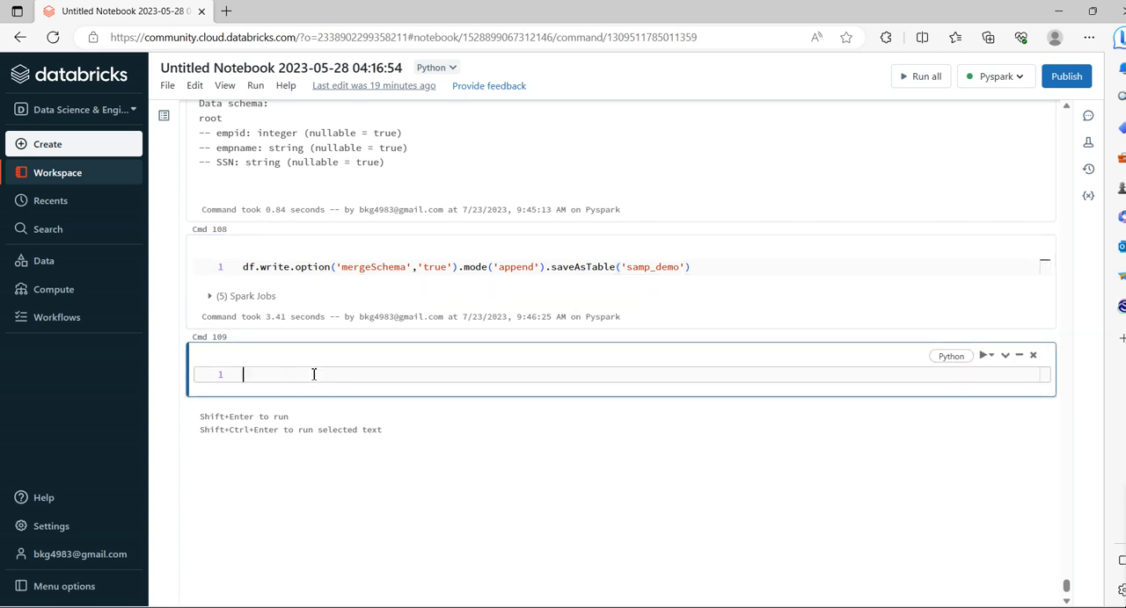
type("%sql")
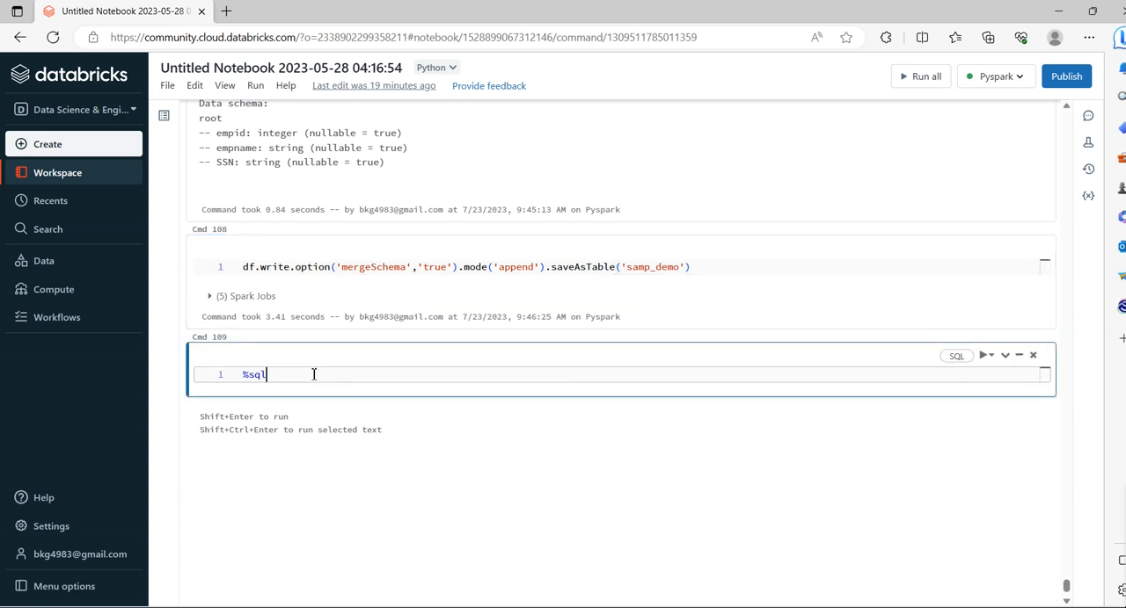
type("select")
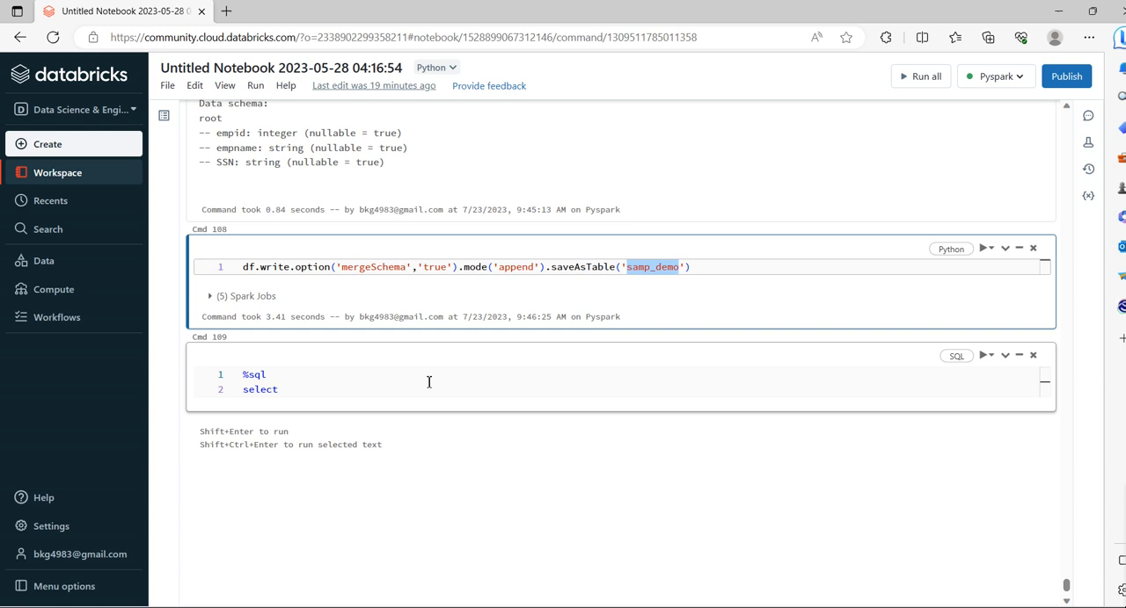
type("*")
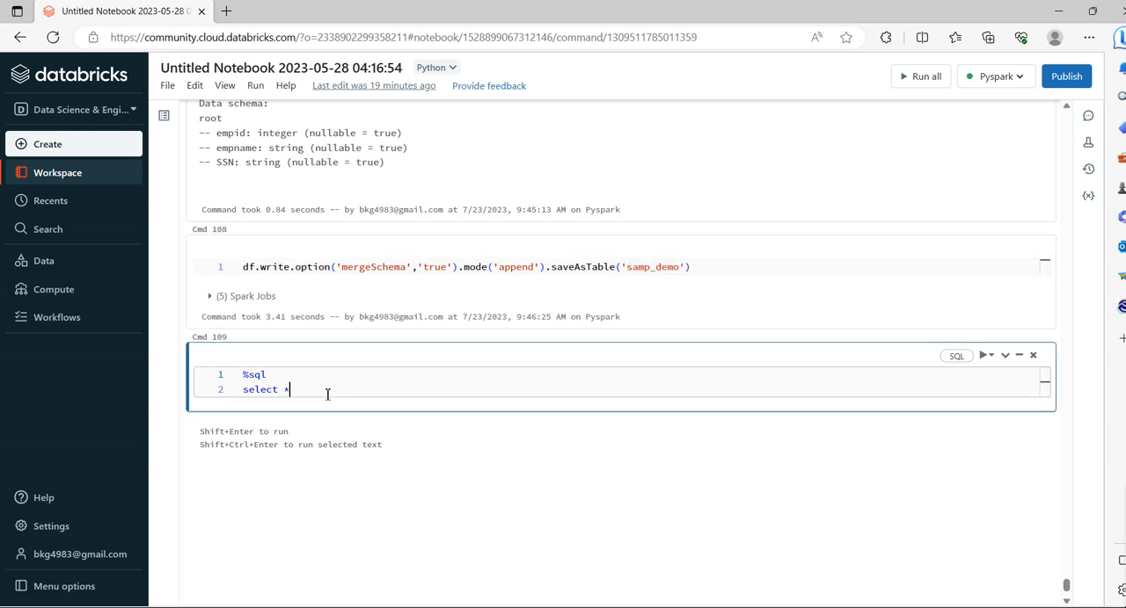
type("from samp_demo")
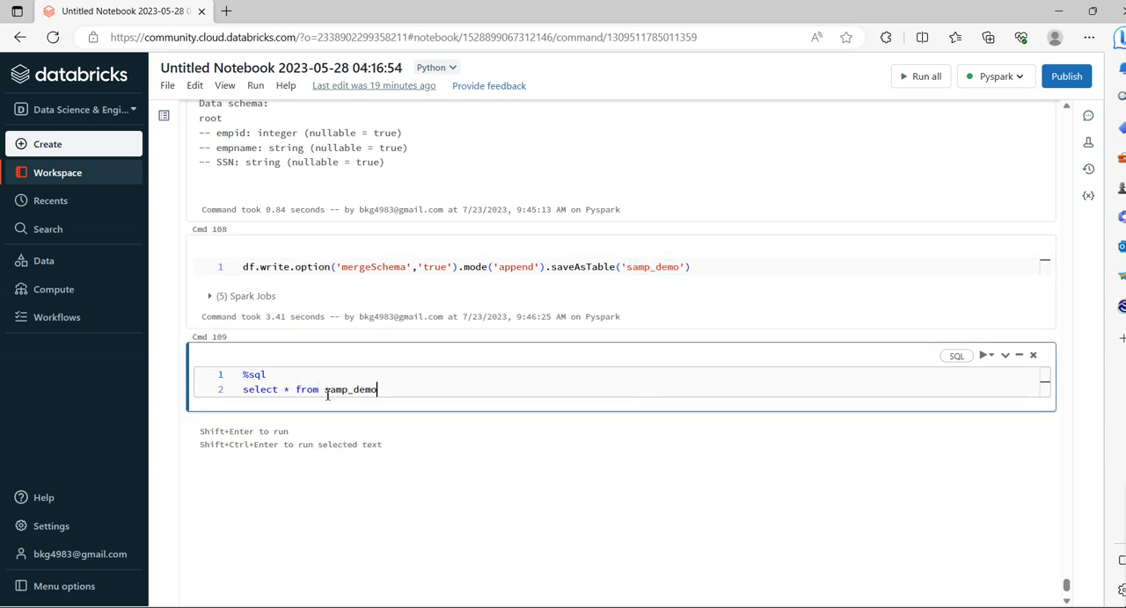
left_click(986, 355)
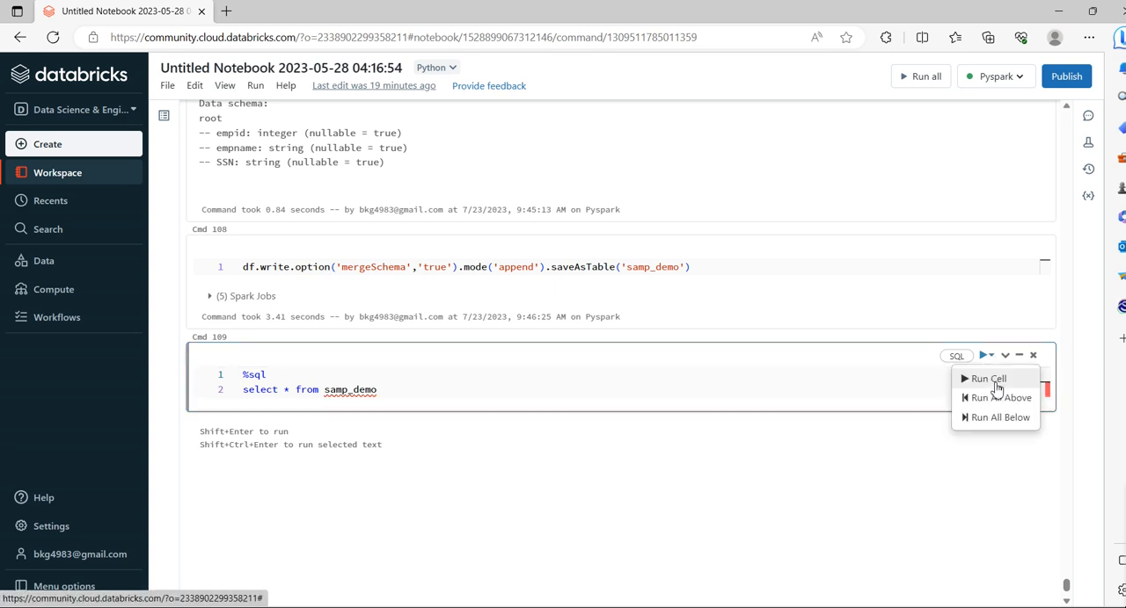
left_click(989, 379)
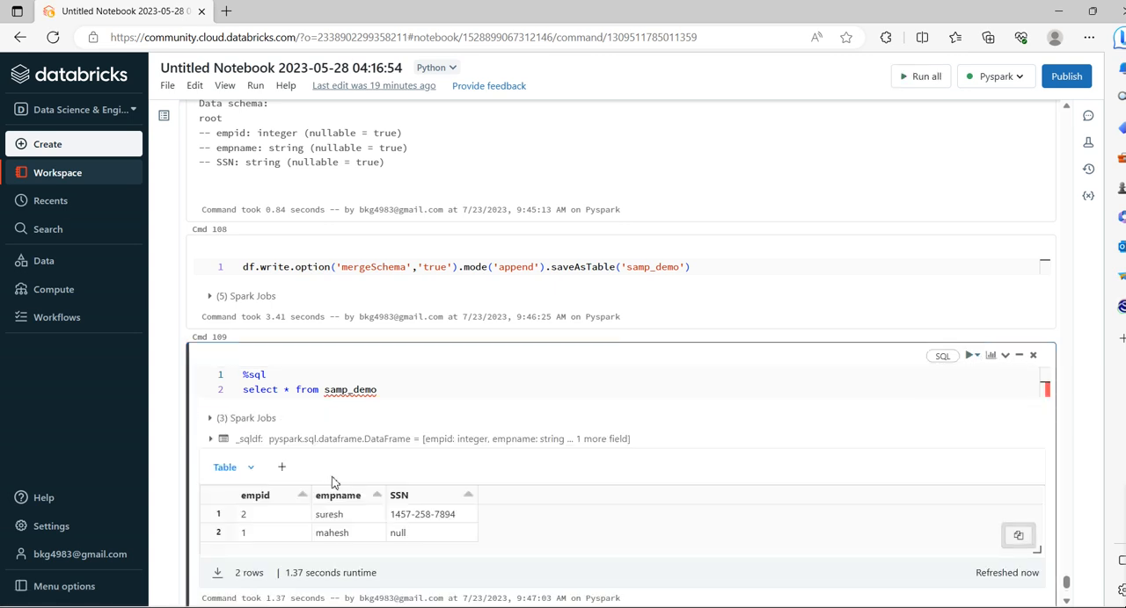
scroll("down", 3)
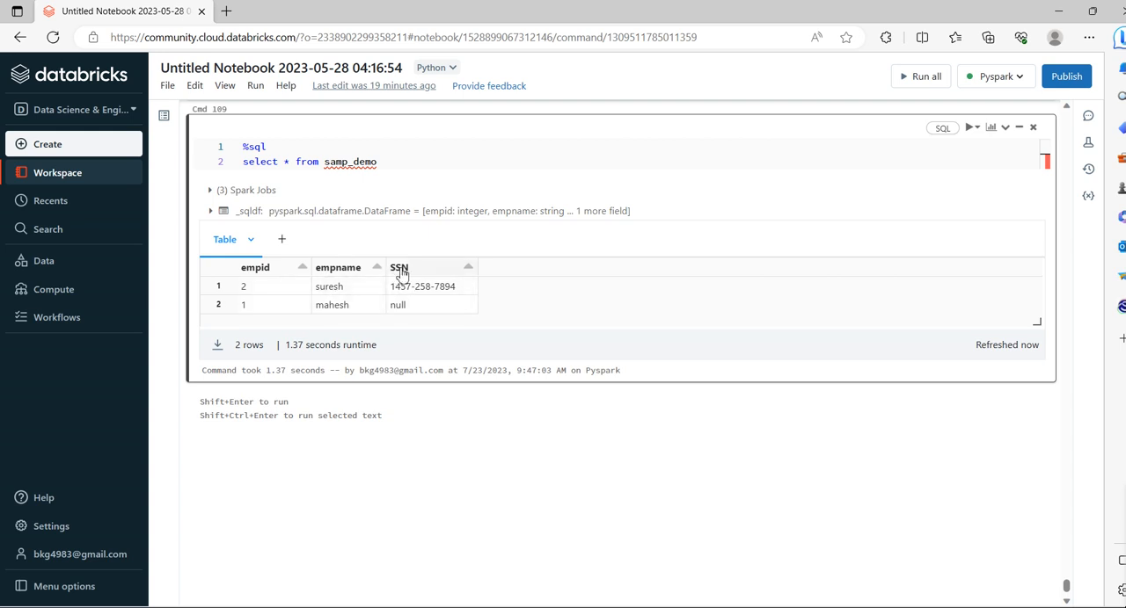
mouse_move(402, 290)
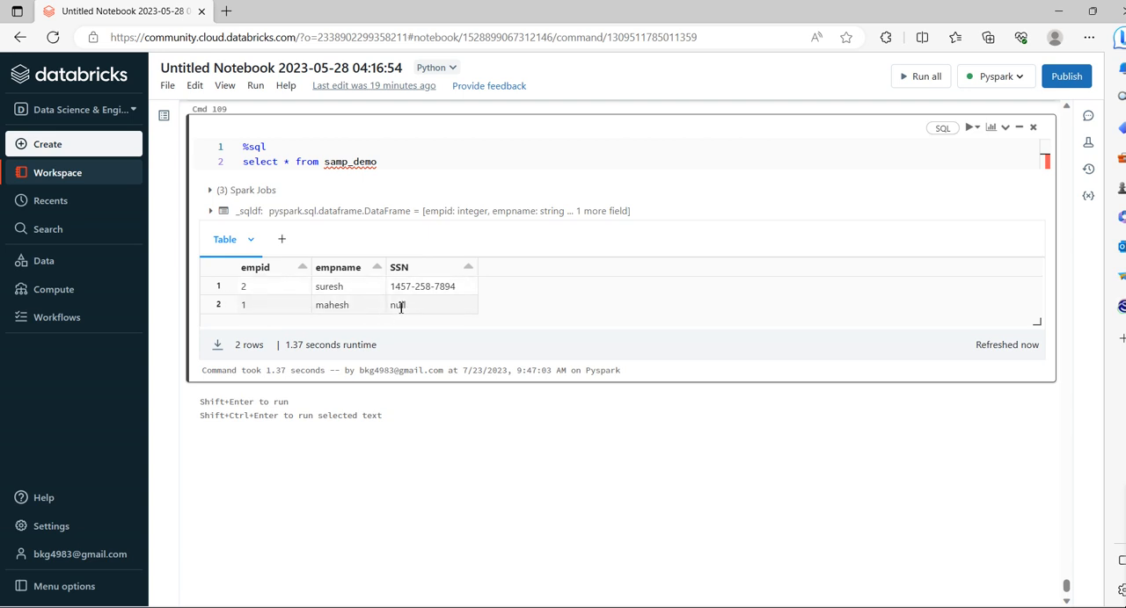
mouse_move(409, 308)
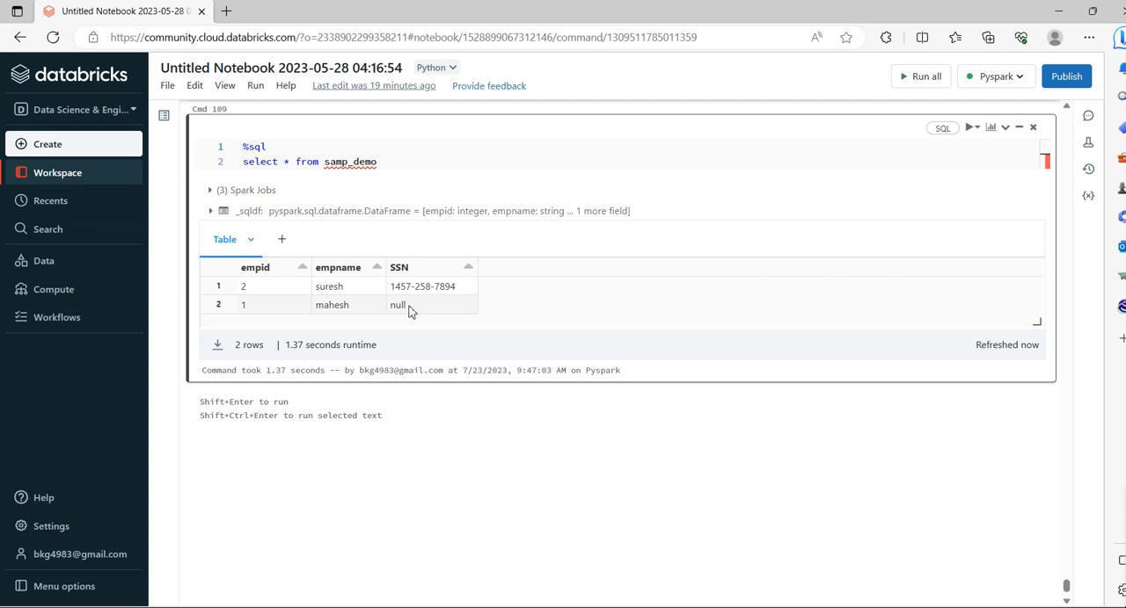
double_click(397, 305)
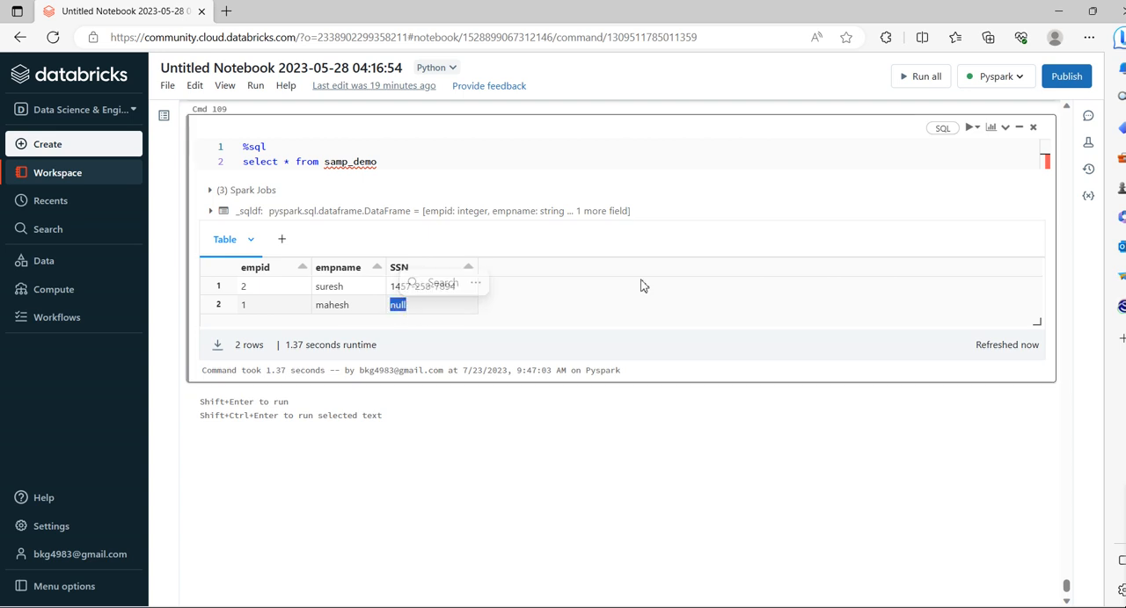
scroll("up", 3)
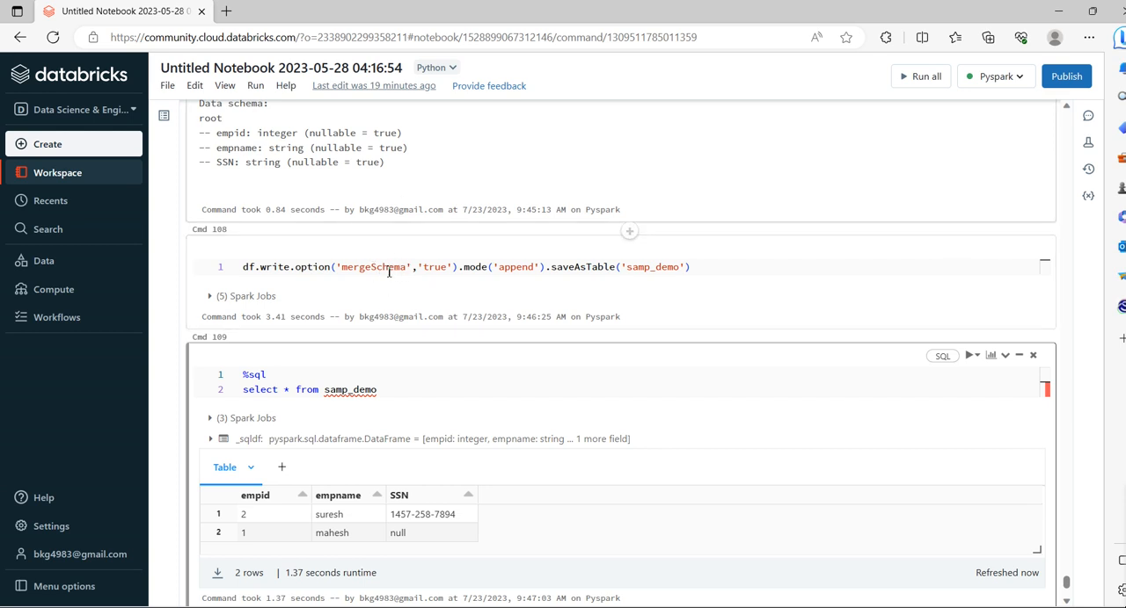
left_click(358, 273)
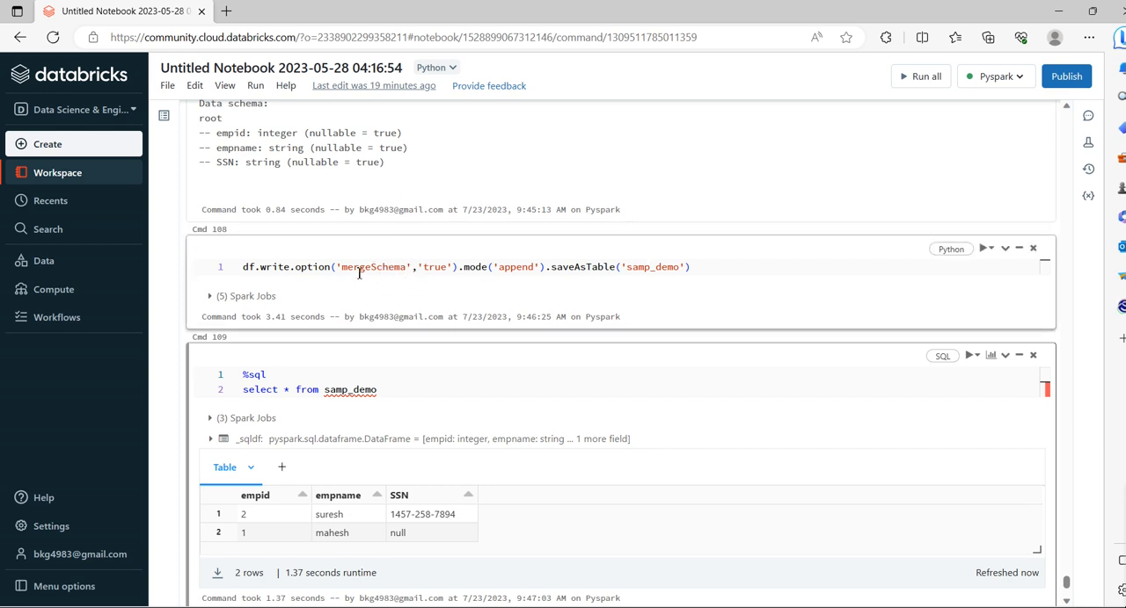
left_click(353, 266)
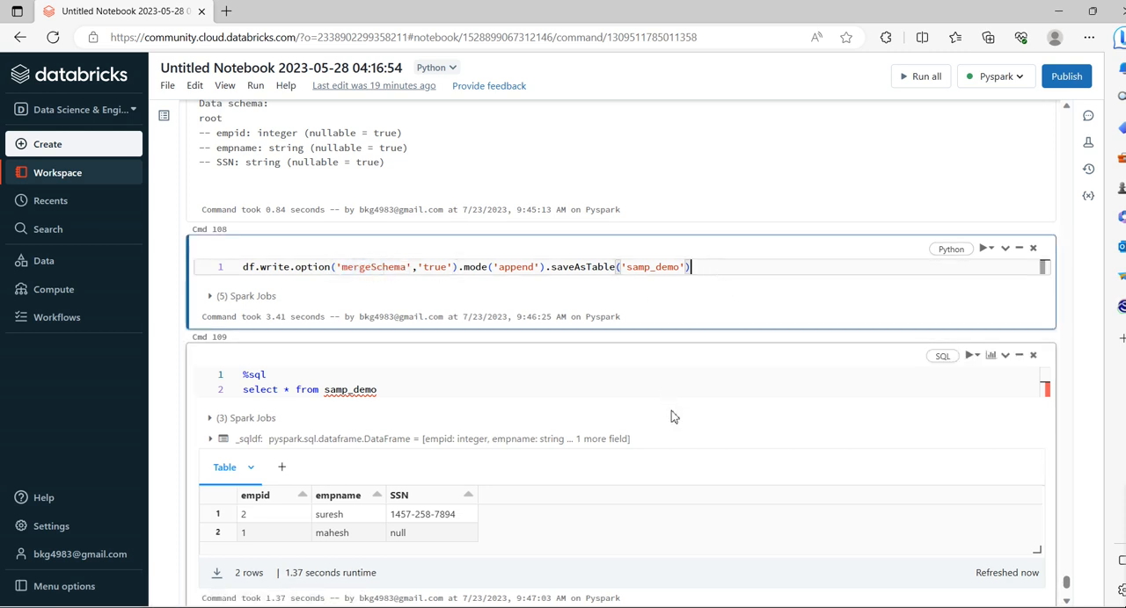
scroll("up", 3)
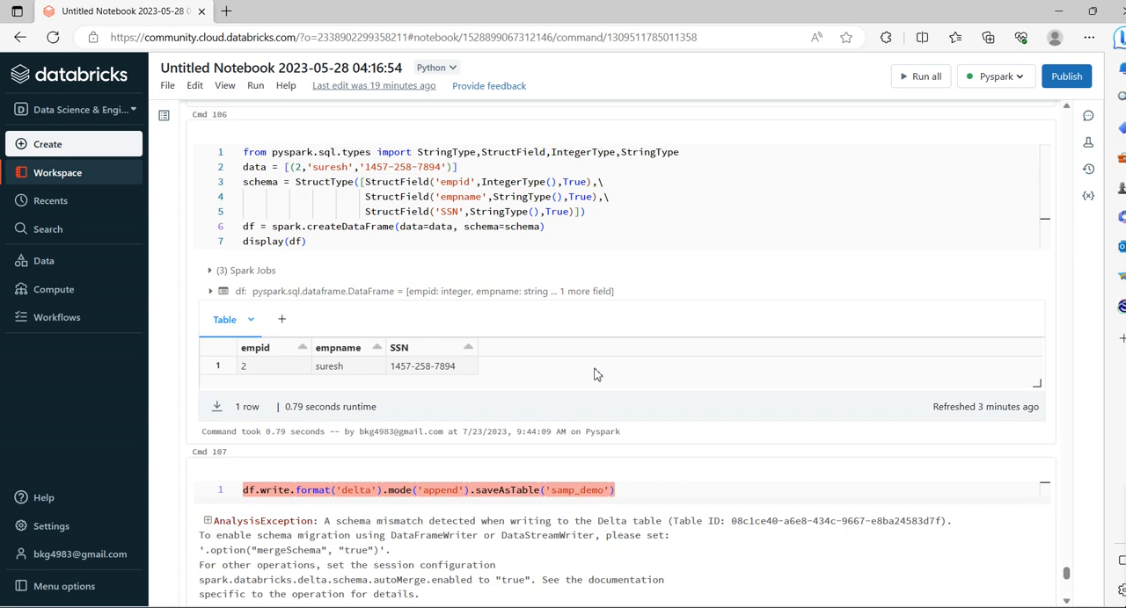
scroll("down", 3)
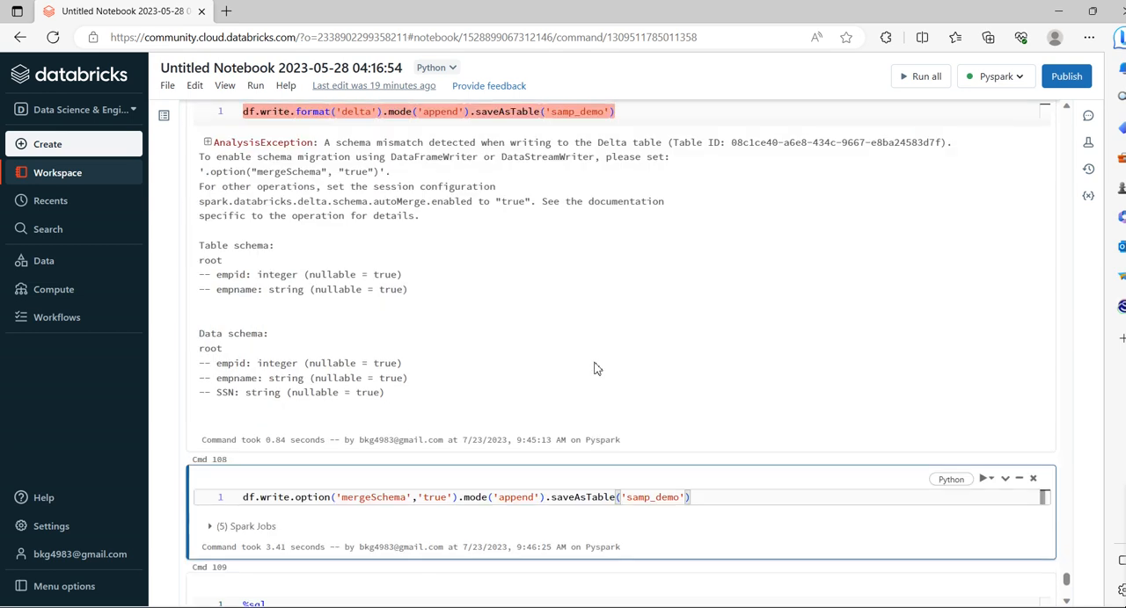
scroll("down", 3)
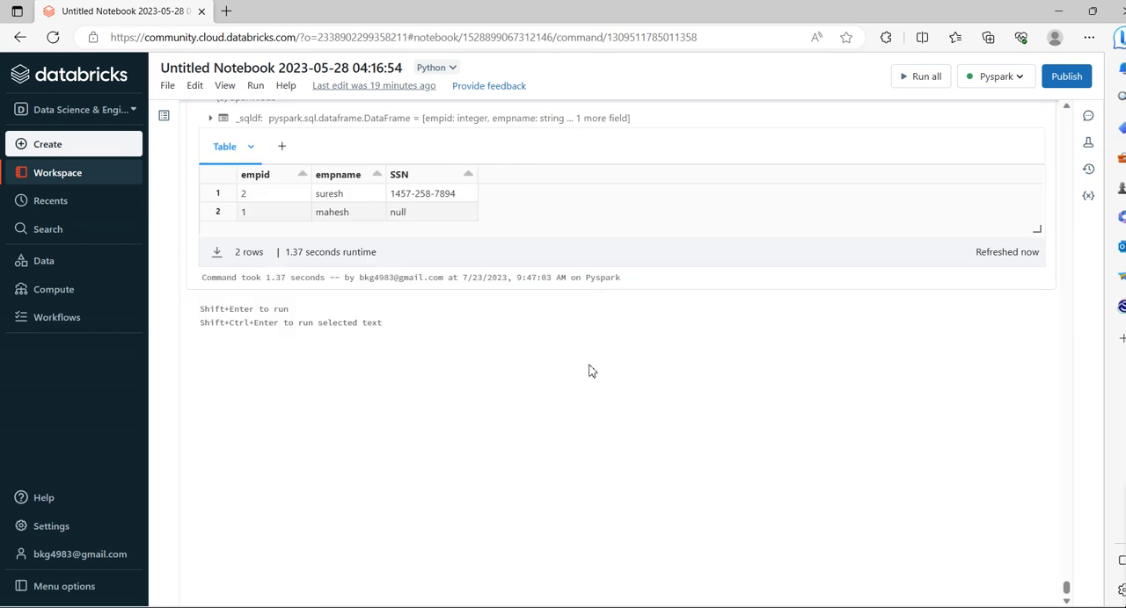
mouse_move(992, 392)
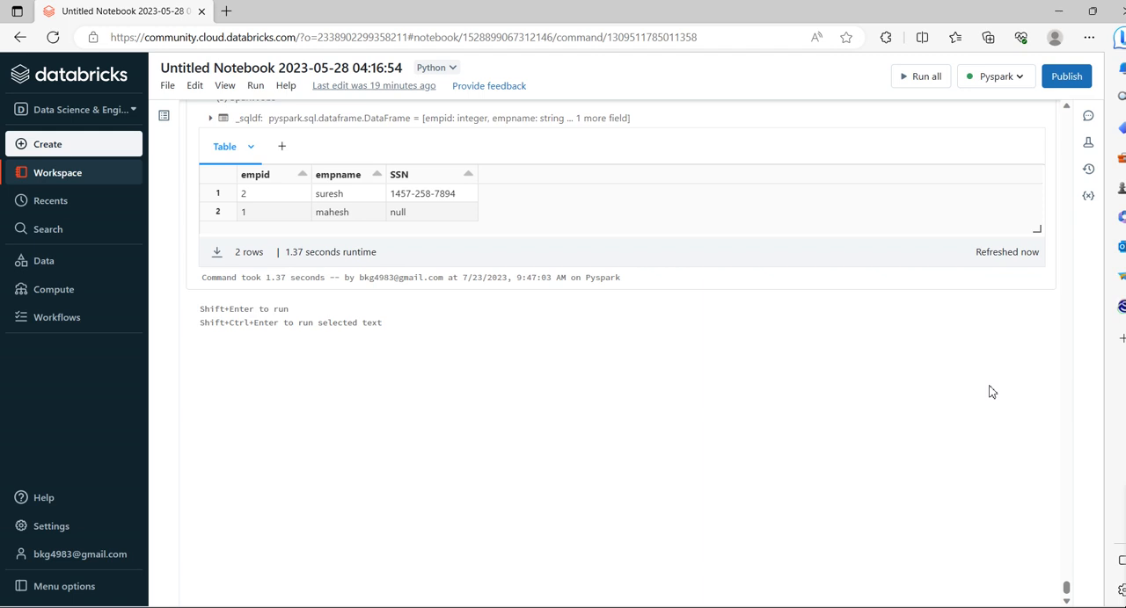